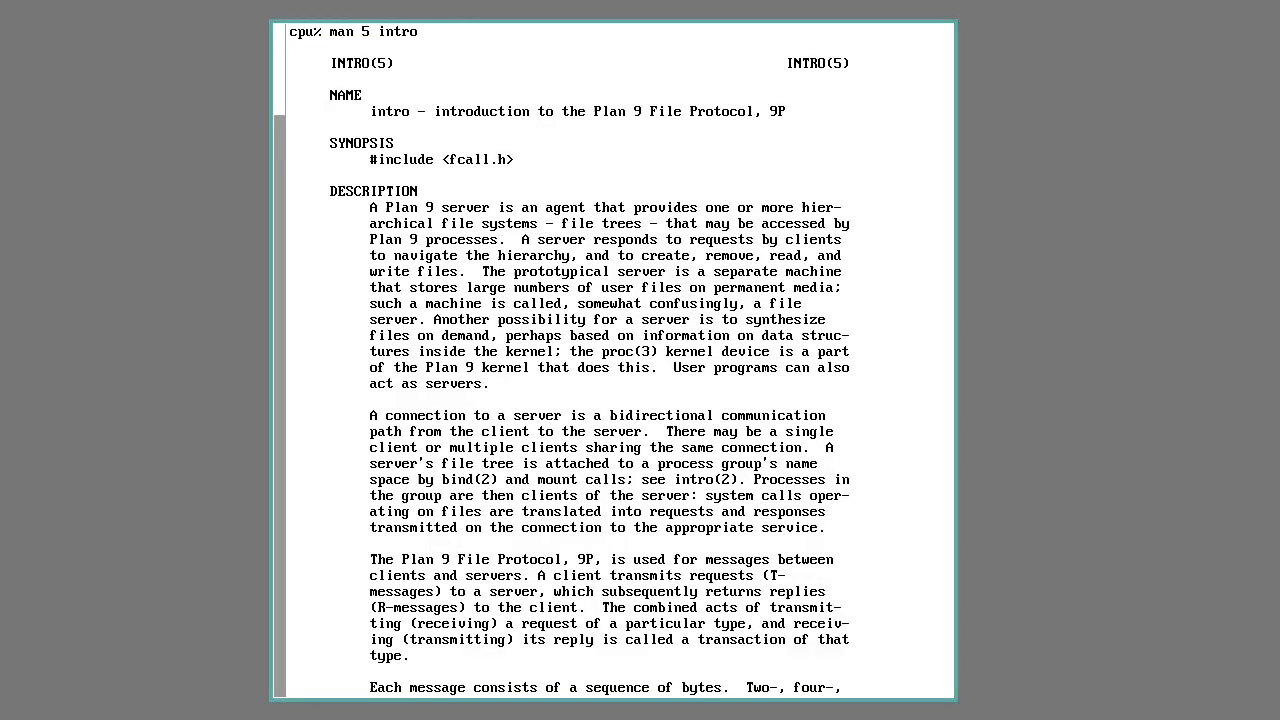
mouse_move(780, 116)
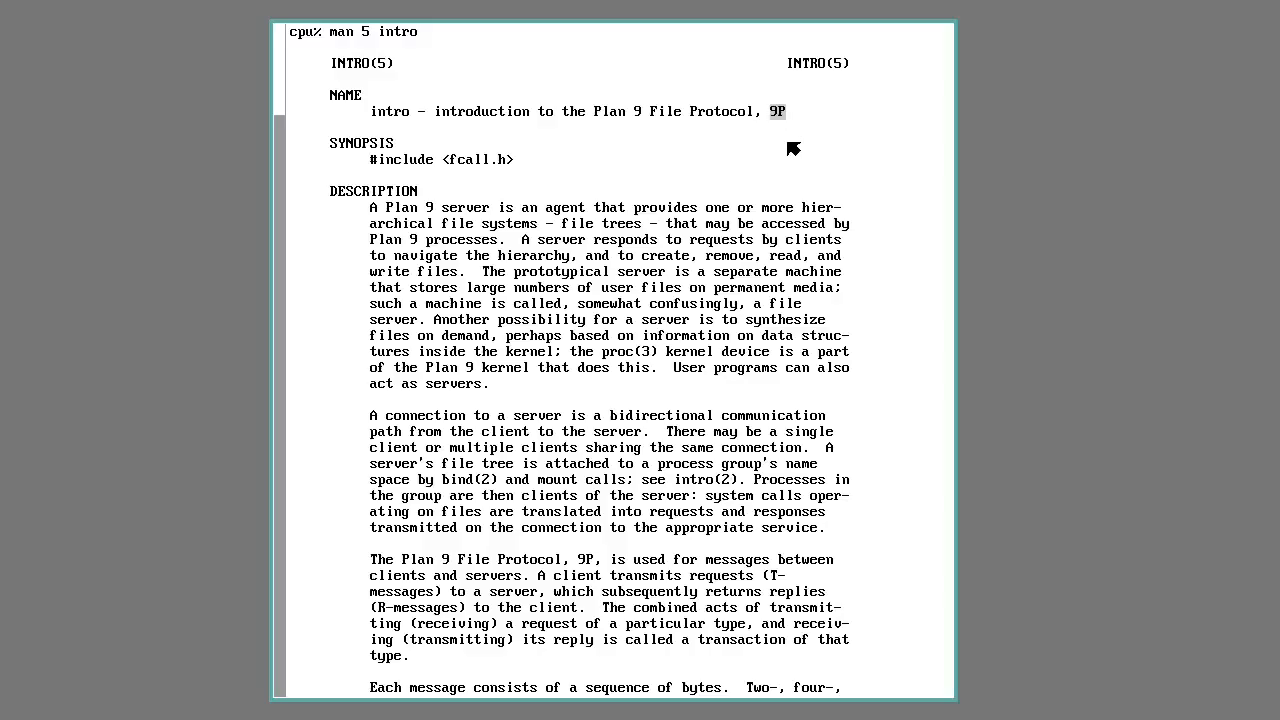
Step: In a fresh rio window, list the files of the '#l0/ether0' device
scroll("down", 3)
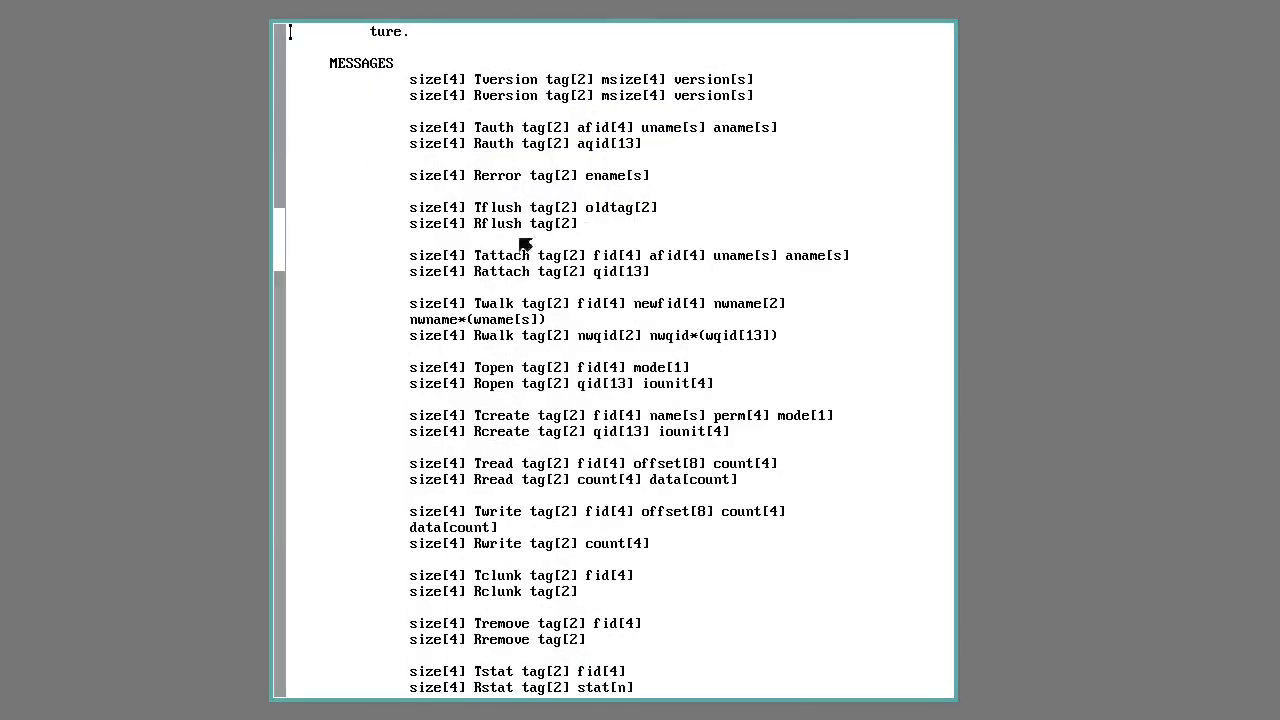
mouse_move(548, 206)
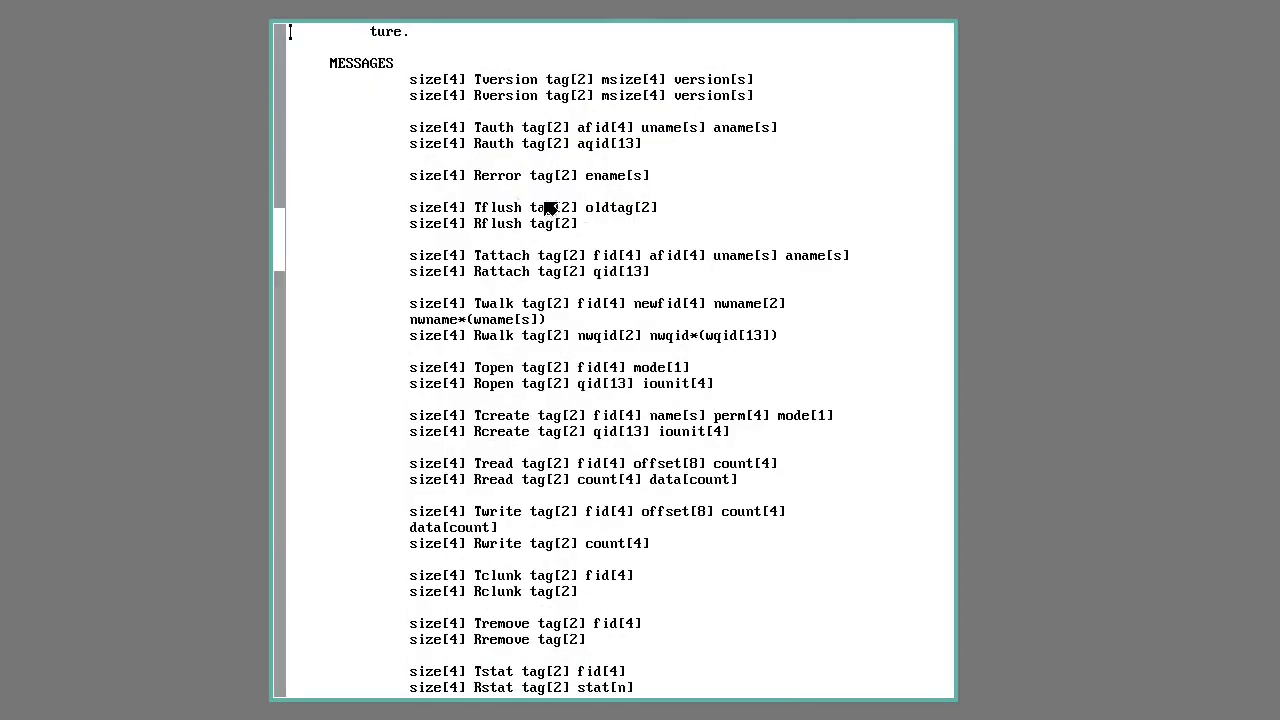
mouse_move(518, 152)
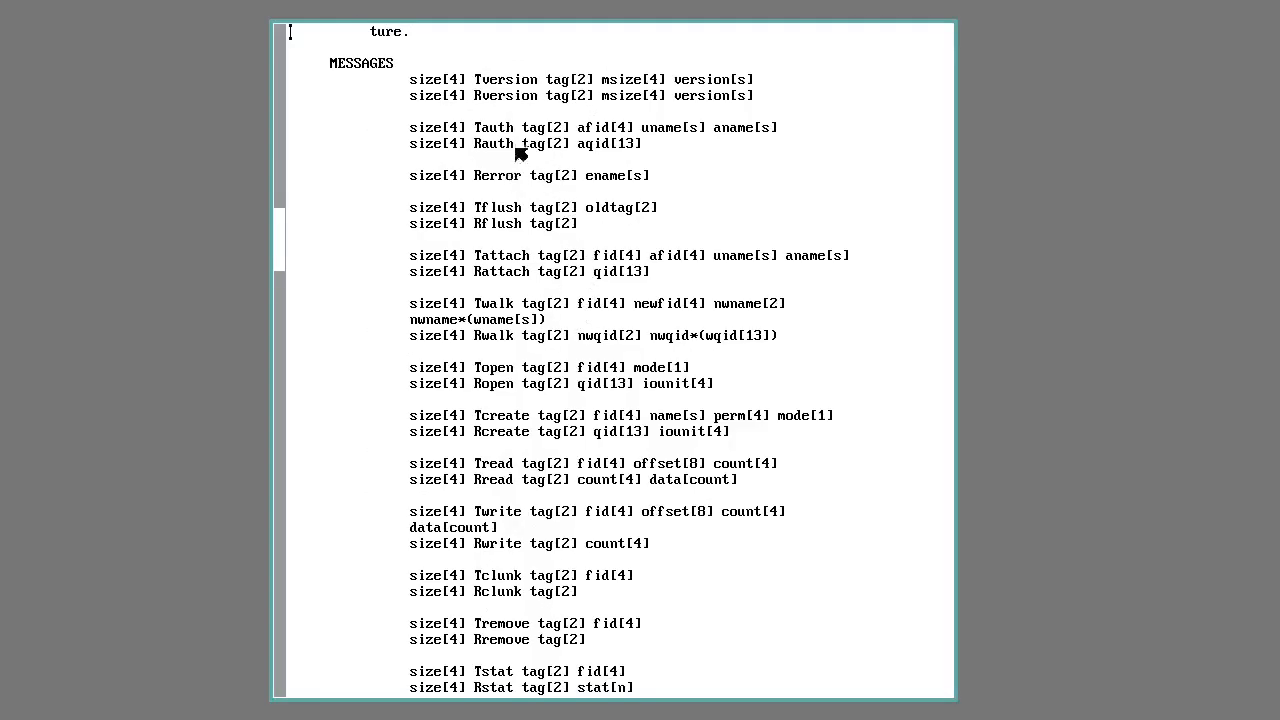
double_click(492, 128)
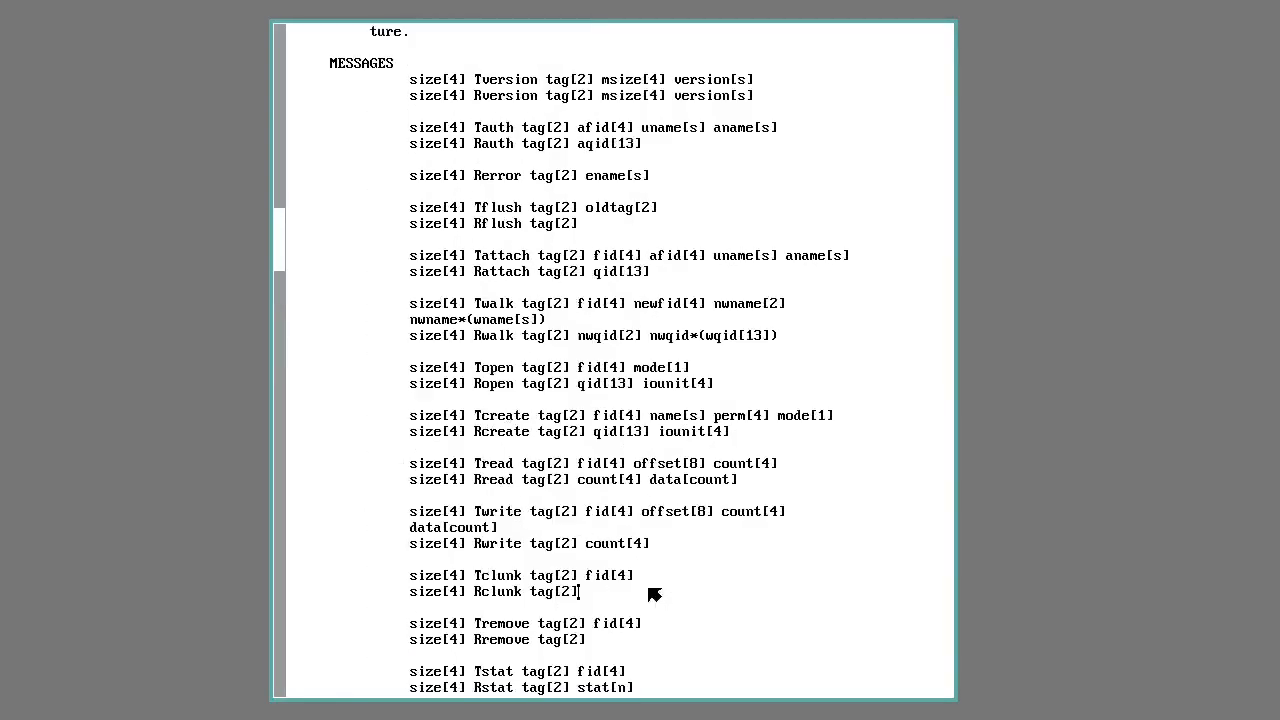
scroll("down", 3)
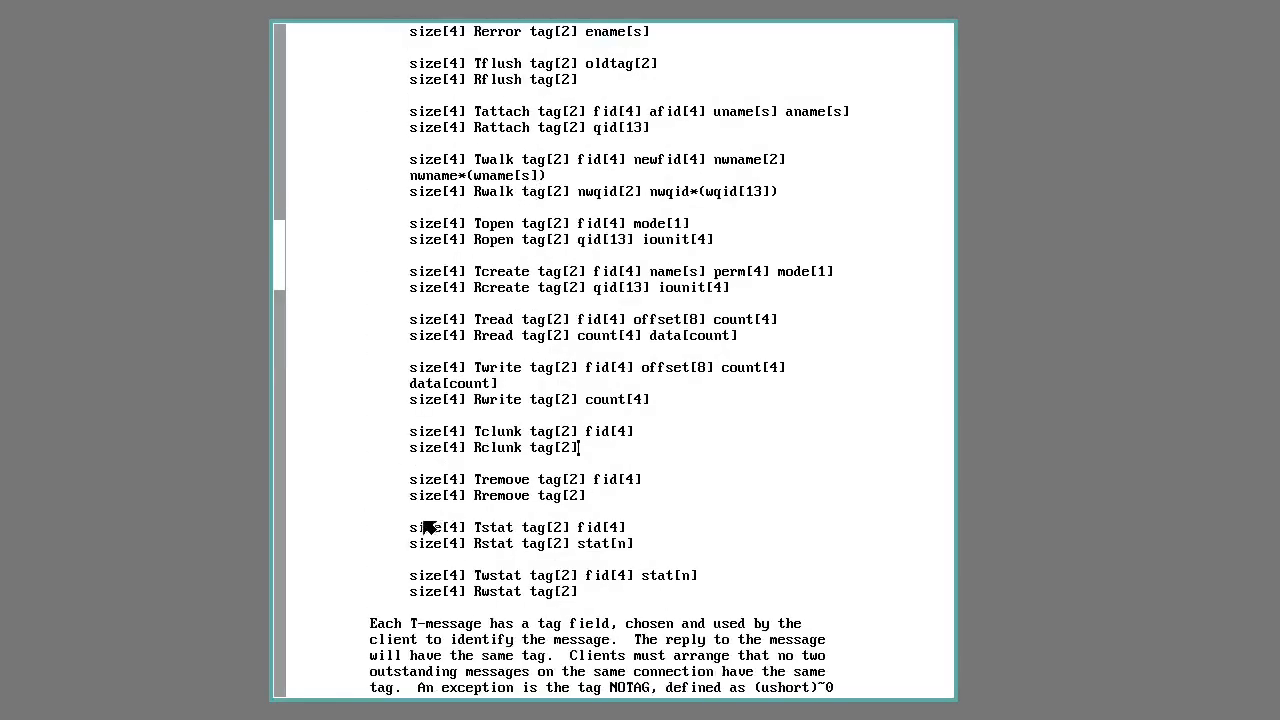
mouse_move(764, 588)
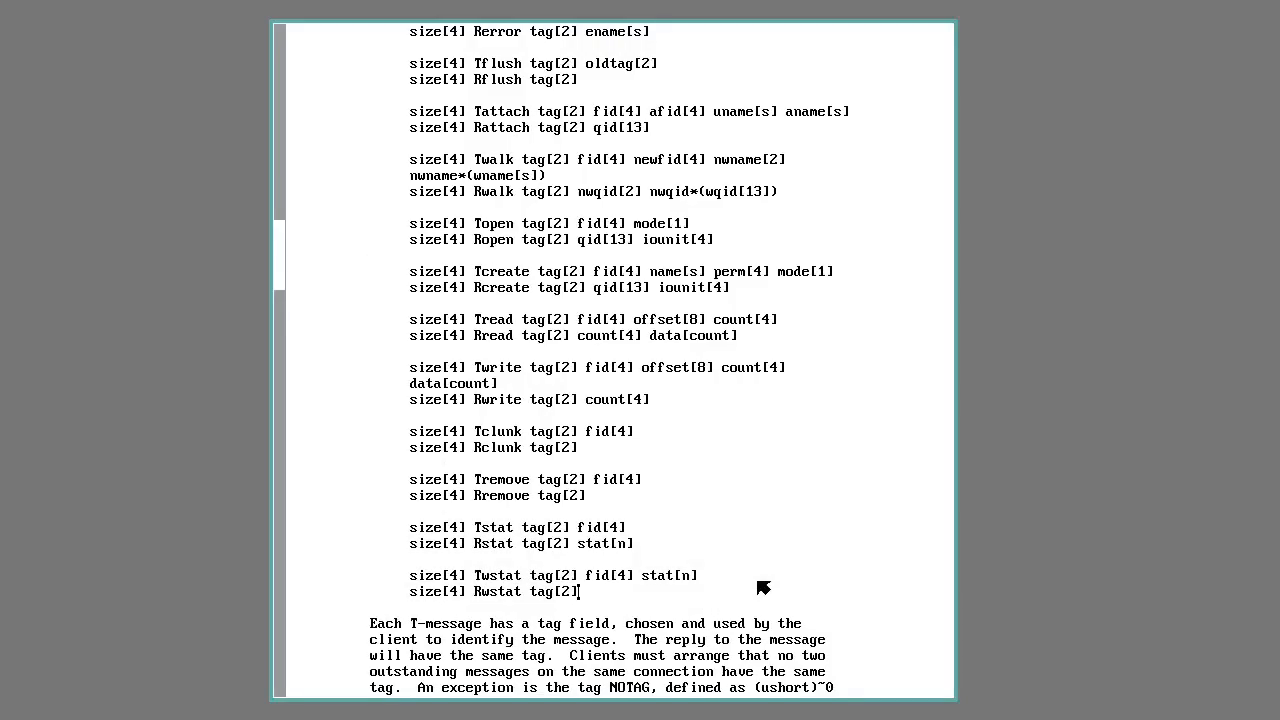
mouse_move(478, 486)
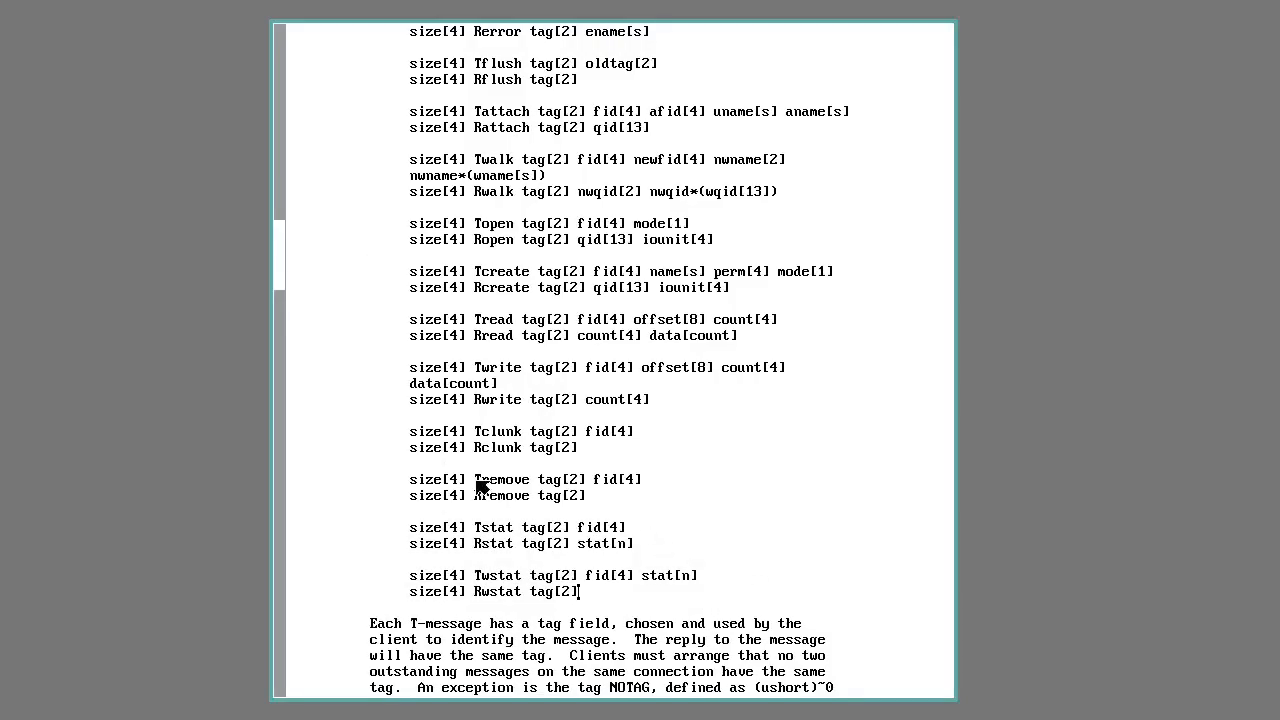
mouse_move(520, 428)
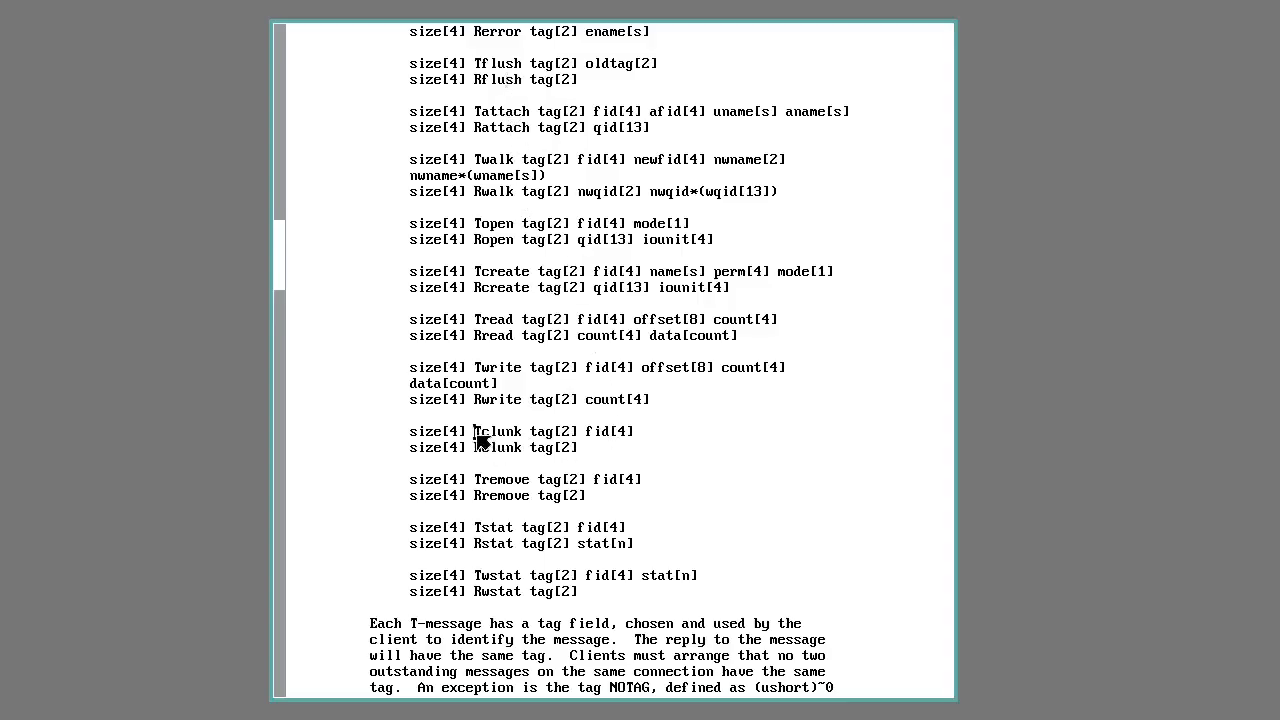
mouse_move(812, 460)
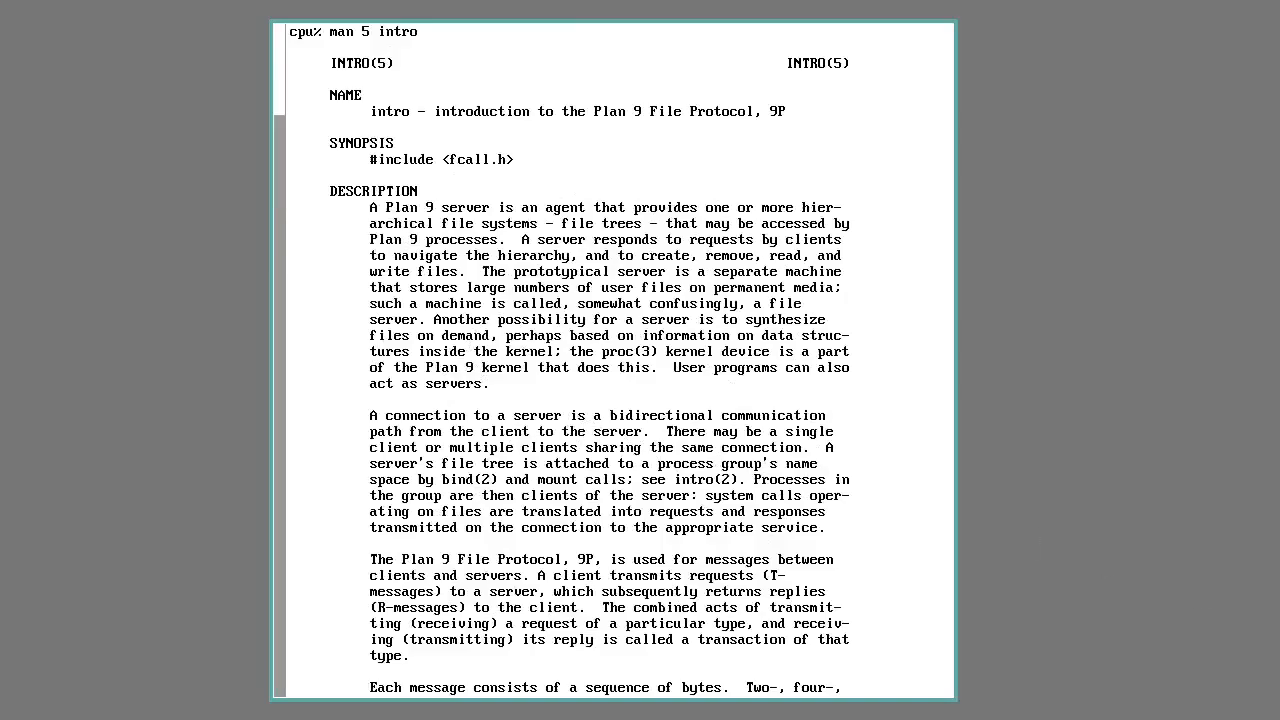
mouse_move(818, 26)
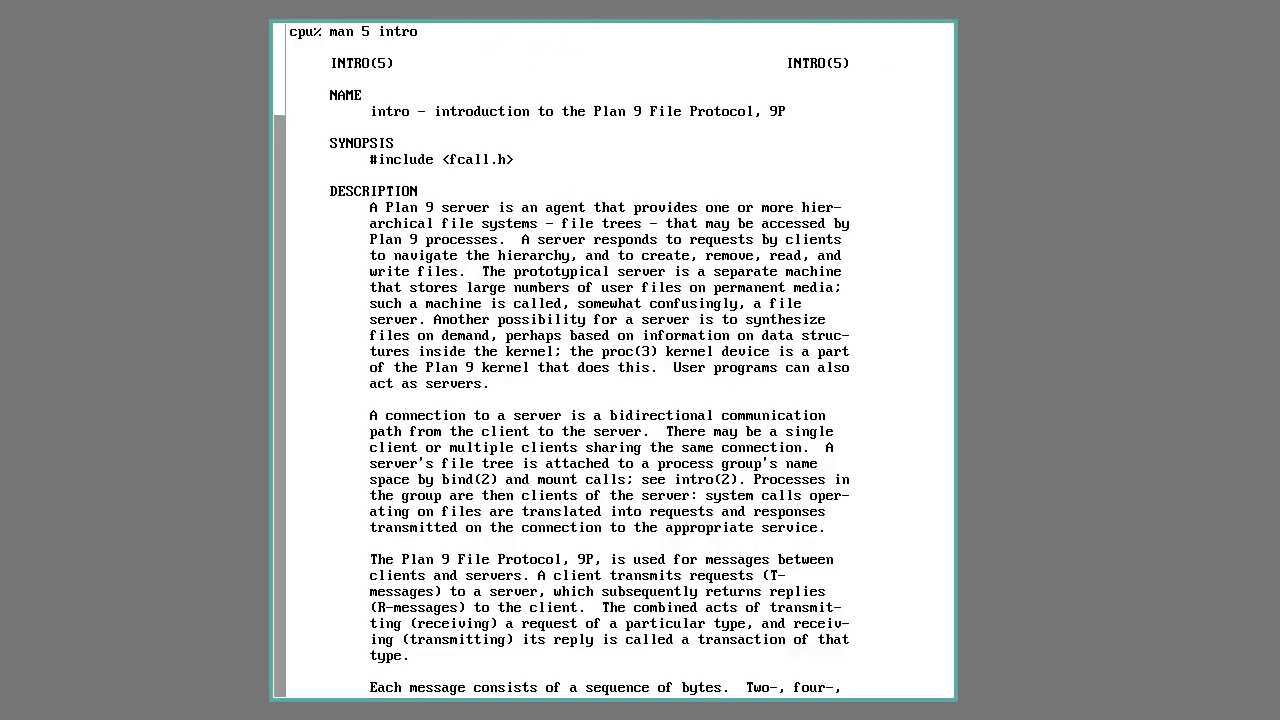
mouse_move(144, 28)
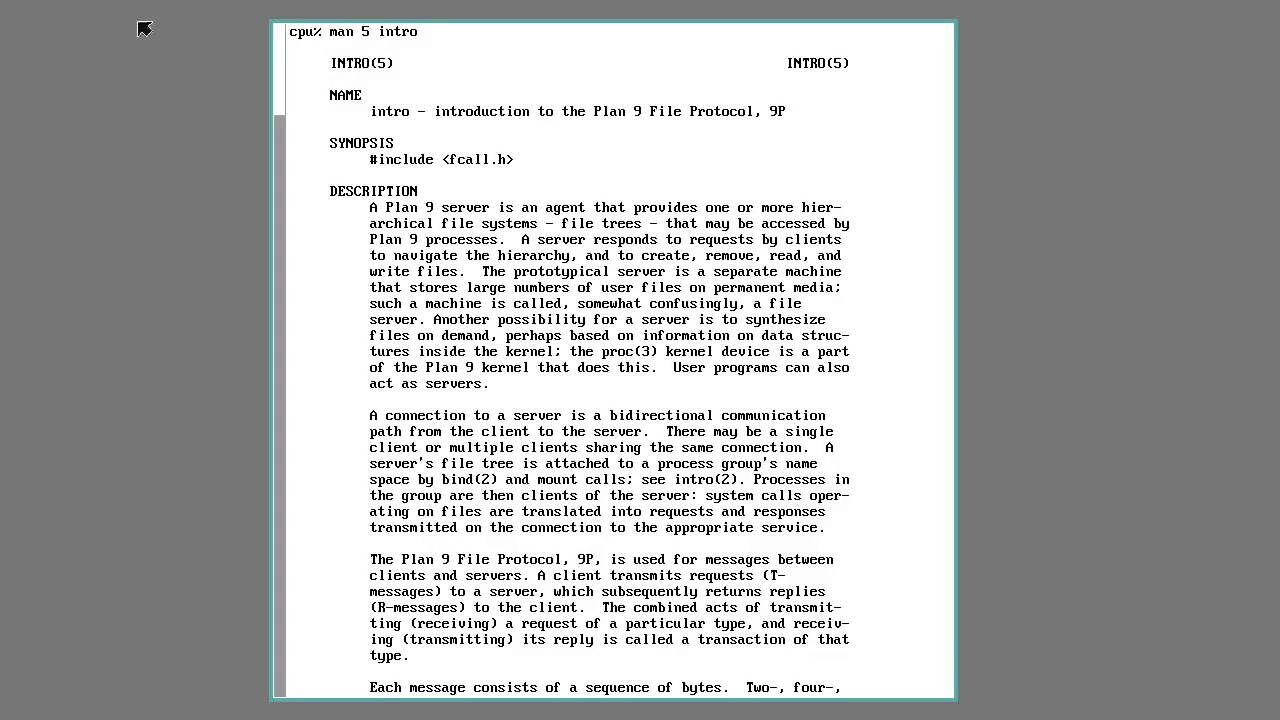
mouse_move(100, 124)
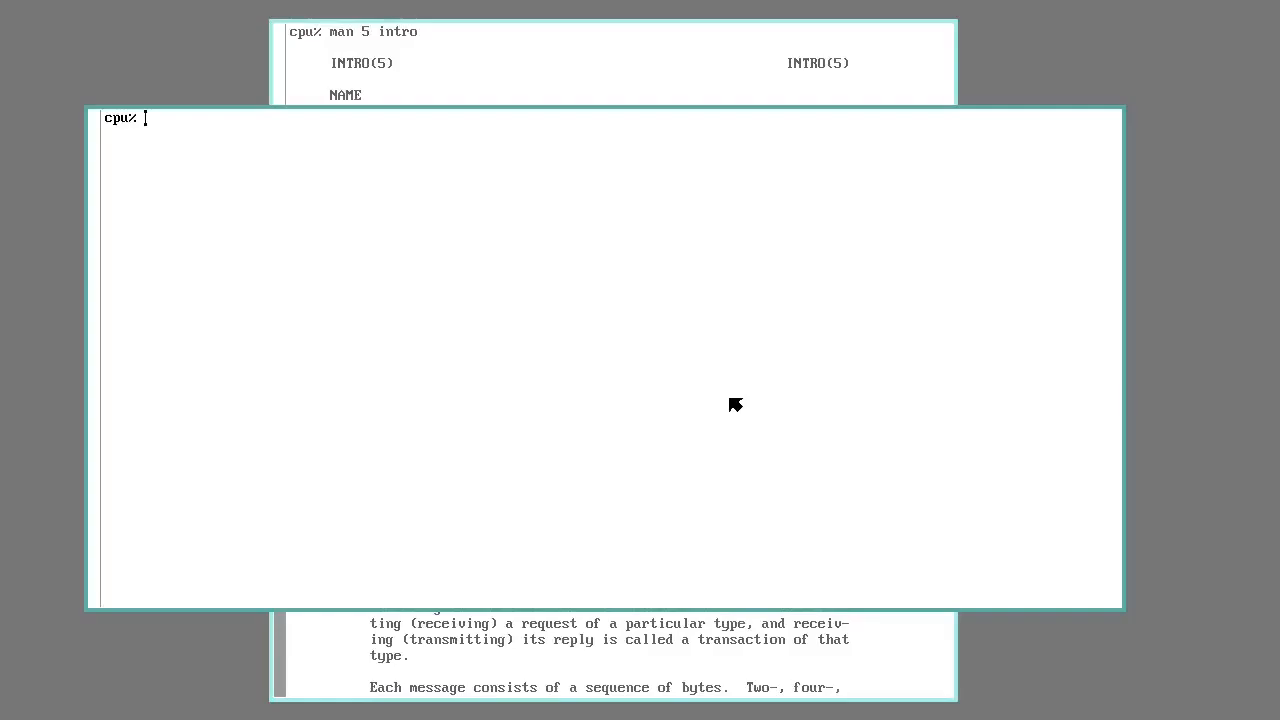
type("ls '#l")
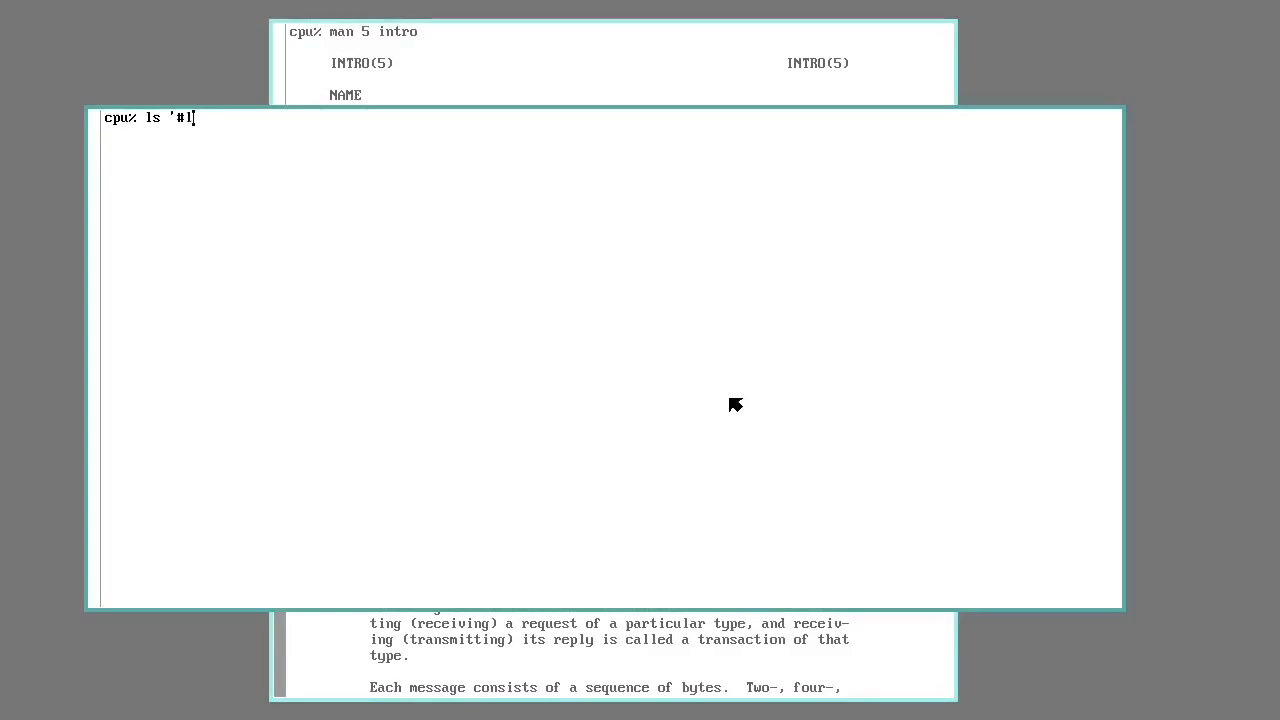
type("0/e")
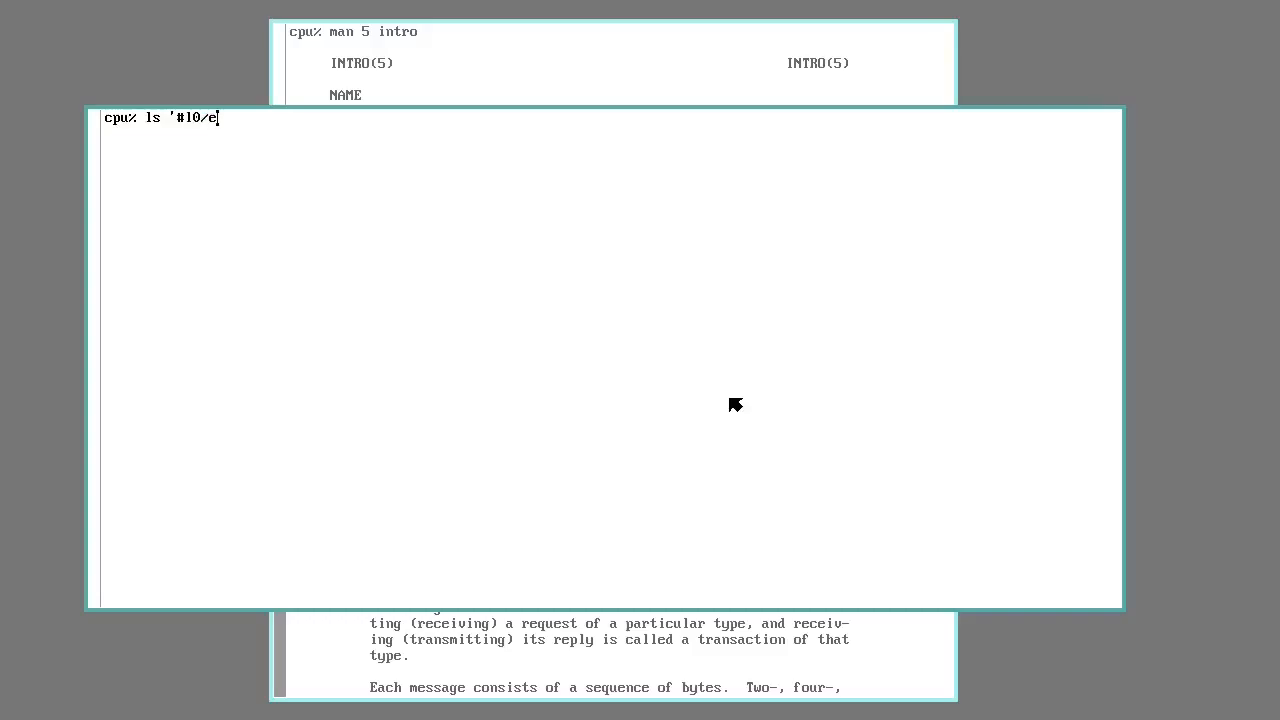
type("ther0'")
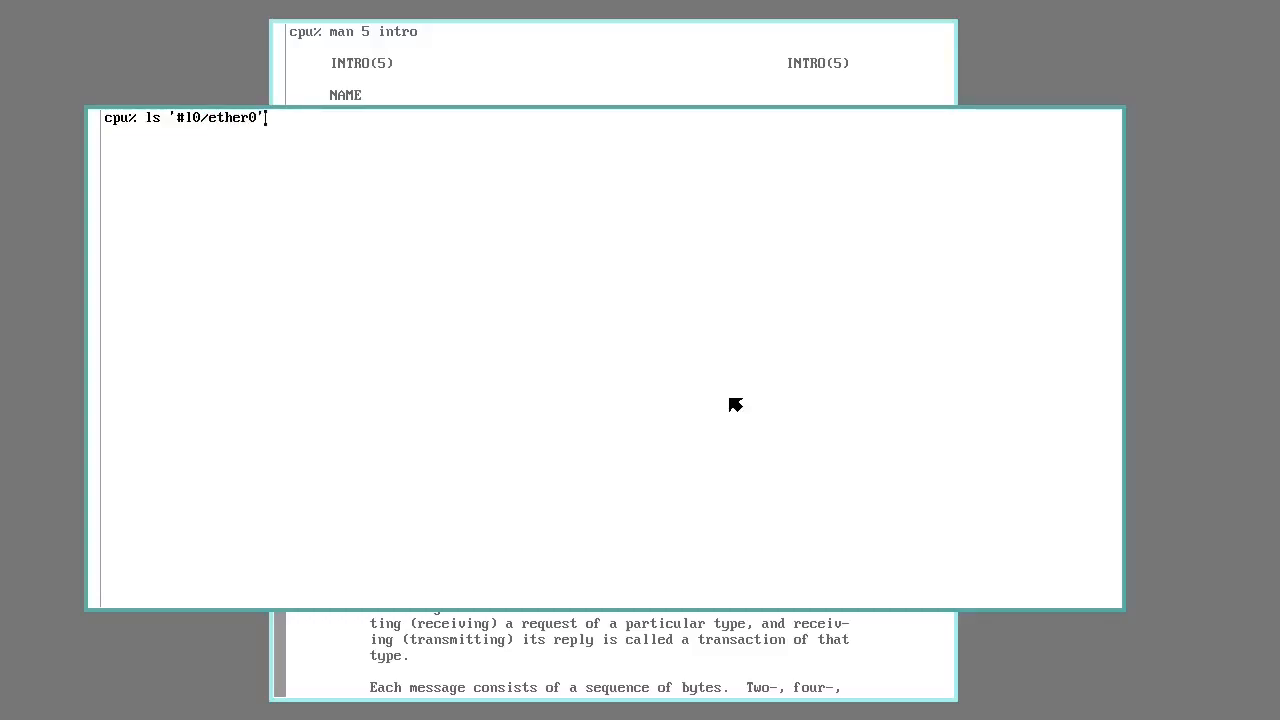
key("Return")
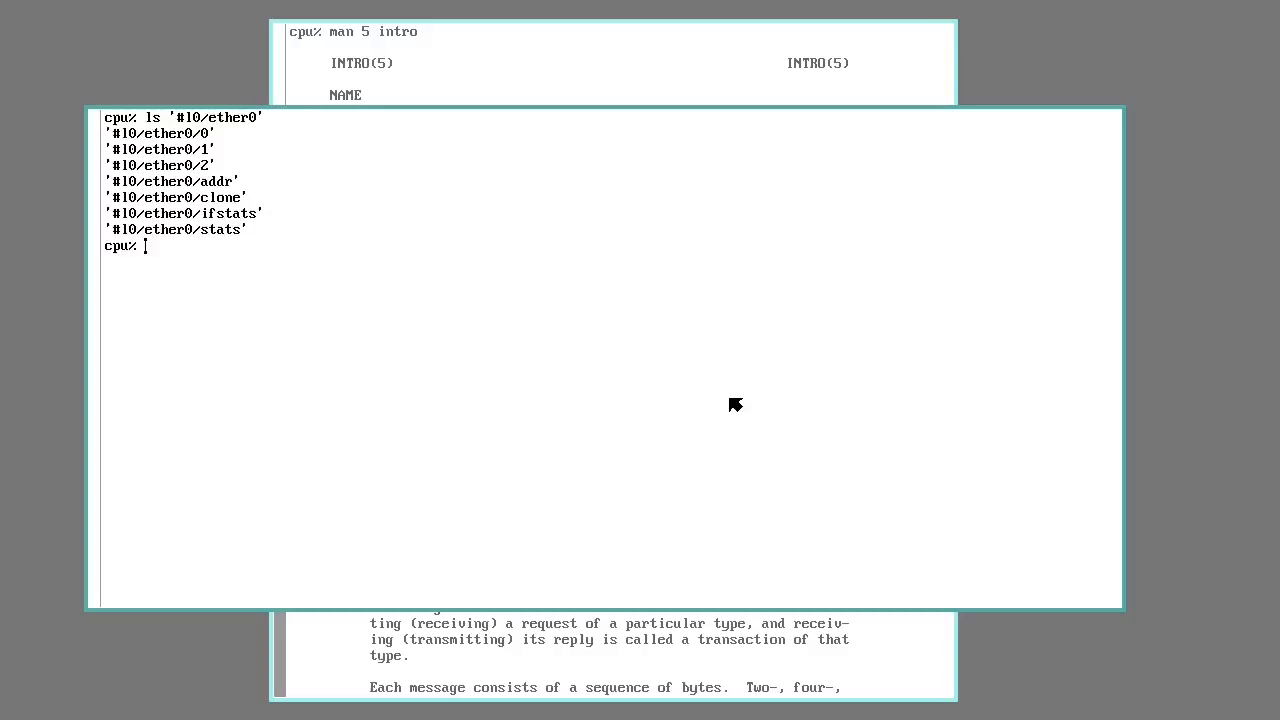
Step: Show '#l0/ether0/ifstats' interface statistics, then change directory to /sys/src
type("cat '#l0/ether0/ifstats")
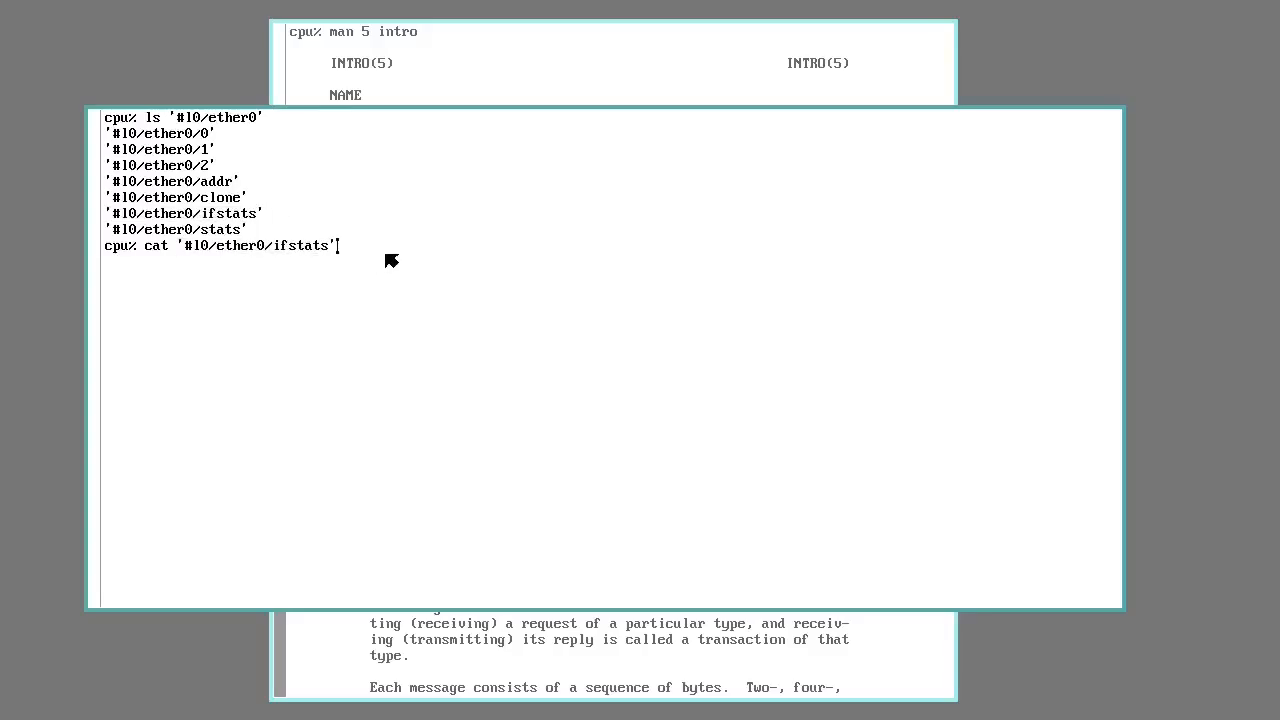
key("Return")
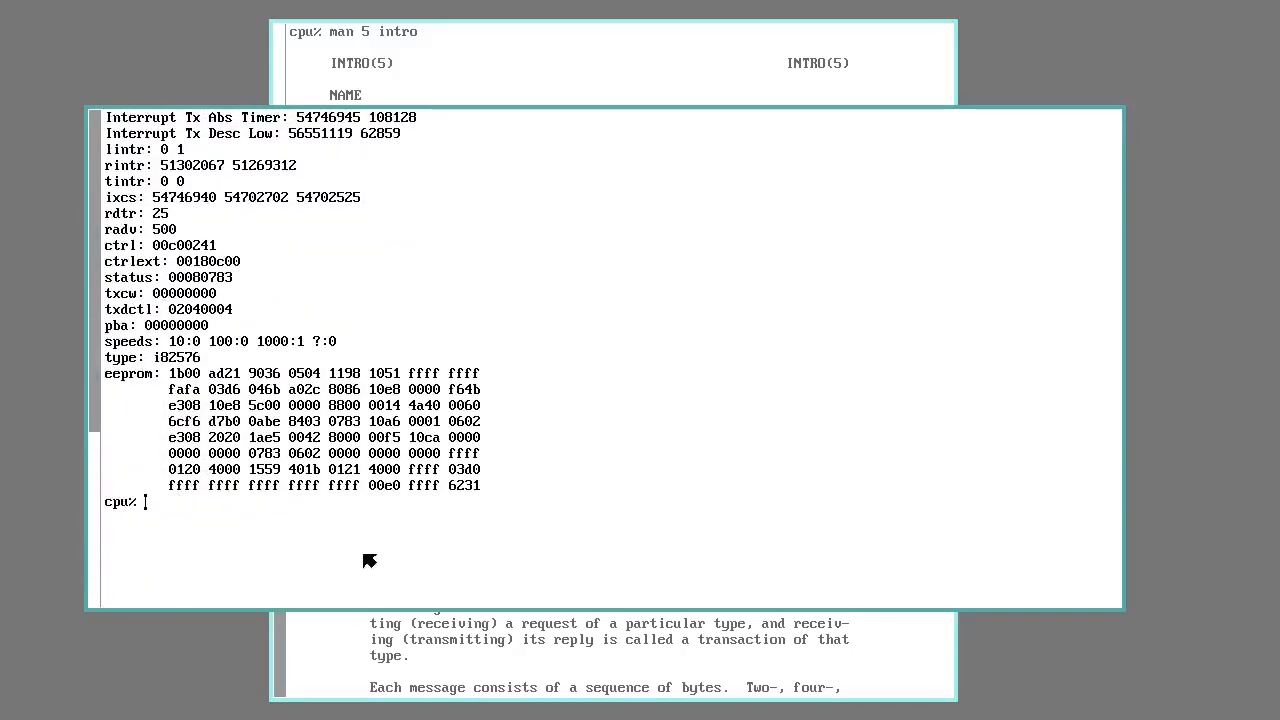
mouse_move(318, 544)
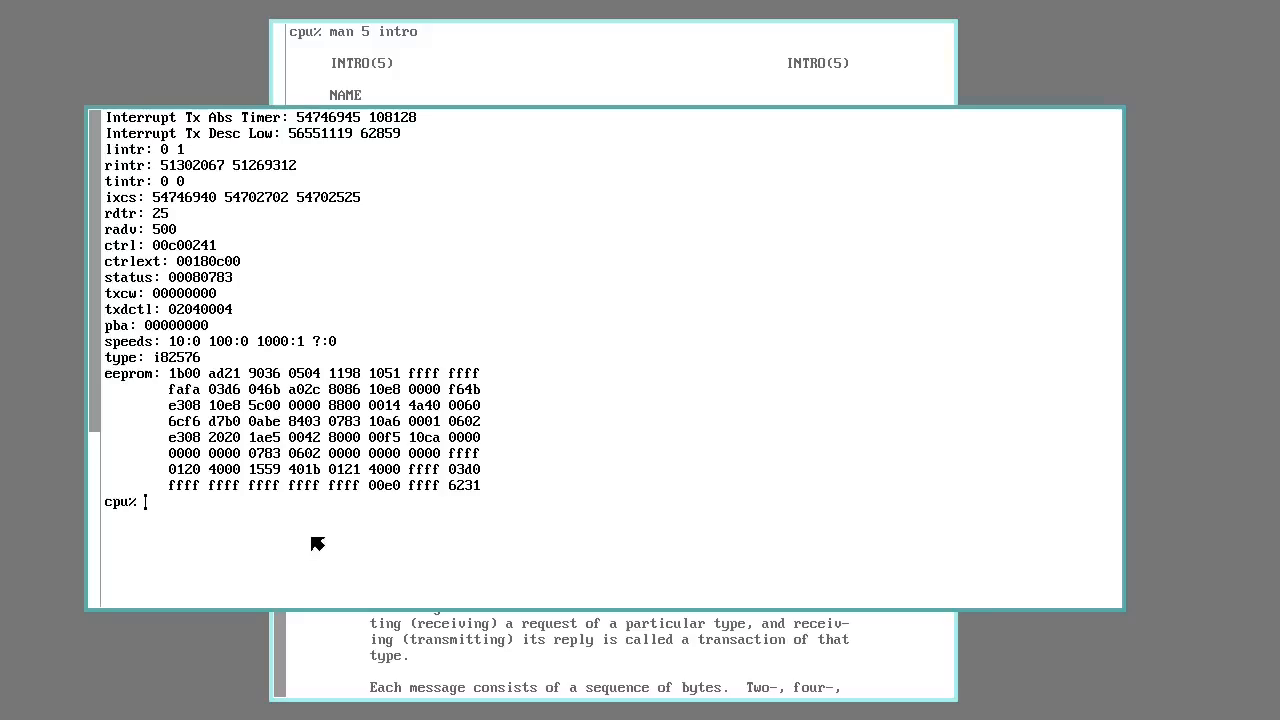
mouse_move(312, 530)
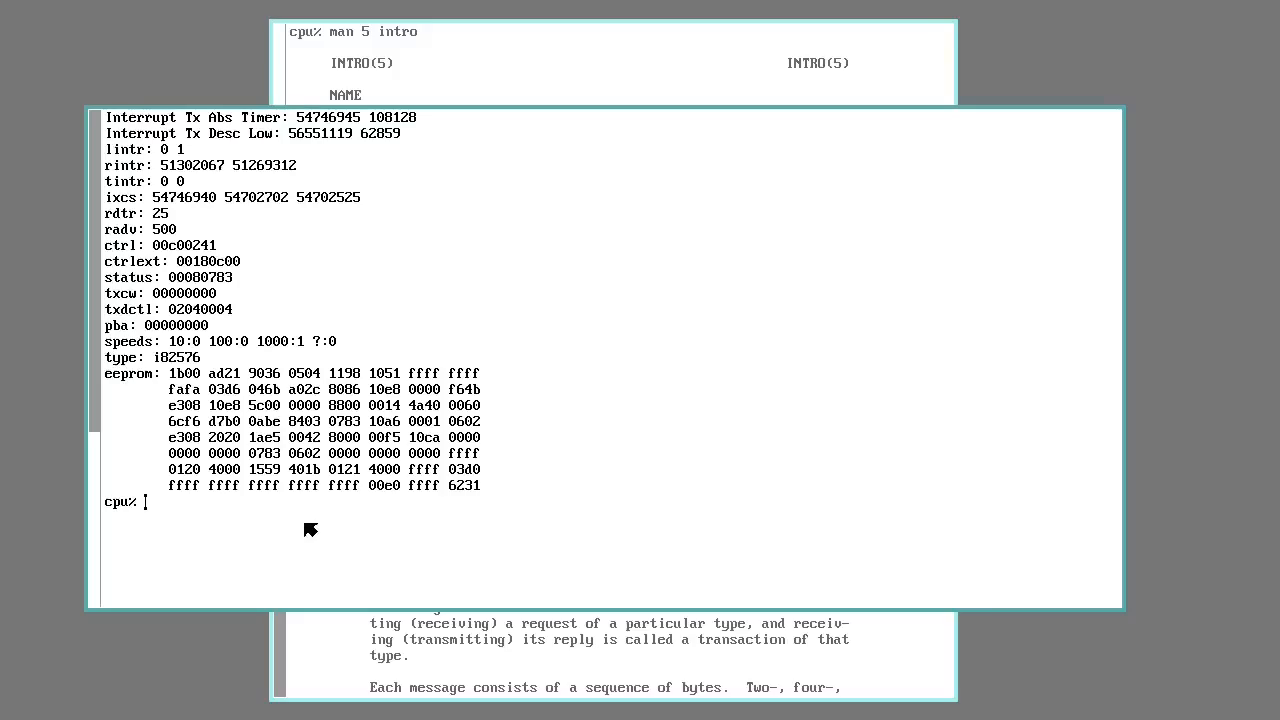
mouse_move(388, 456)
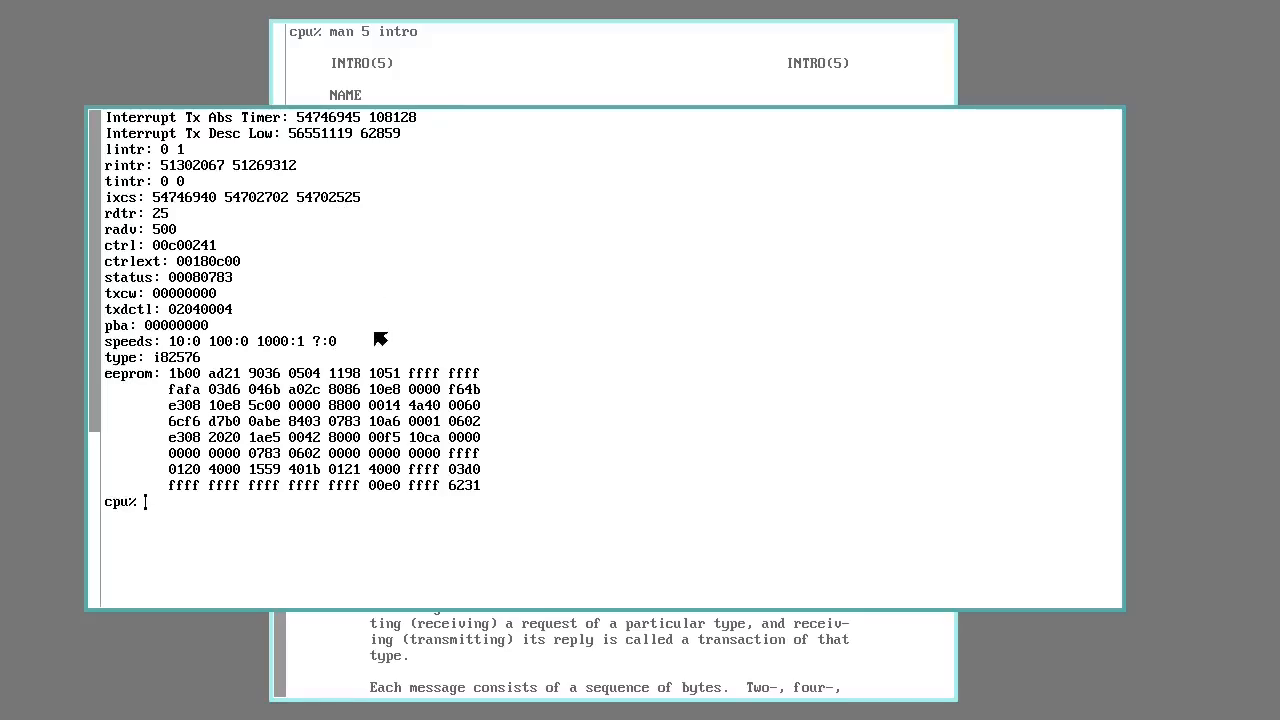
mouse_move(368, 444)
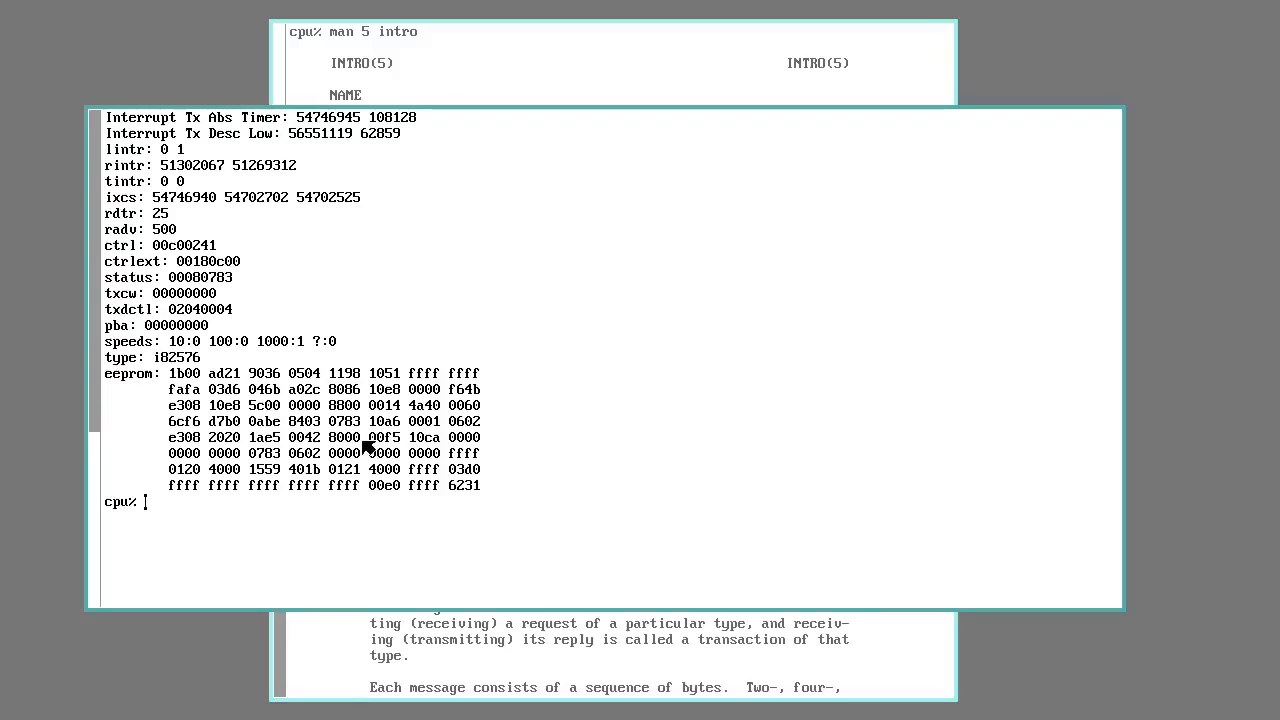
mouse_move(448, 312)
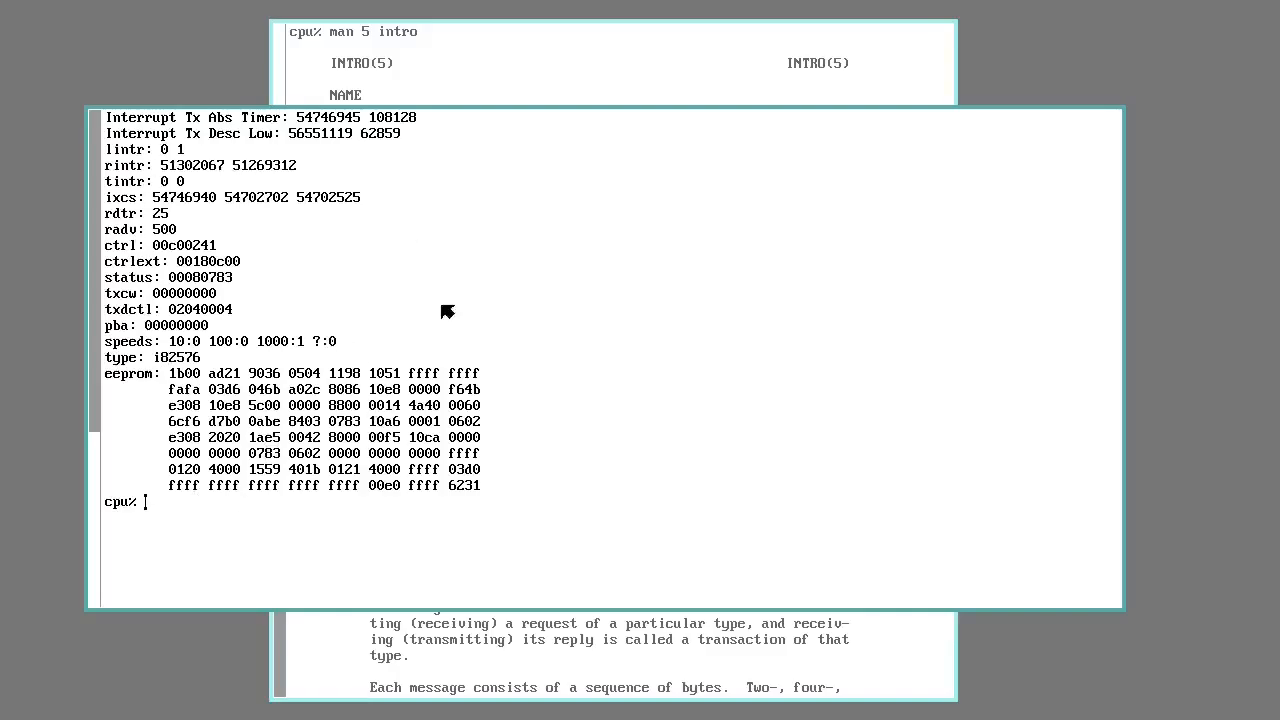
mouse_move(428, 534)
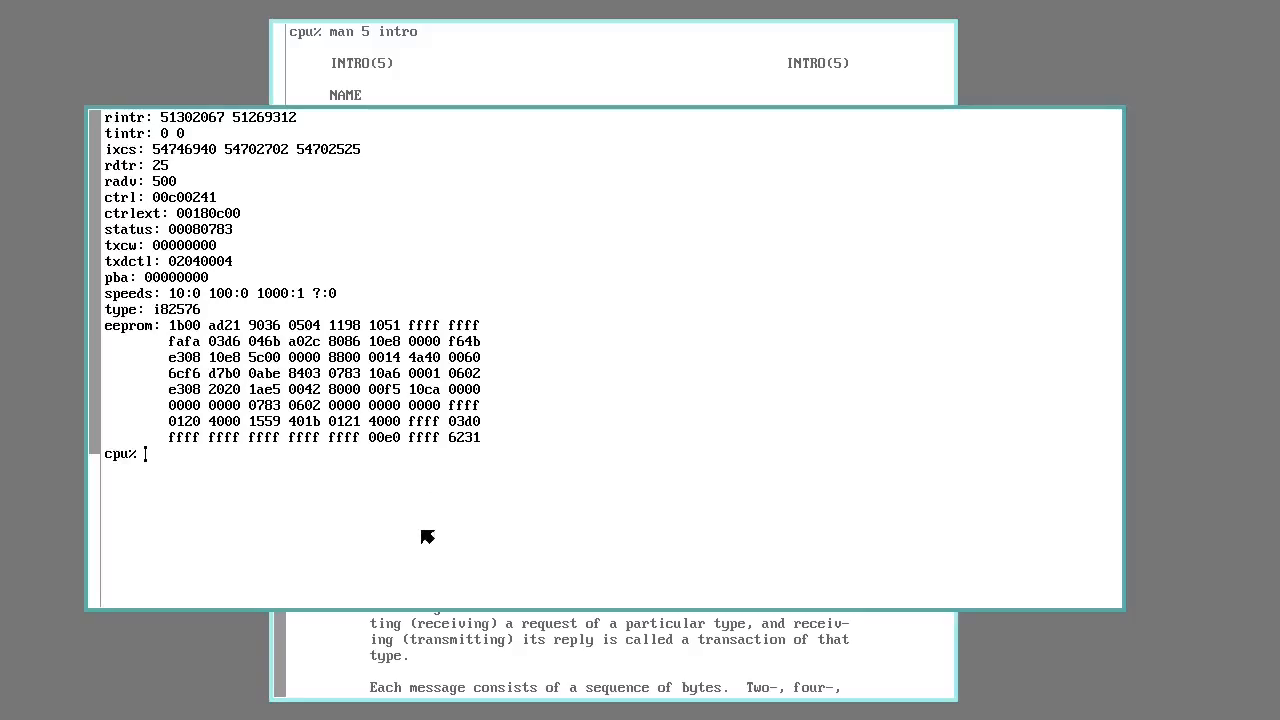
type("cd /sys/src")
type("acme")
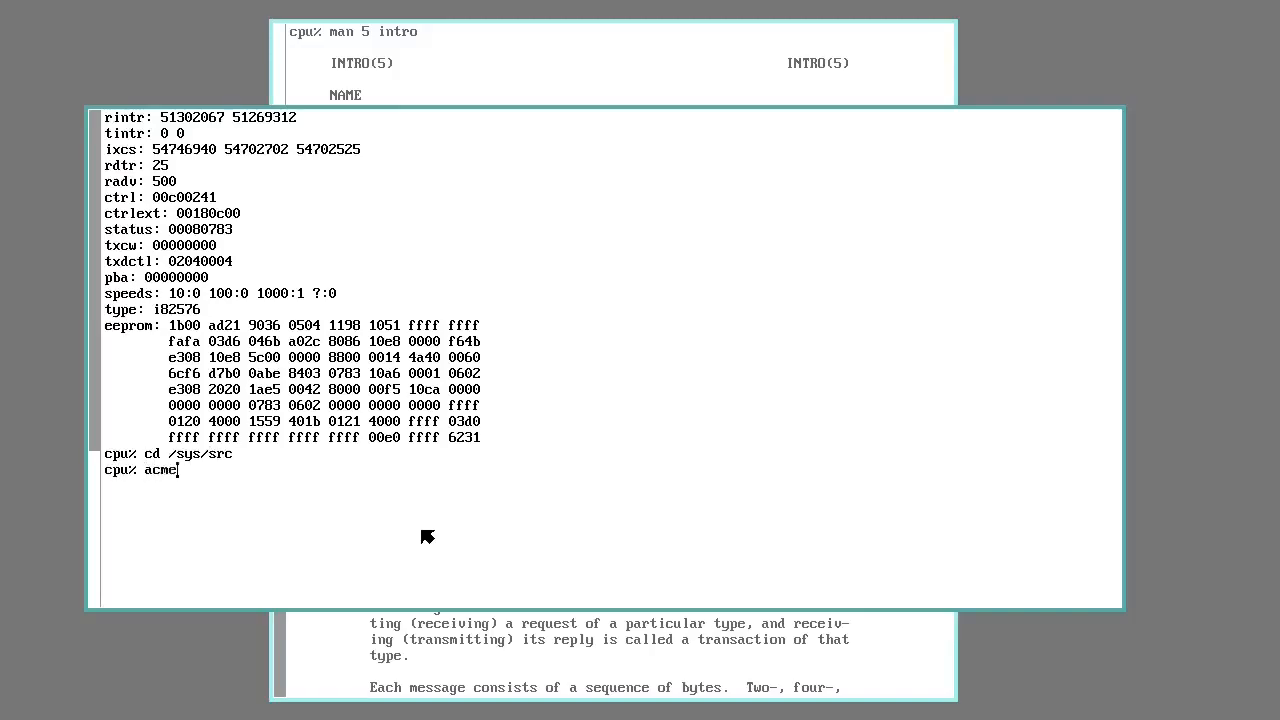
Step: Start acme in /sys/src and Look for 'open' in libc's dial.c
key("Return")
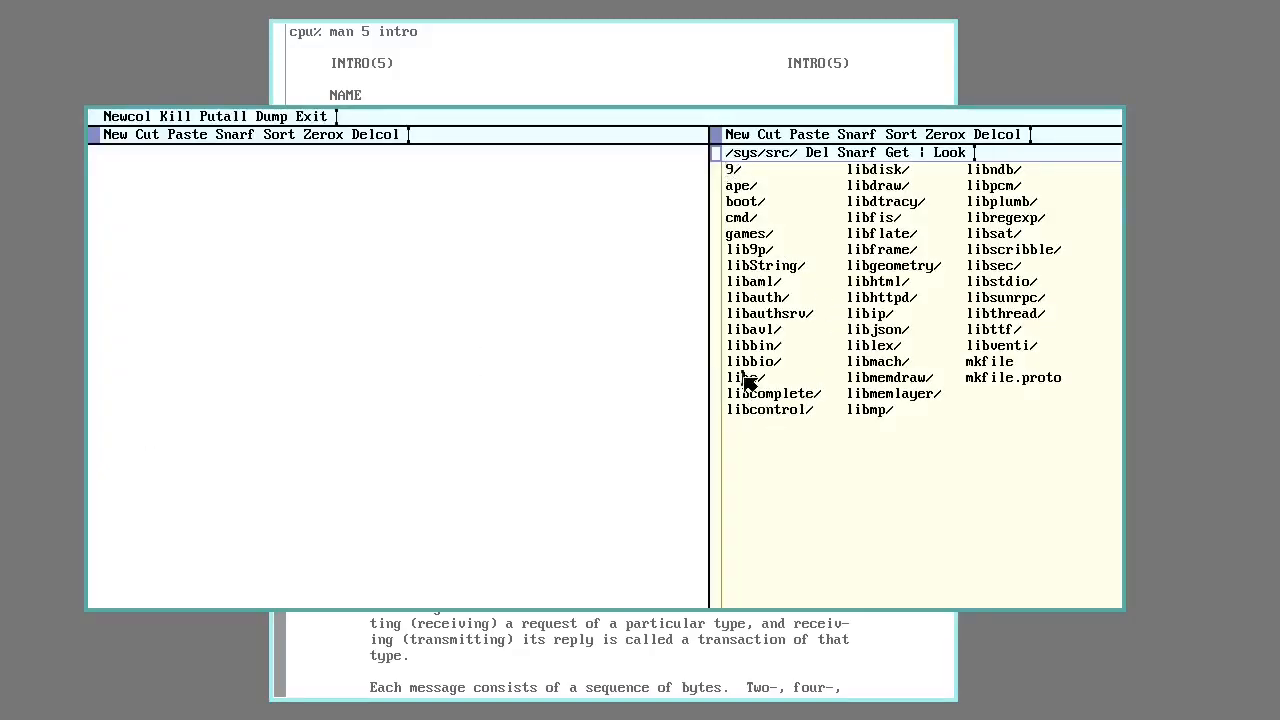
double_click(742, 376)
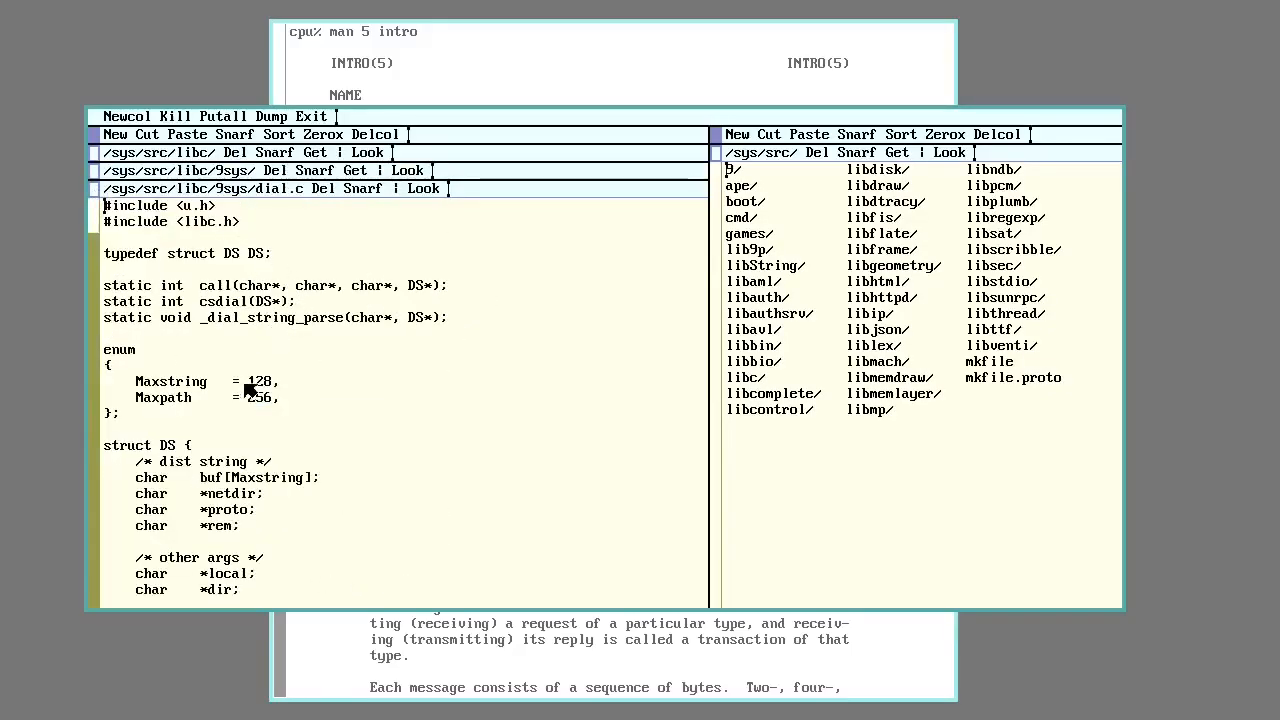
scroll("down", 3)
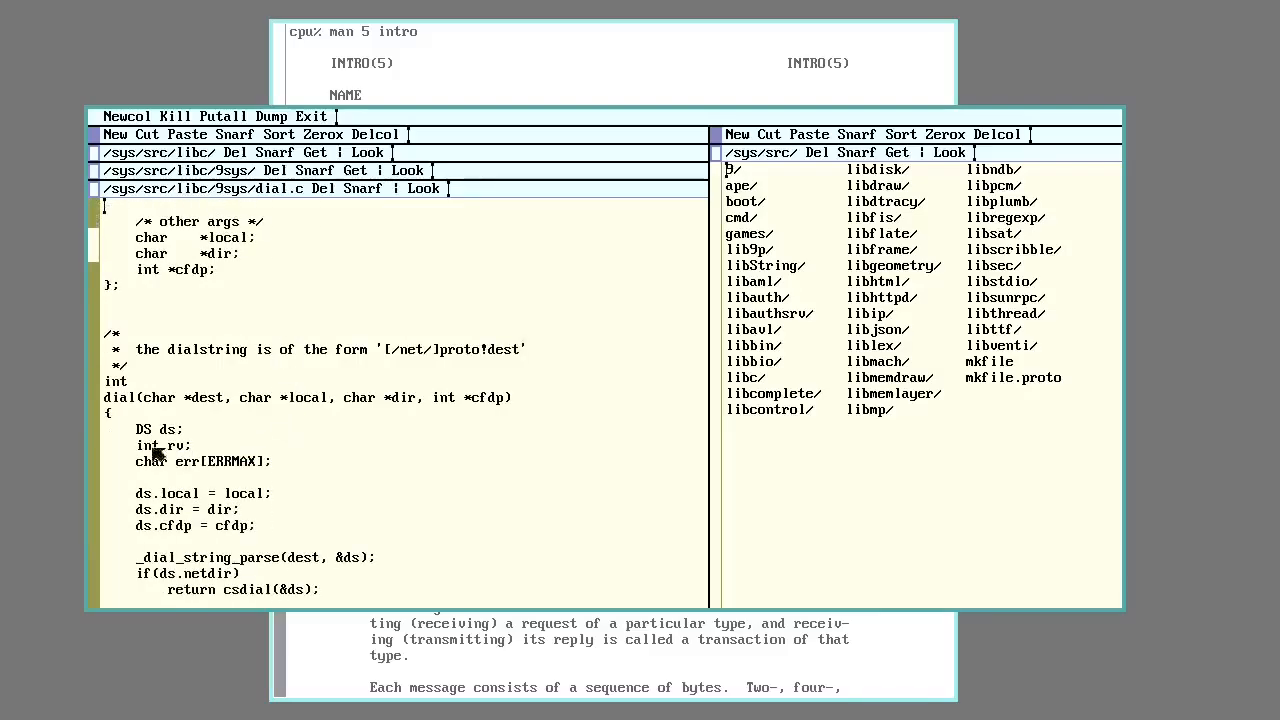
scroll("up", 3)
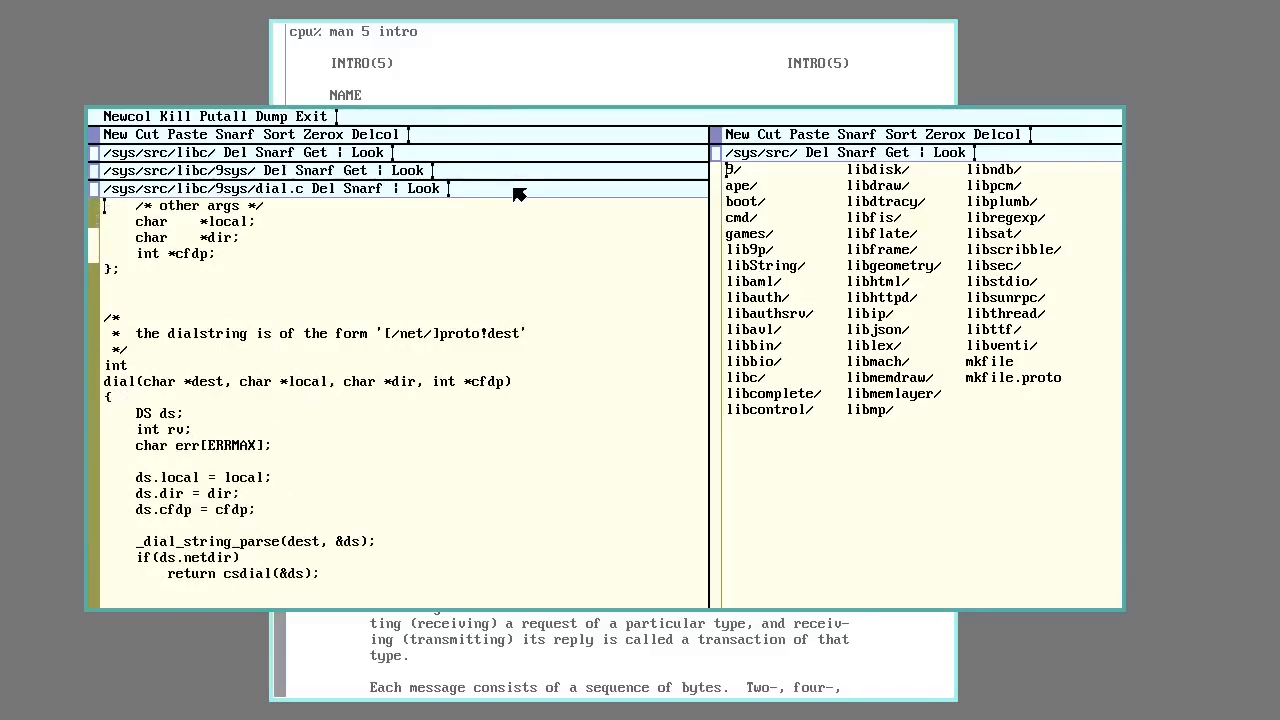
type("open")
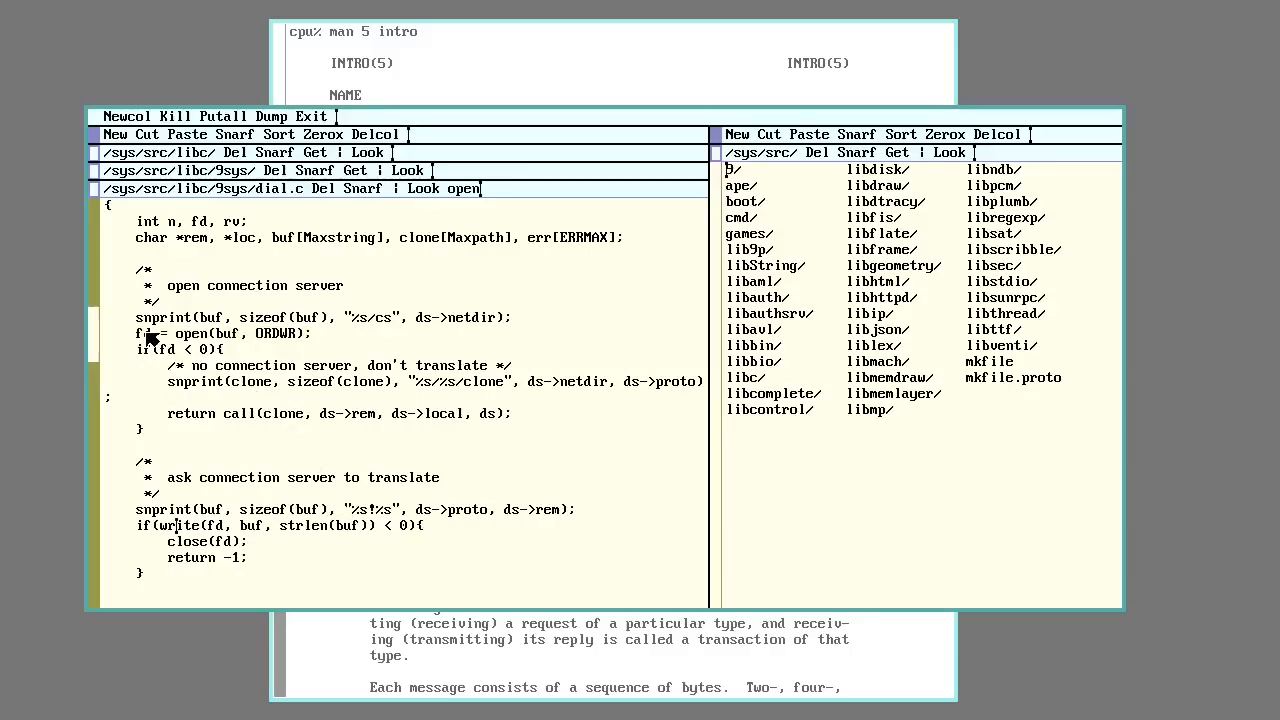
left_click(224, 332)
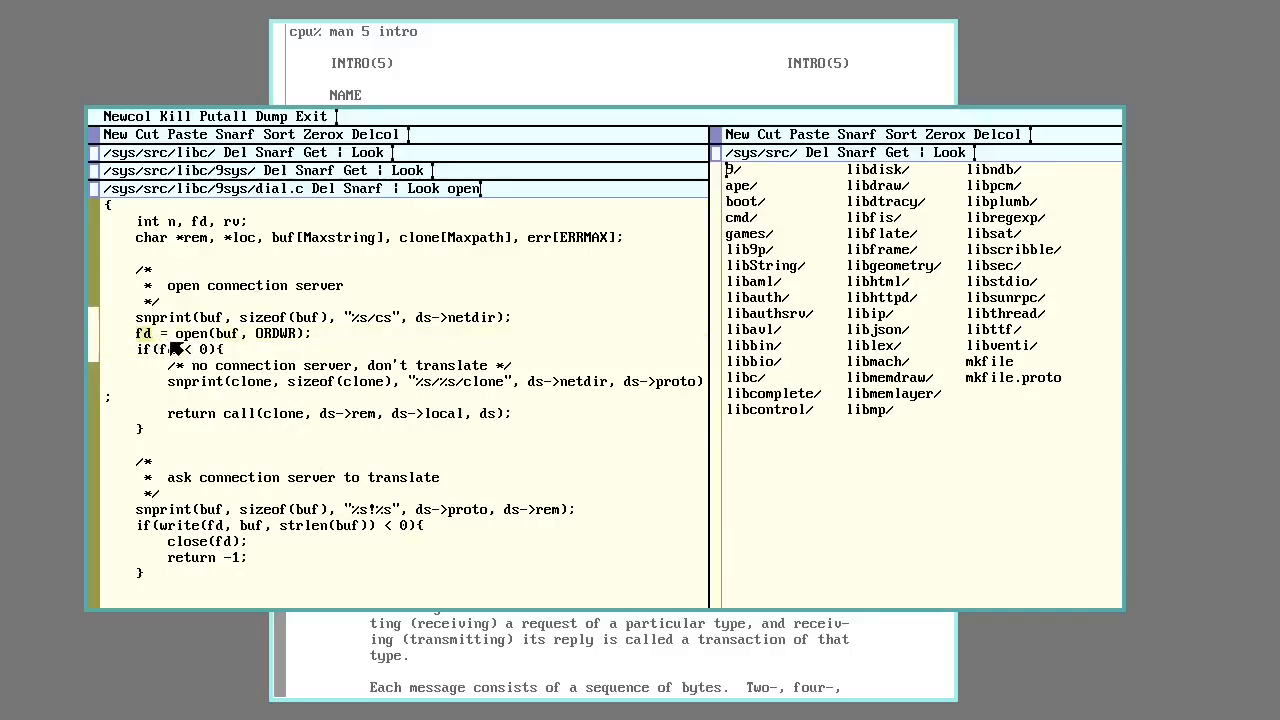
mouse_move(190, 476)
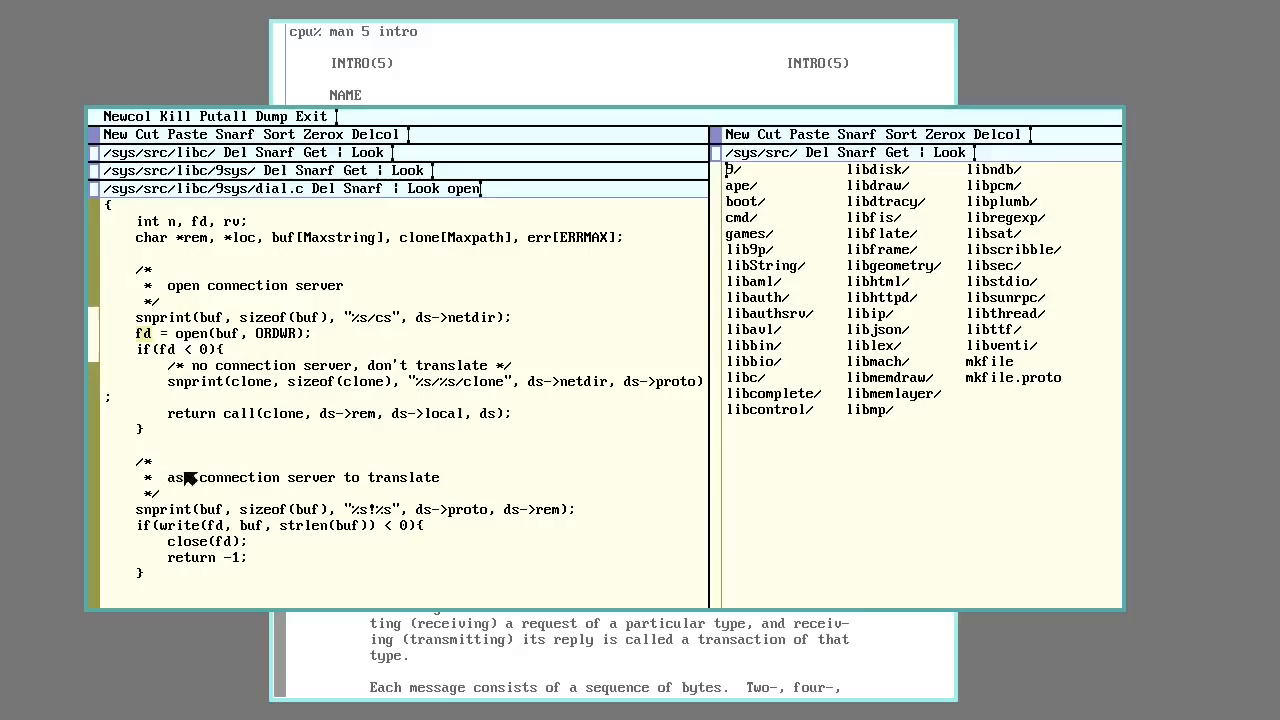
mouse_move(252, 424)
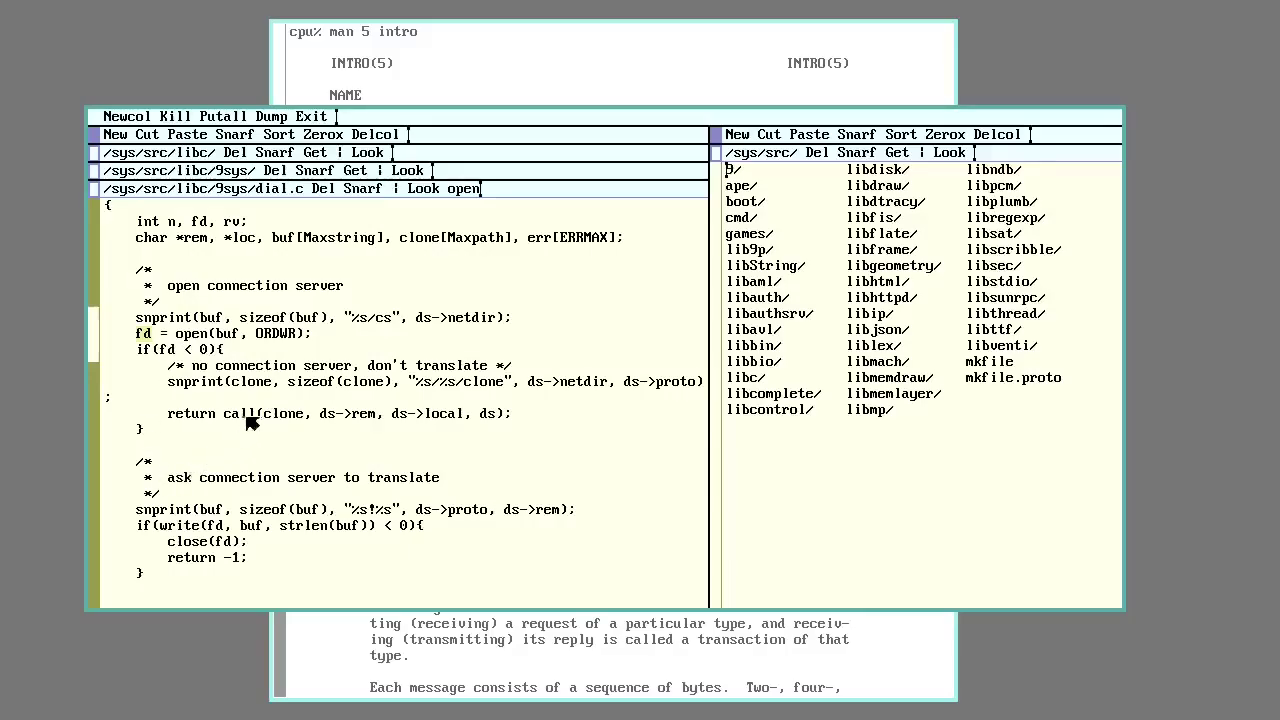
mouse_move(248, 384)
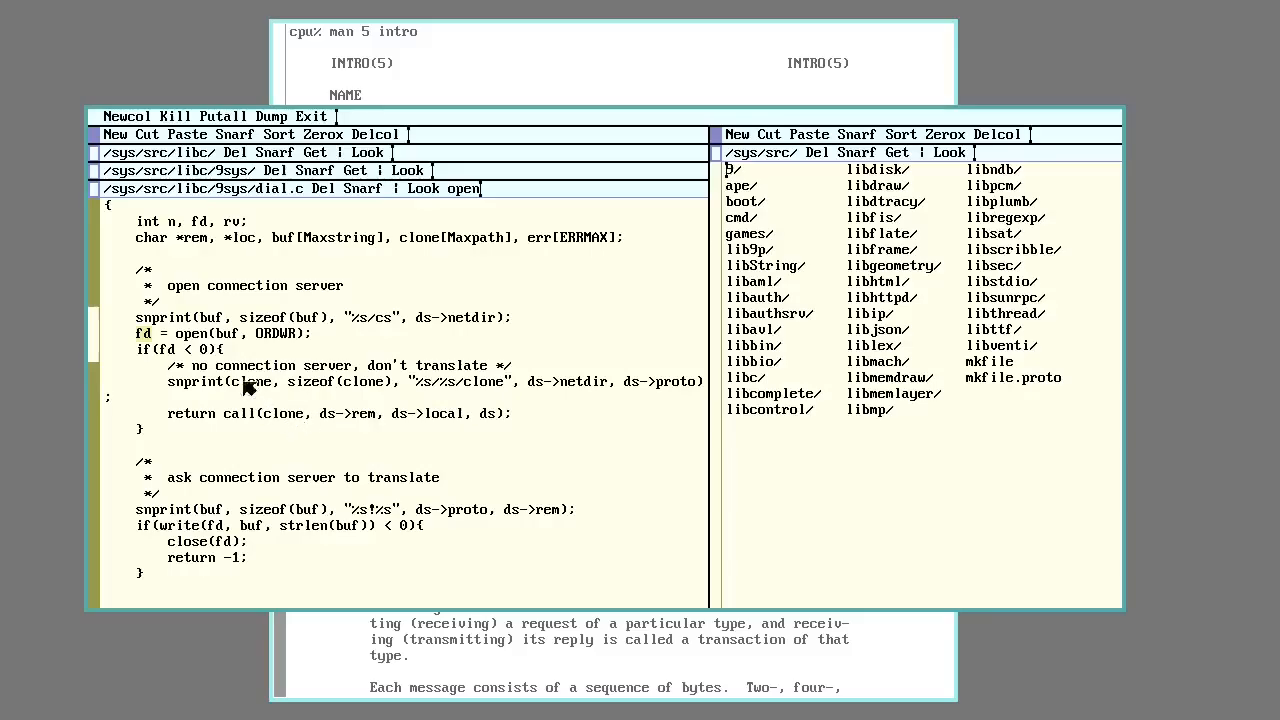
mouse_move(420, 344)
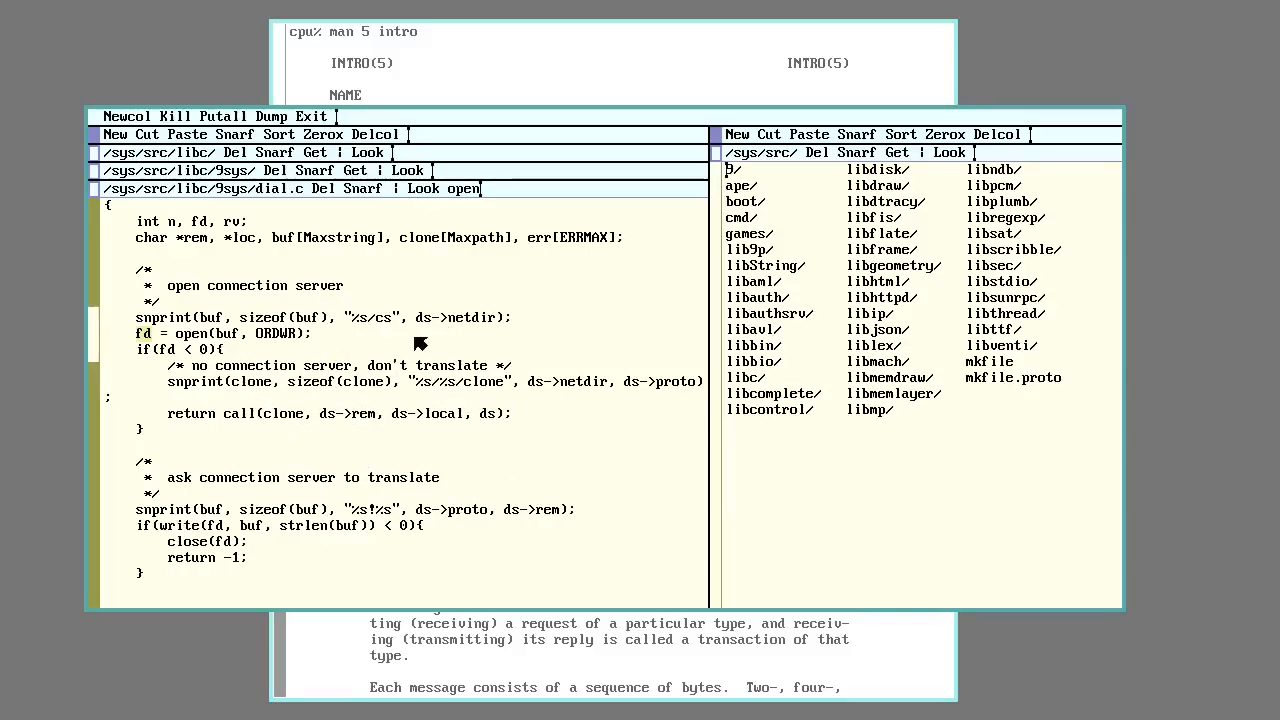
mouse_move(340, 400)
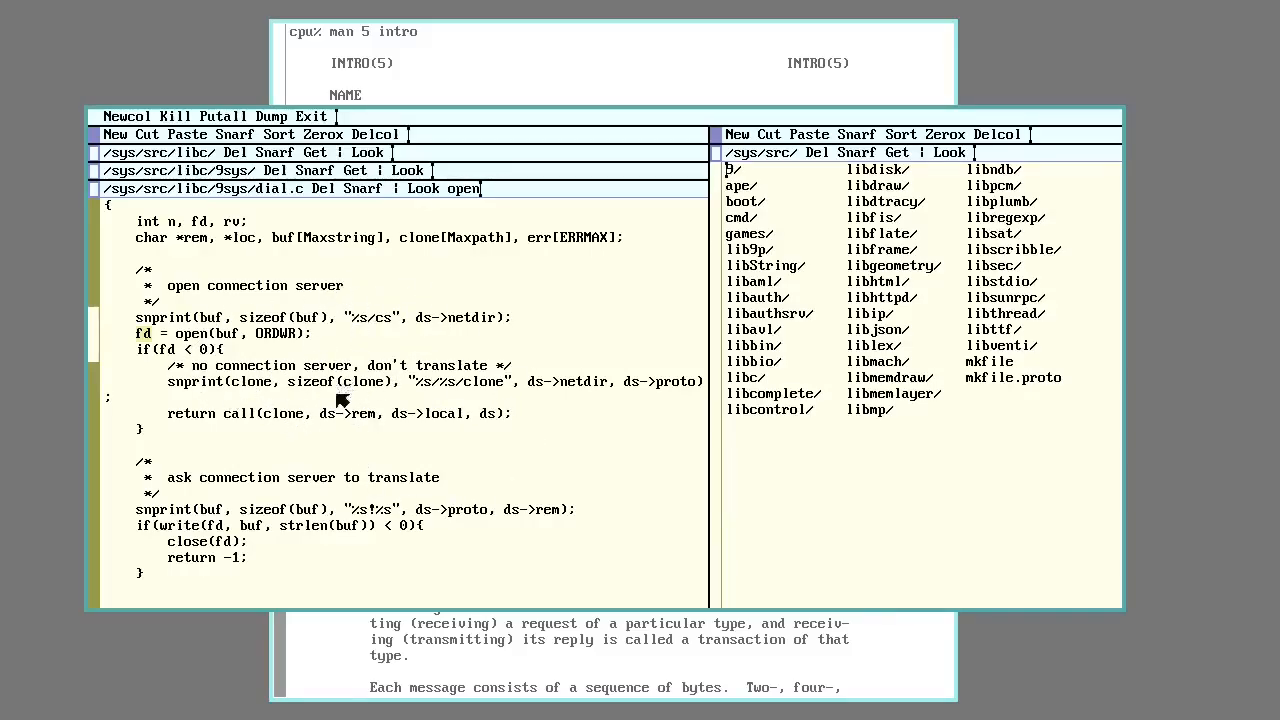
mouse_move(436, 424)
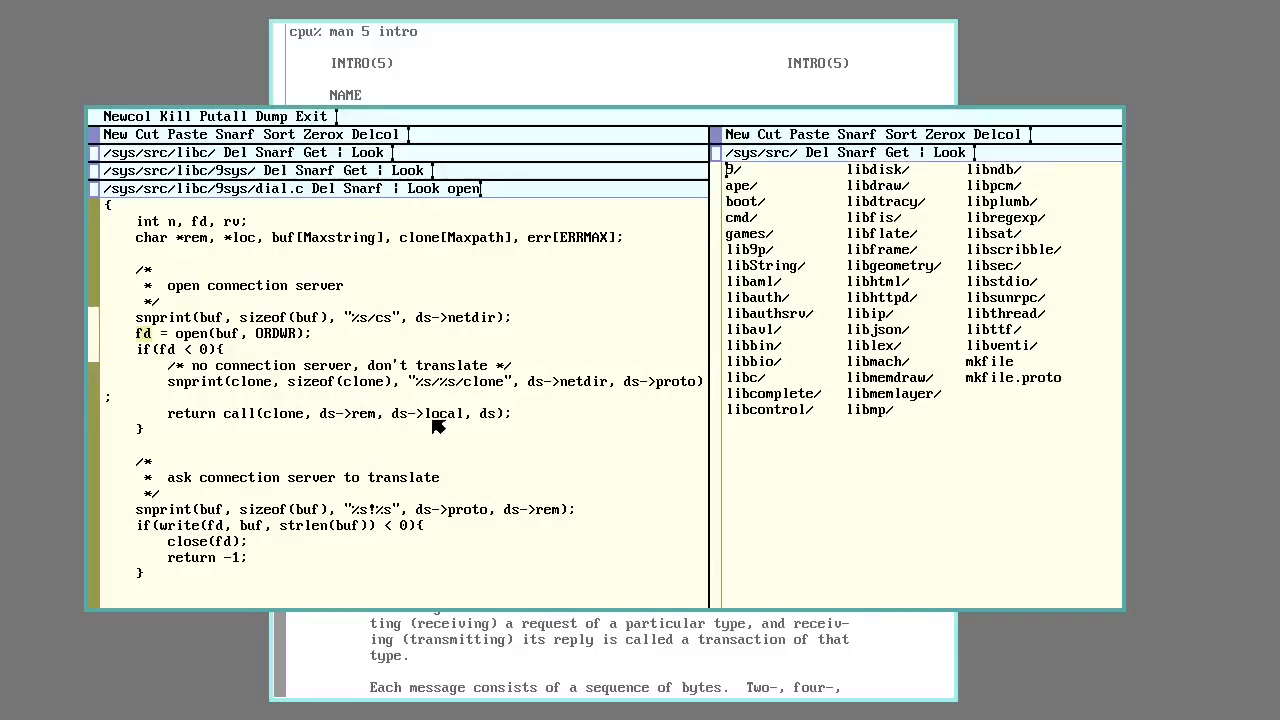
Step: Browse the kernel source listing down to the /sys/src/9/port directory
scroll("down", 3)
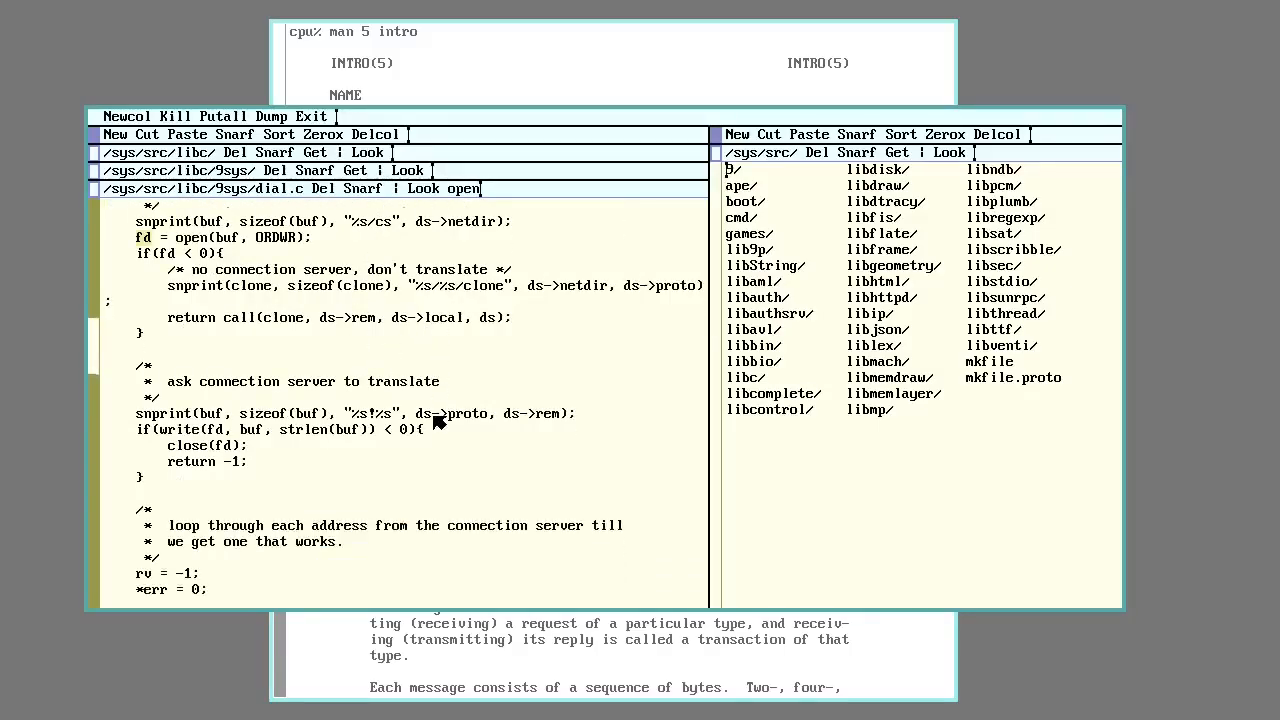
scroll("down", 3)
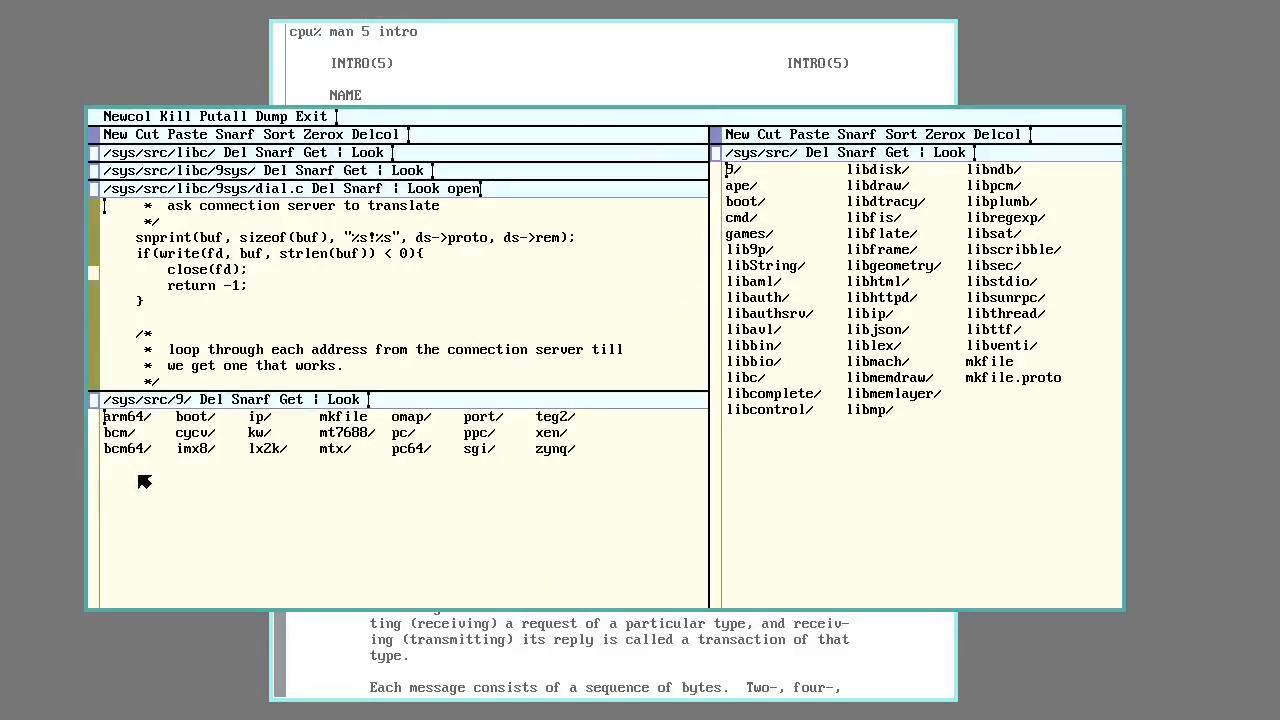
mouse_move(330, 460)
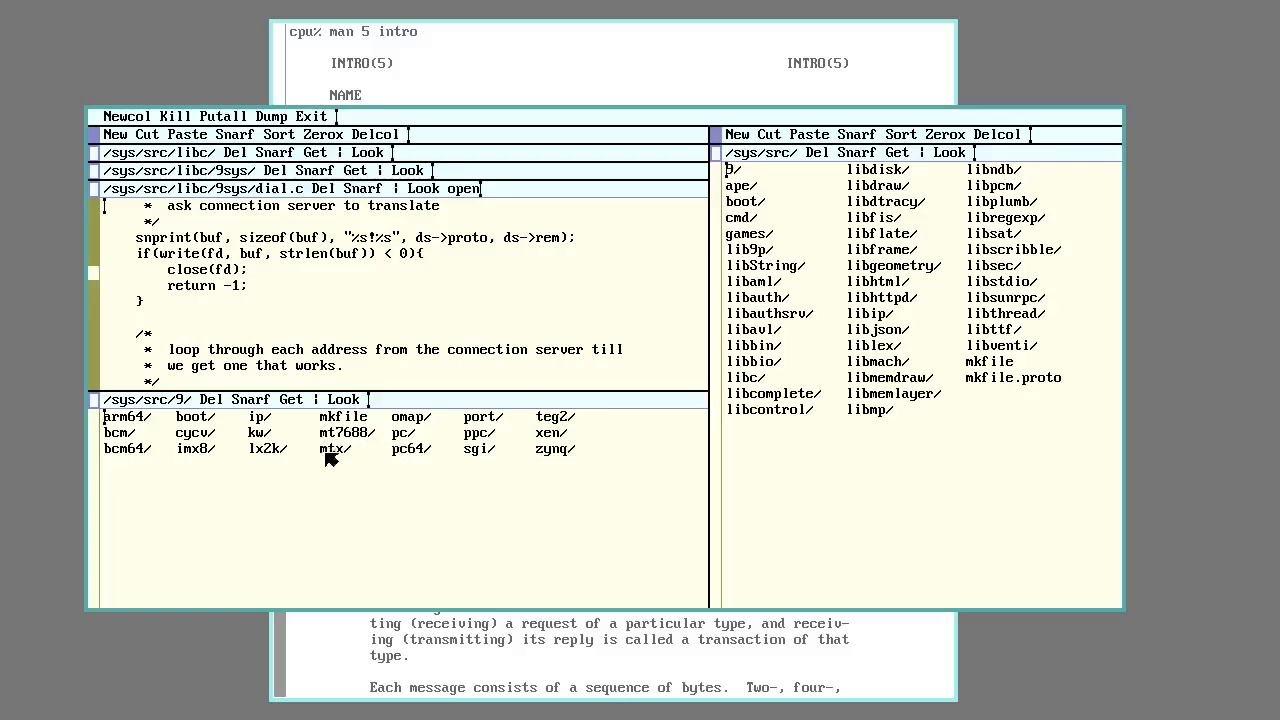
mouse_move(480, 420)
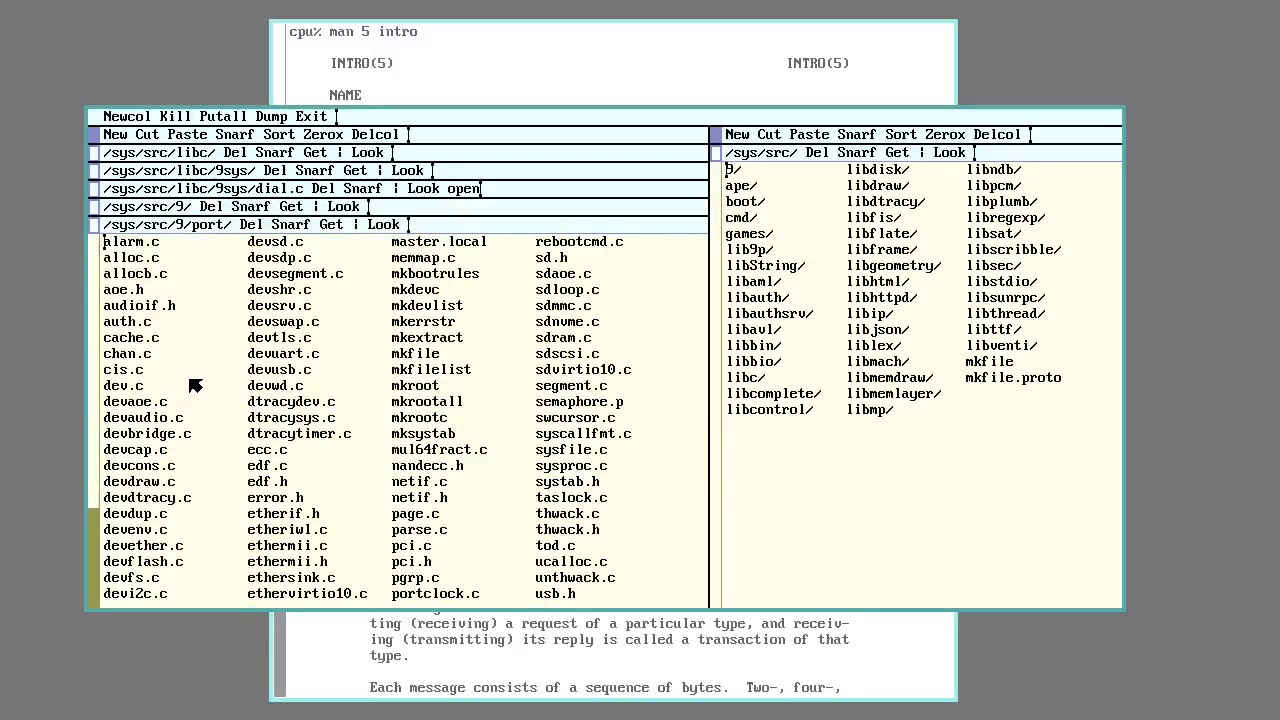
Step: Read devether.c from etherattach and etherwalk down through etheropen to etherread
left_click(144, 544)
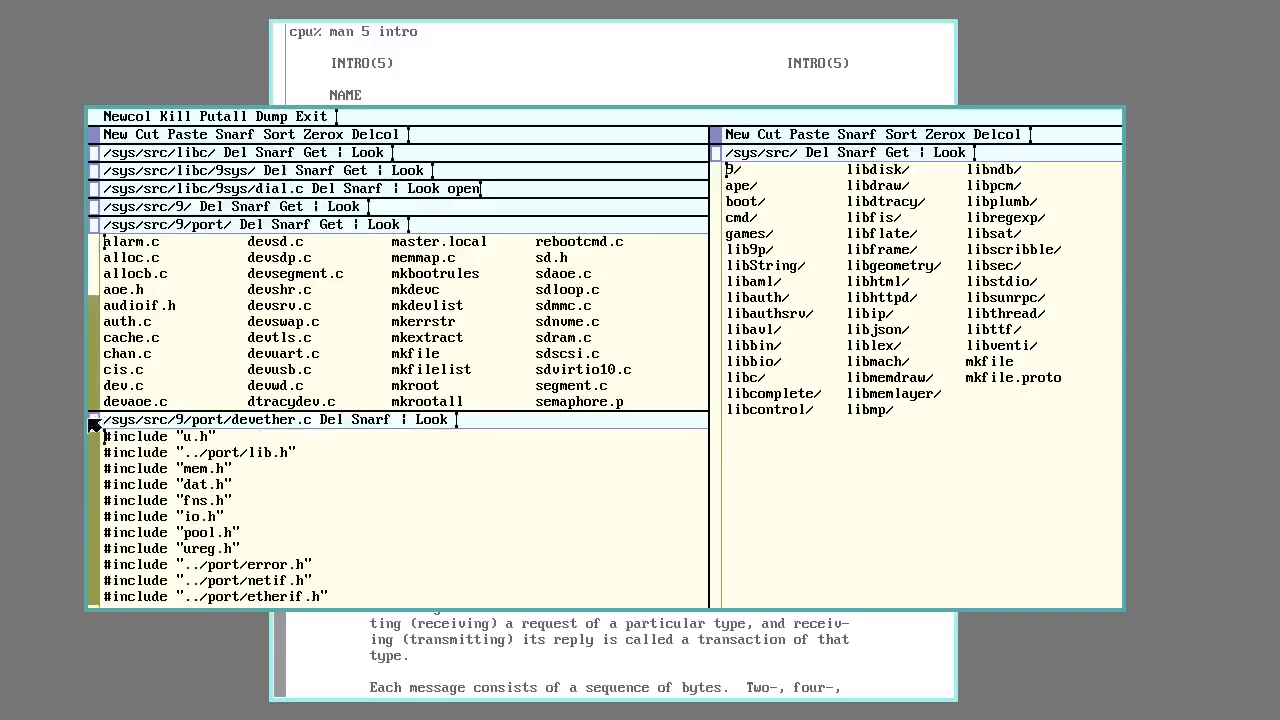
scroll("down", 3)
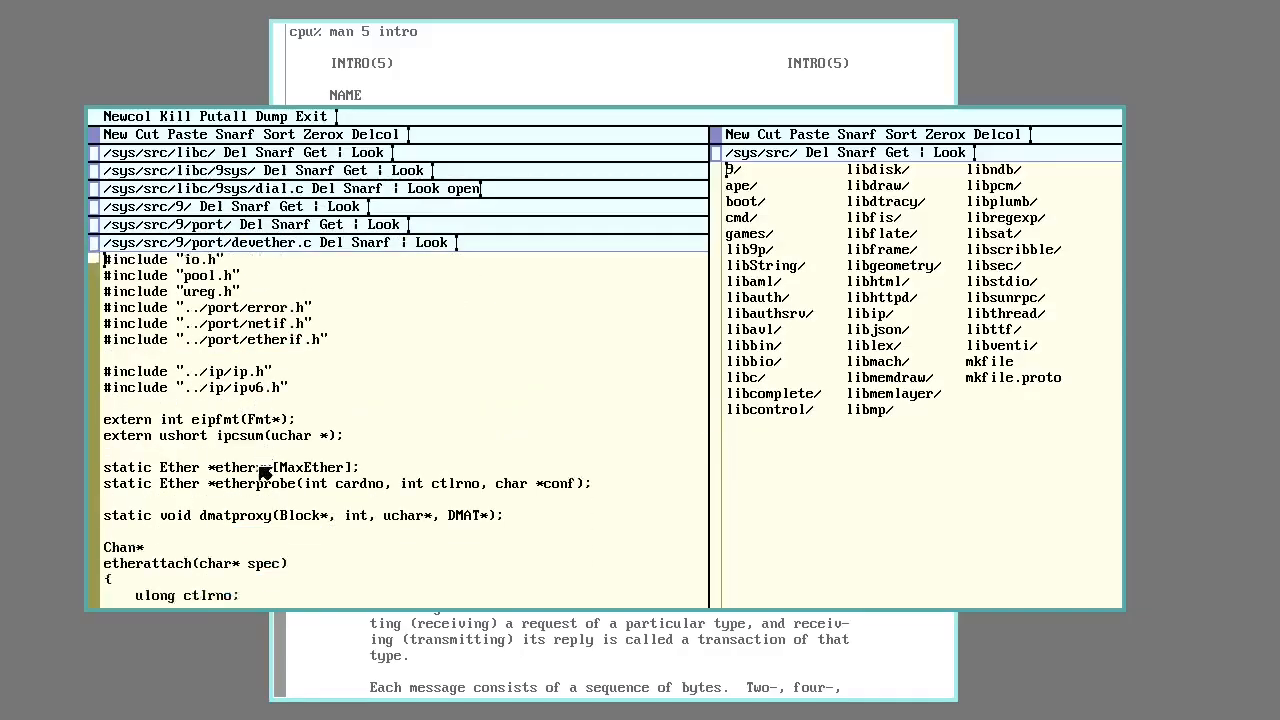
scroll("down", 3)
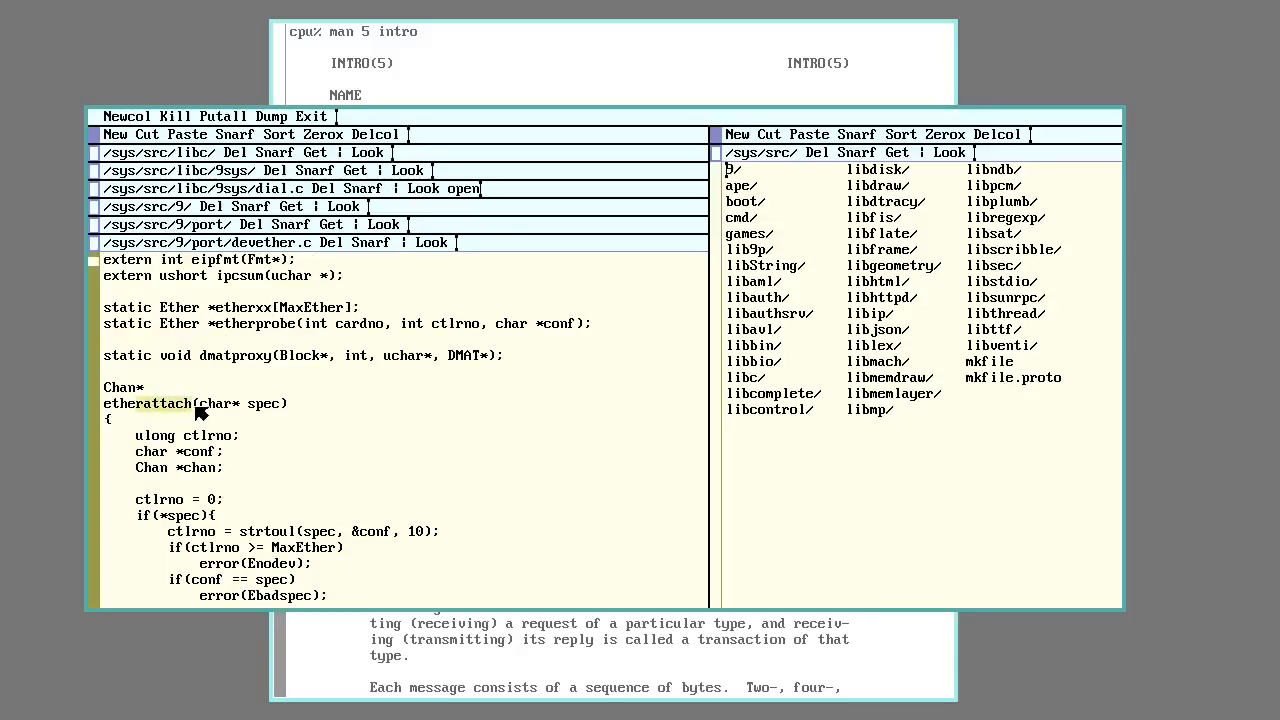
scroll("down", 3)
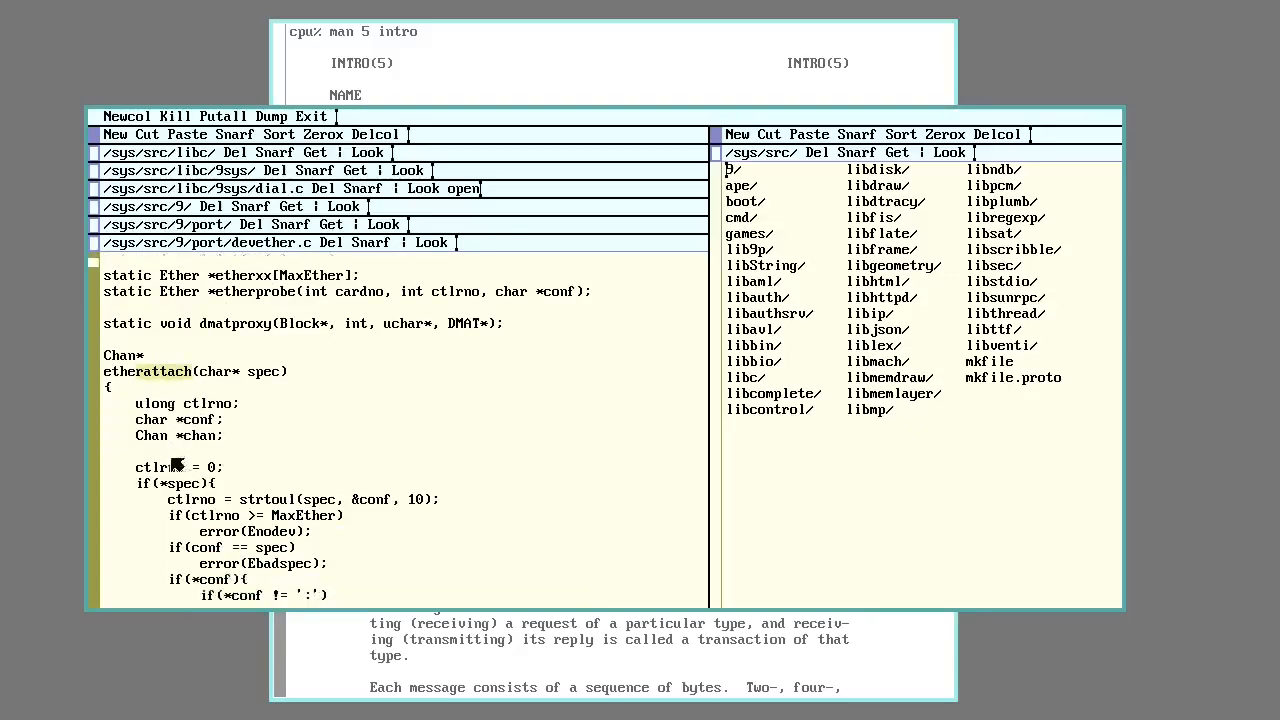
scroll("down", 3)
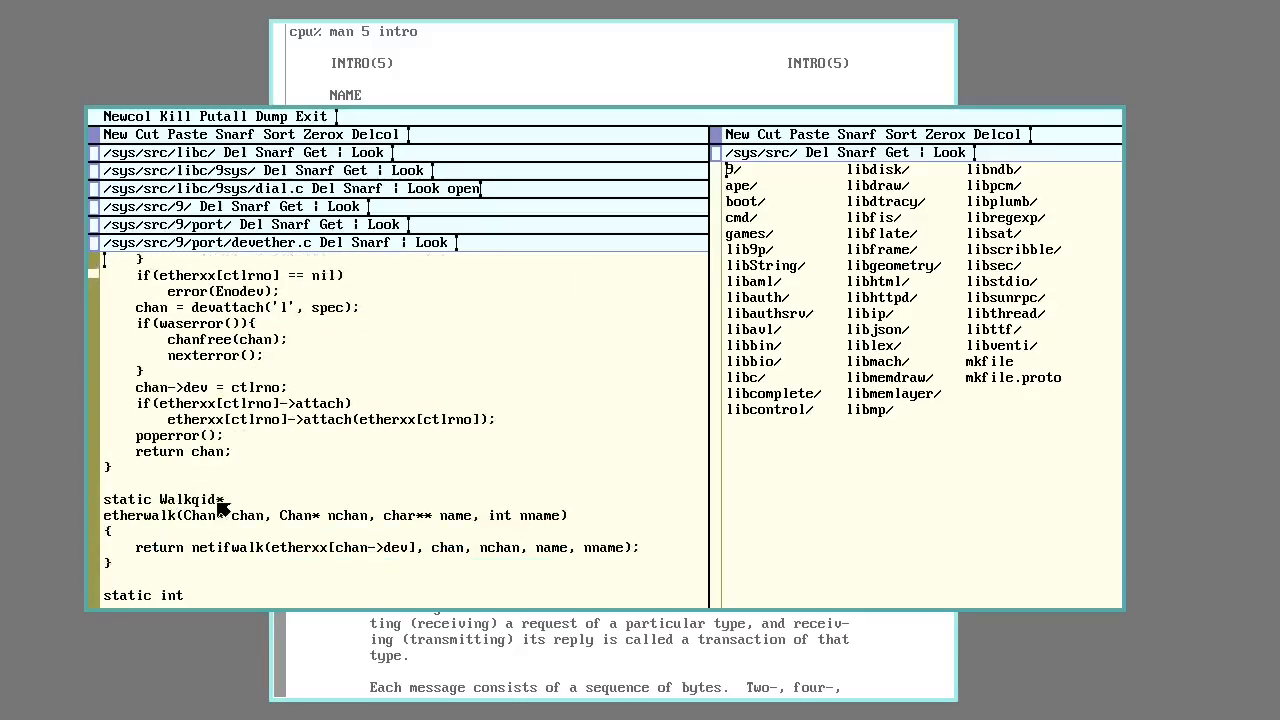
scroll("down", 3)
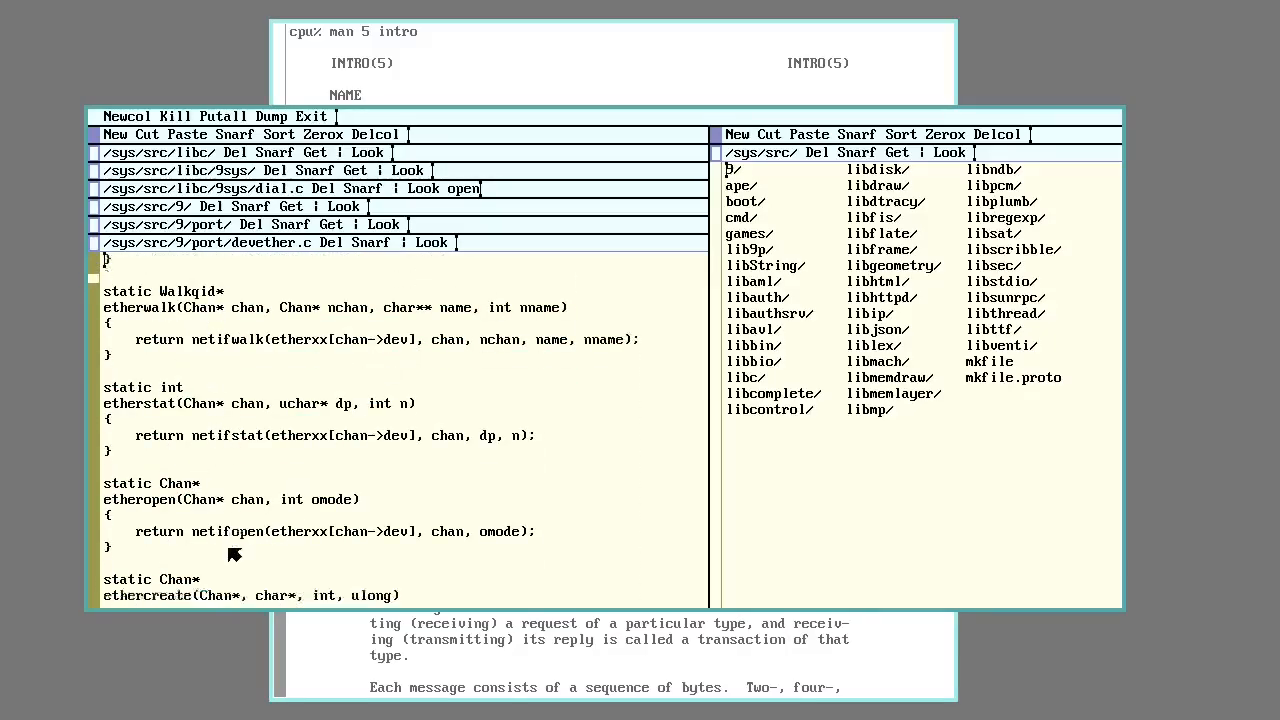
scroll("down", 3)
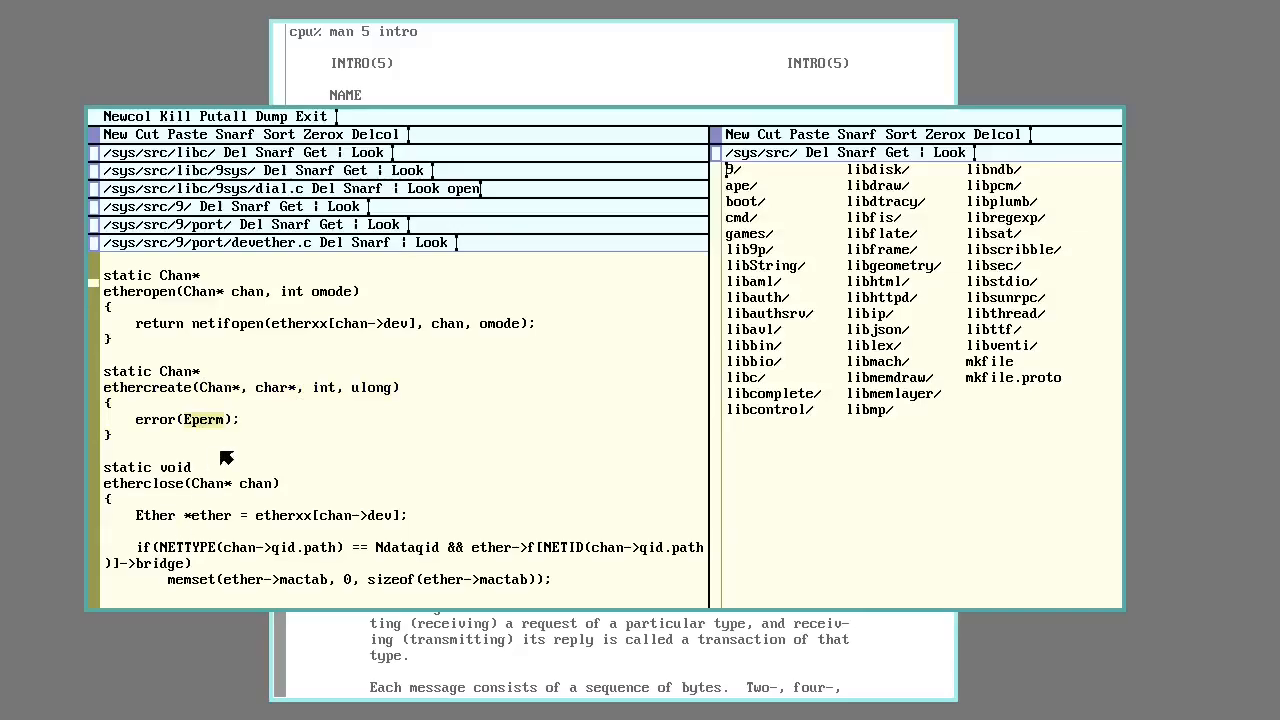
scroll("down", 3)
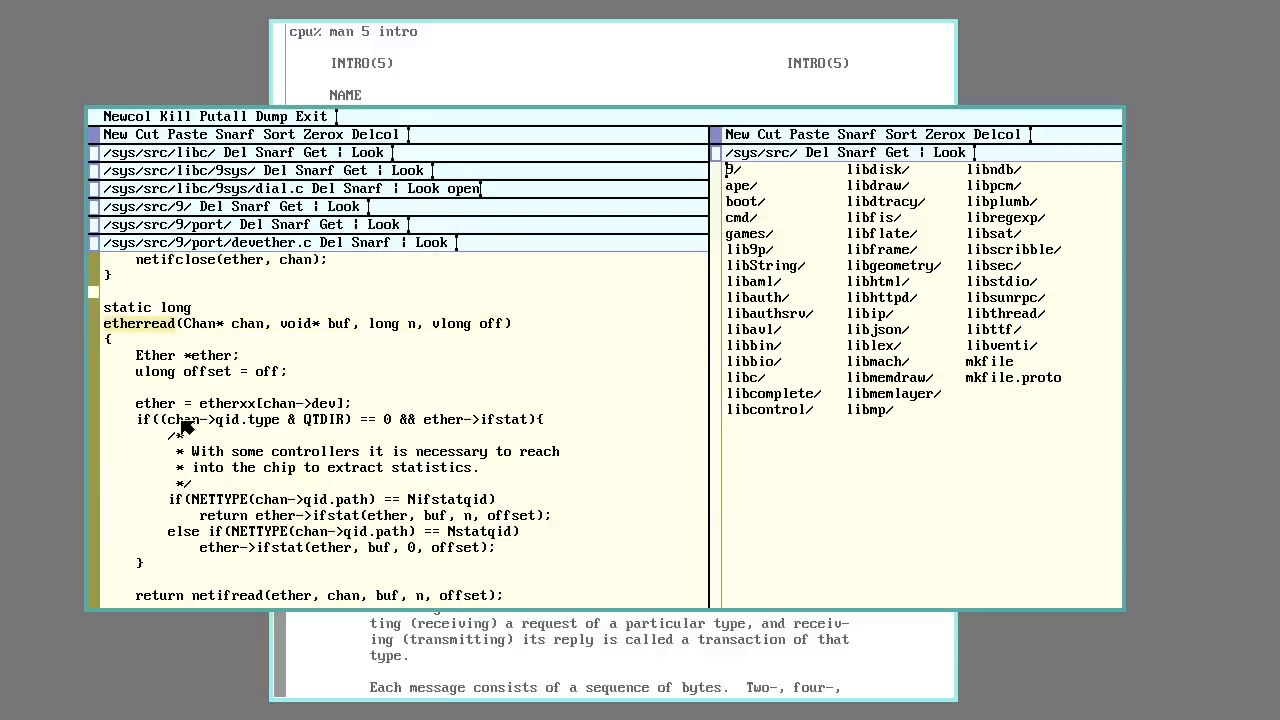
mouse_move(570, 404)
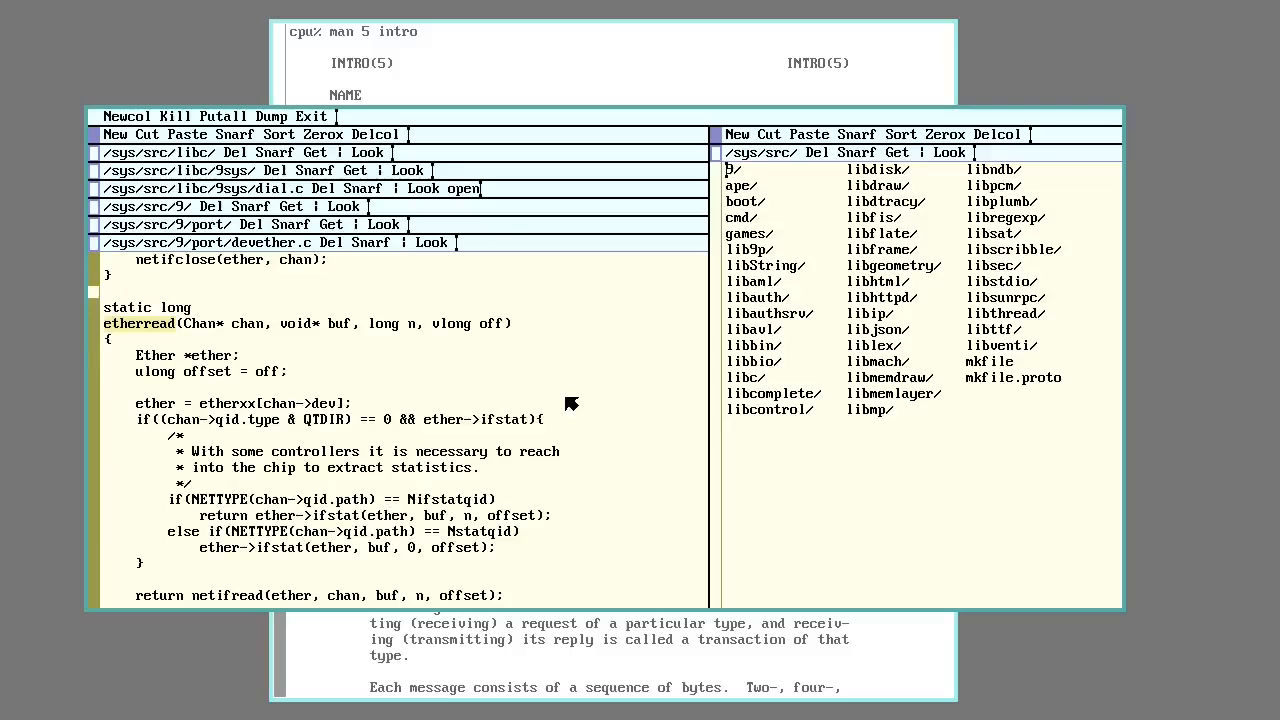
mouse_move(444, 374)
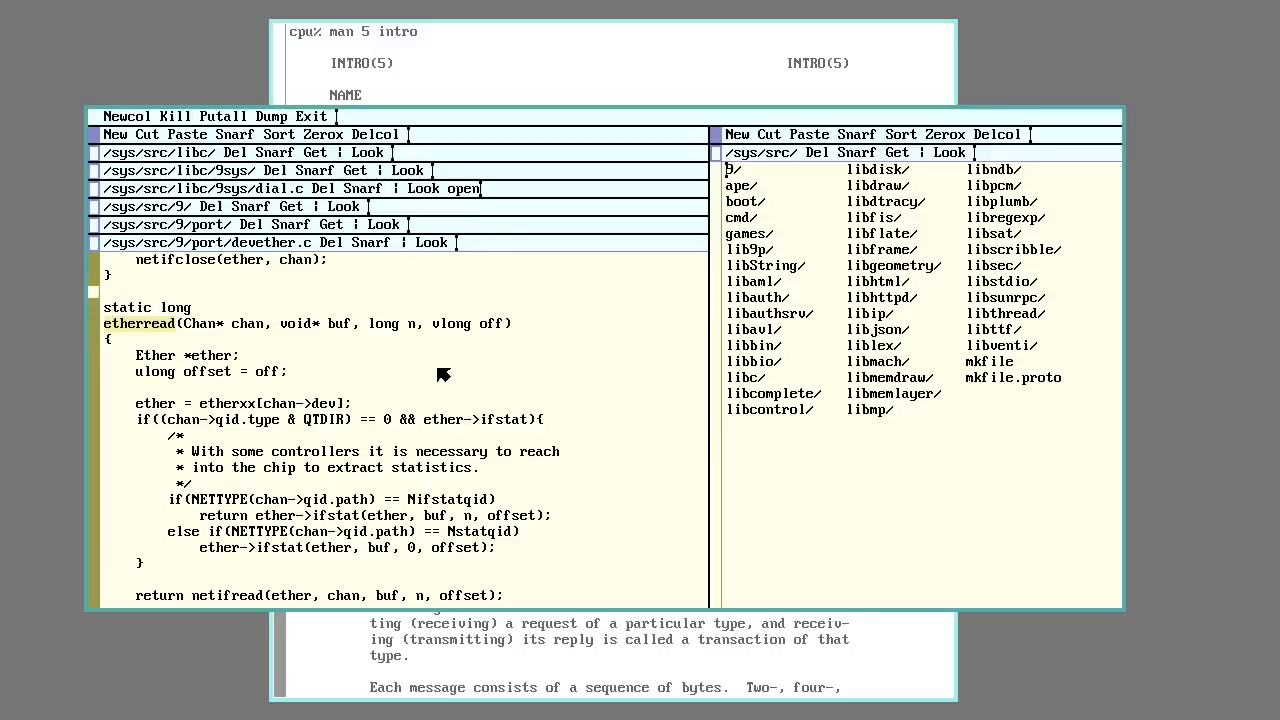
mouse_move(372, 366)
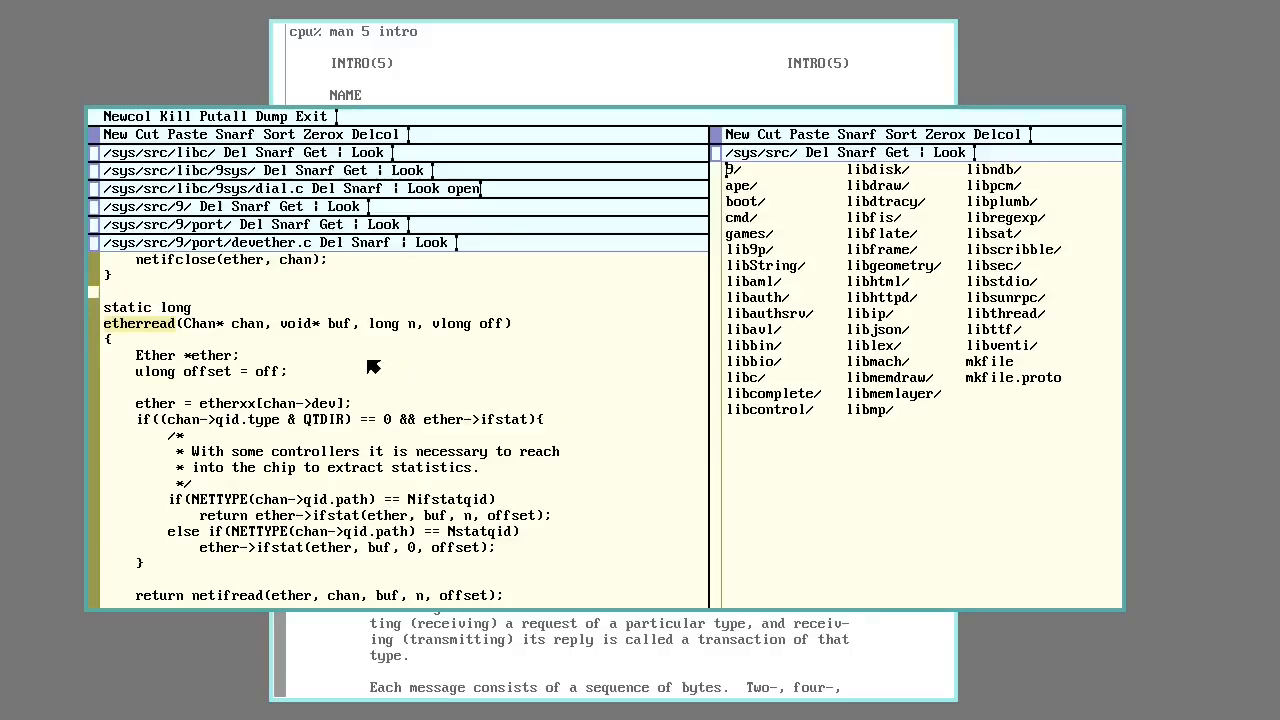
mouse_move(218, 308)
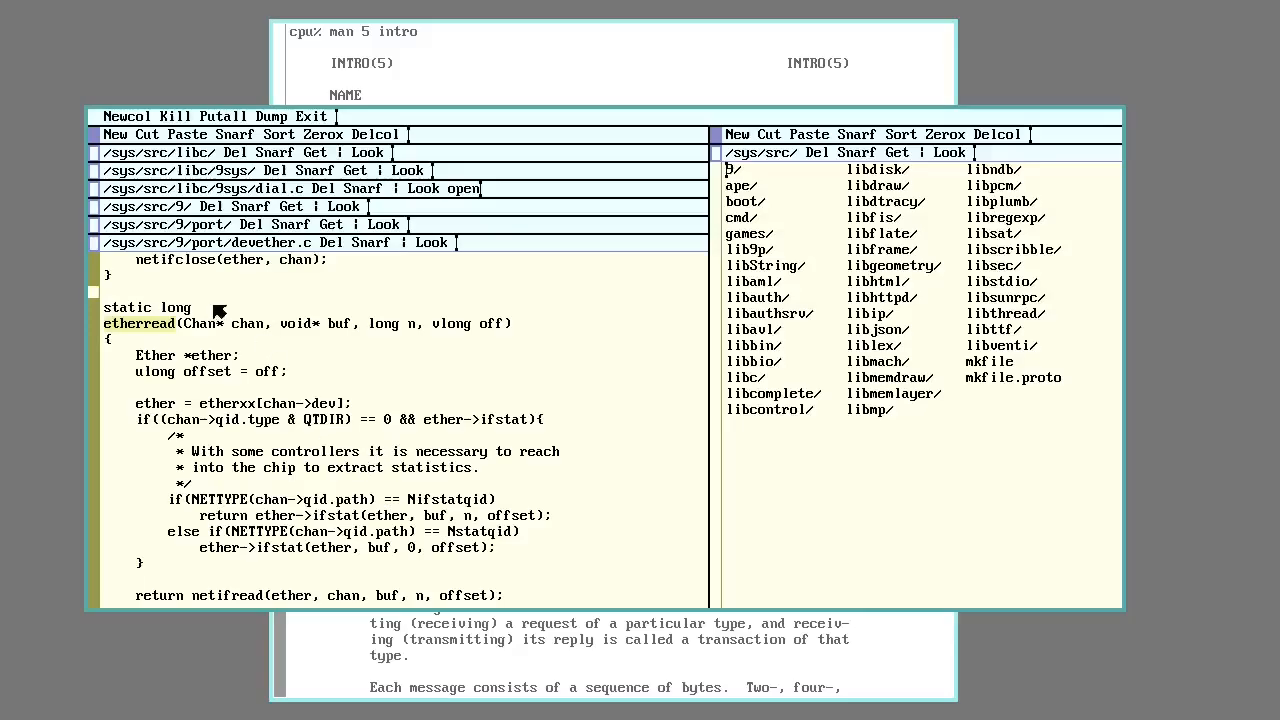
mouse_move(290, 418)
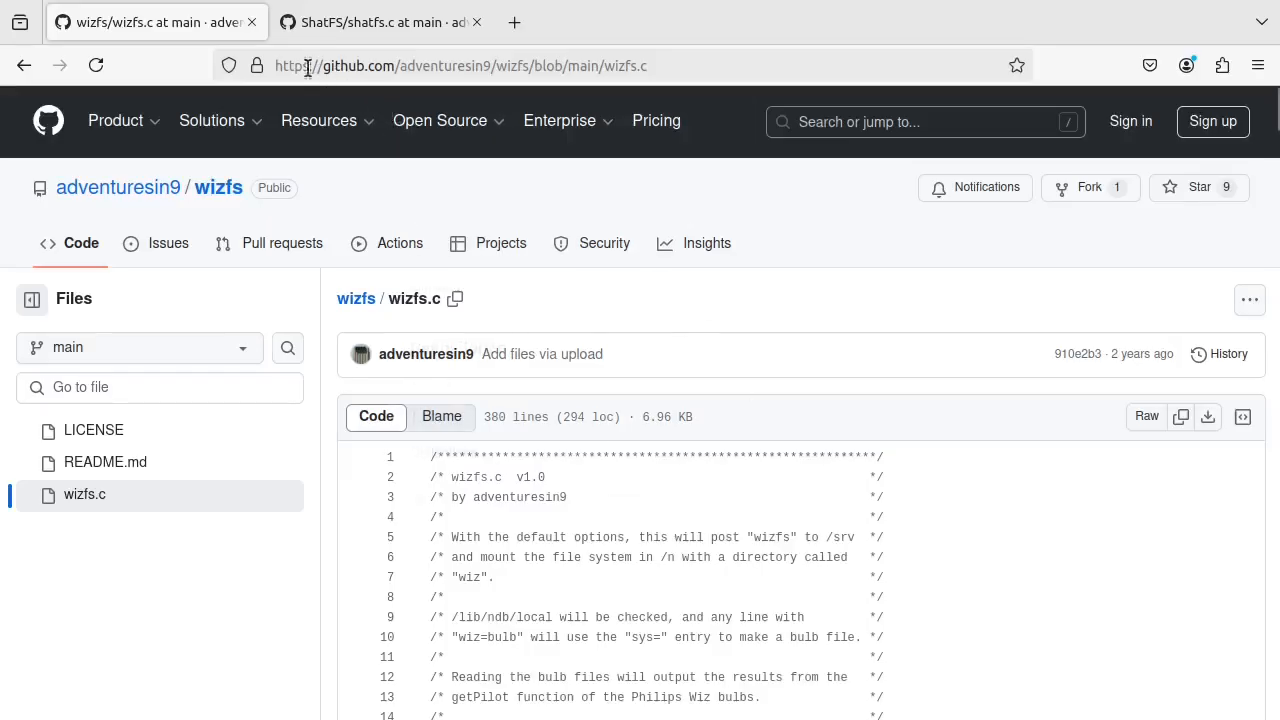
mouse_move(316, 150)
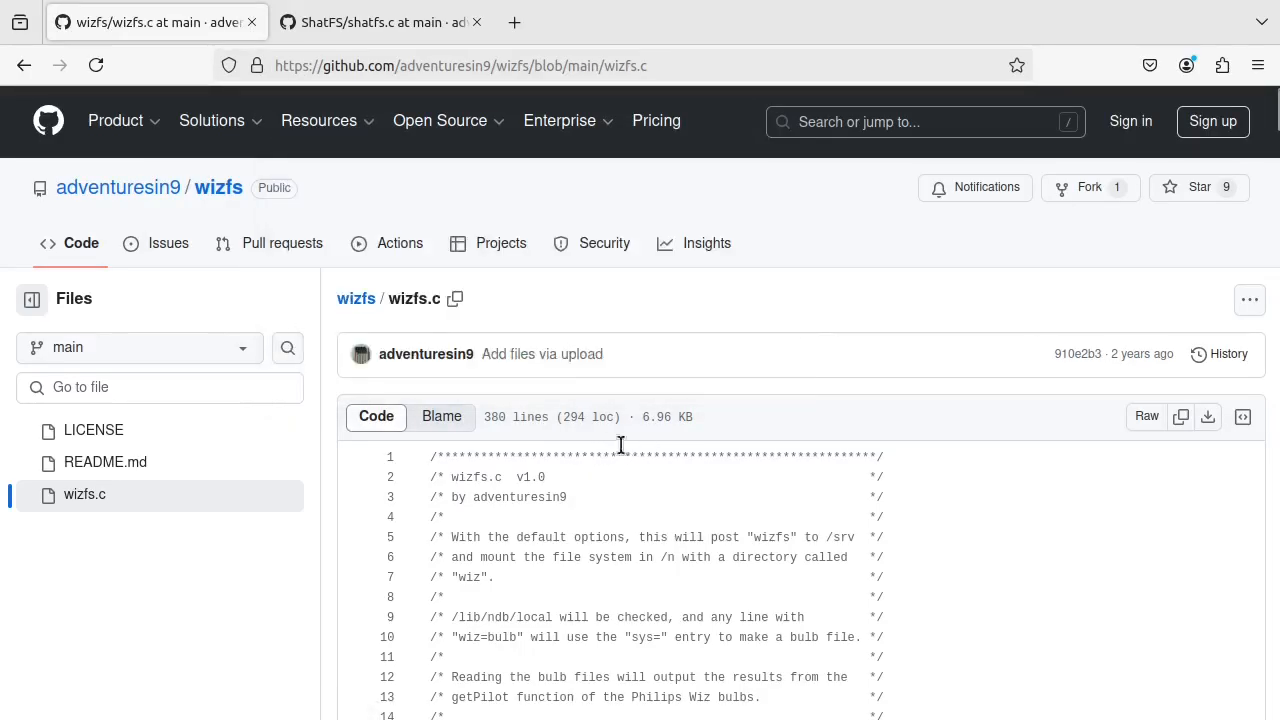
mouse_move(584, 482)
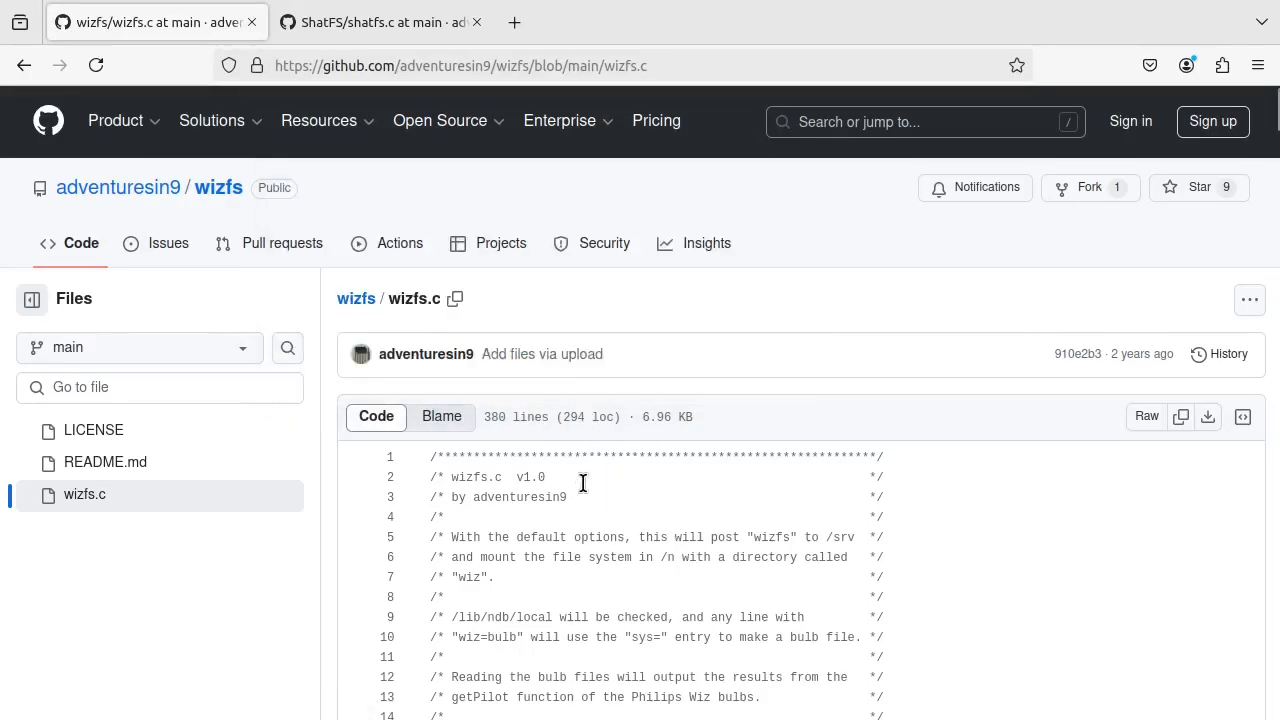
mouse_move(588, 468)
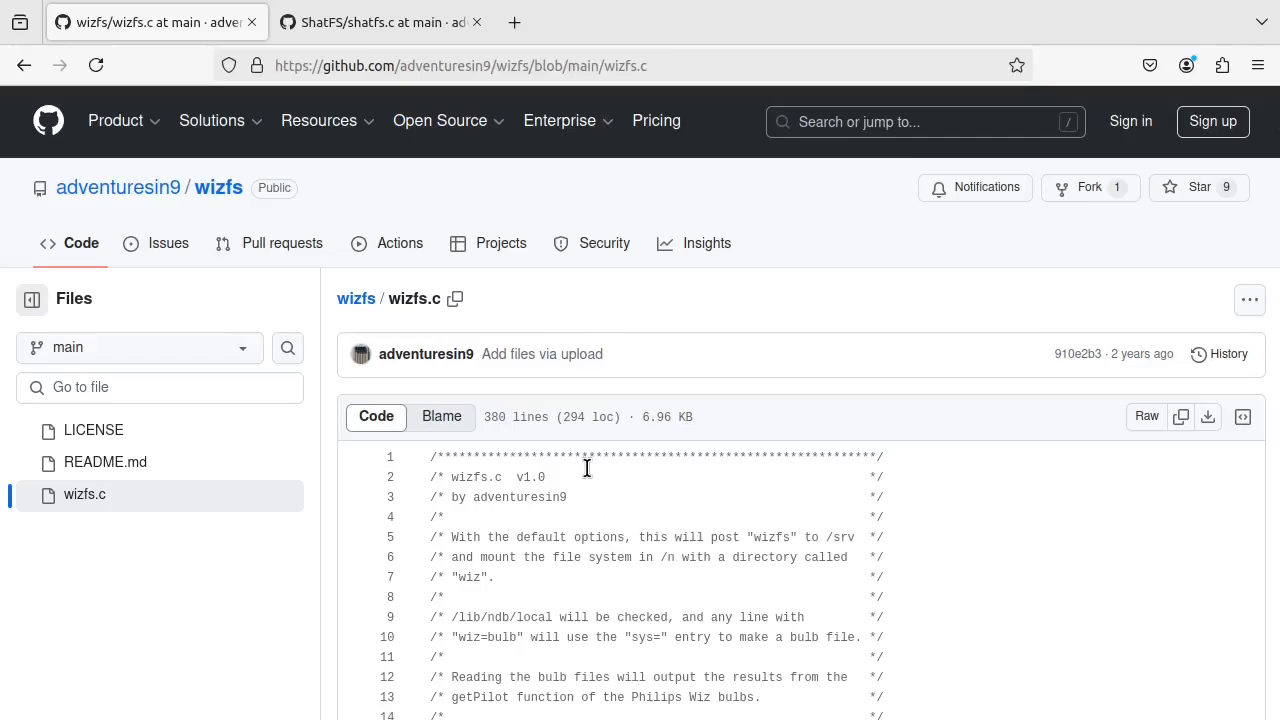
mouse_move(620, 448)
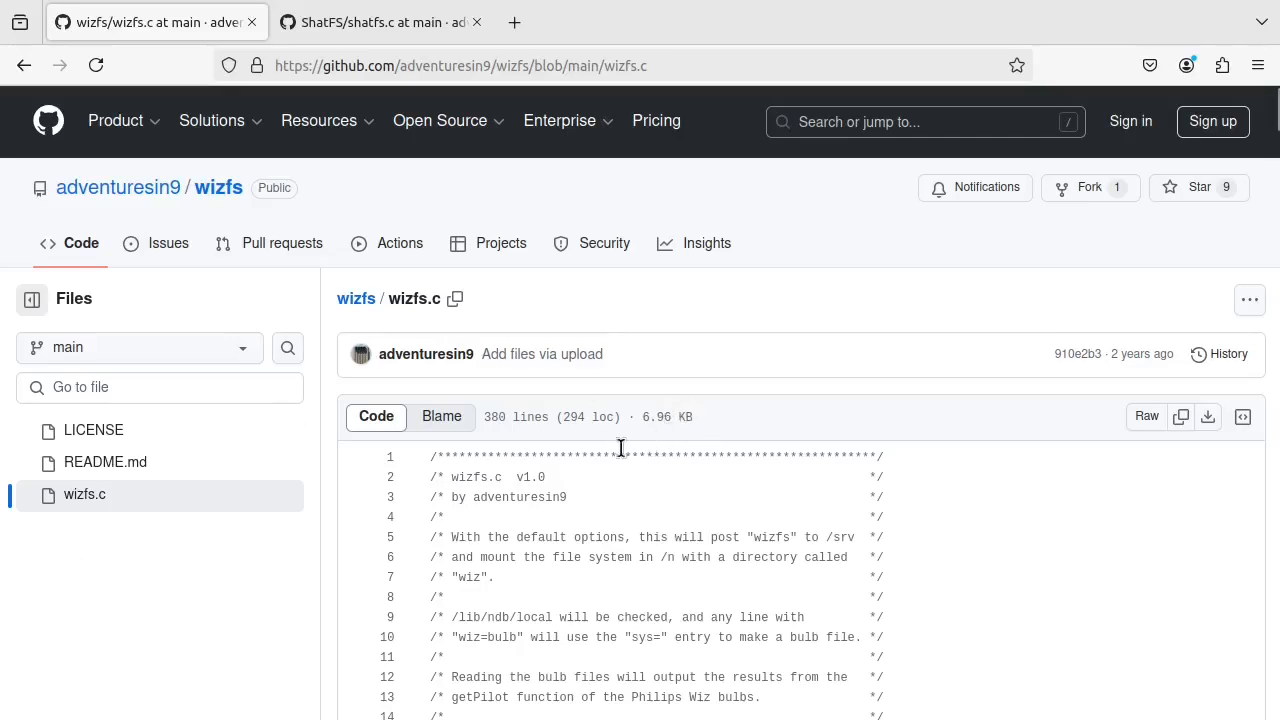
Step: Close the references panel and scroll wizfs.c to callbulb's UDP dial call near line 82
scroll("down", 3)
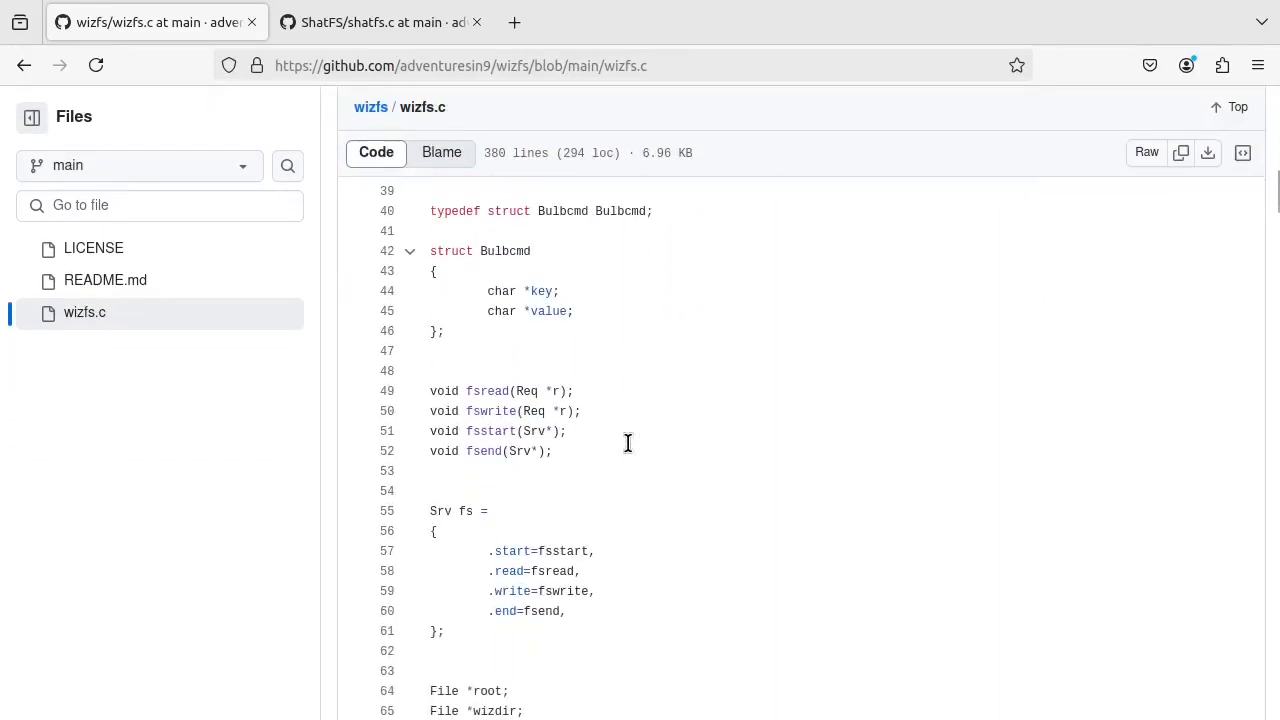
scroll("down", 3)
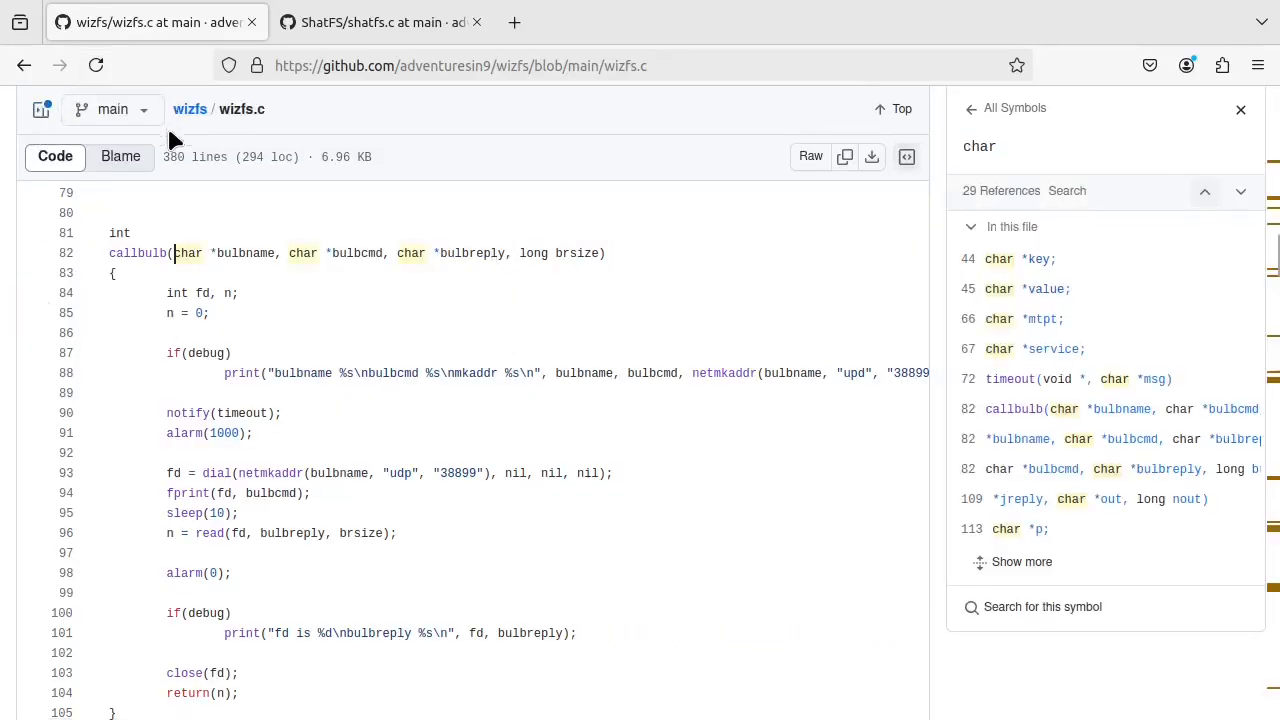
mouse_move(1110, 122)
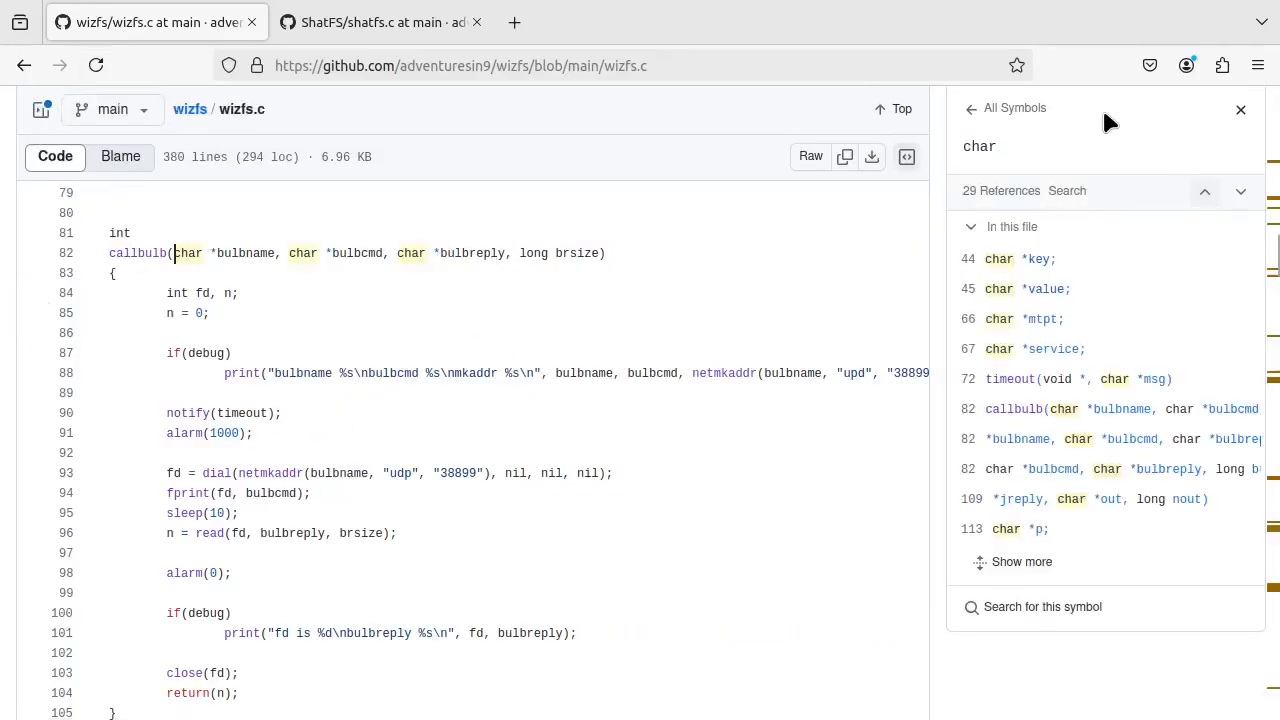
left_click(1240, 110)
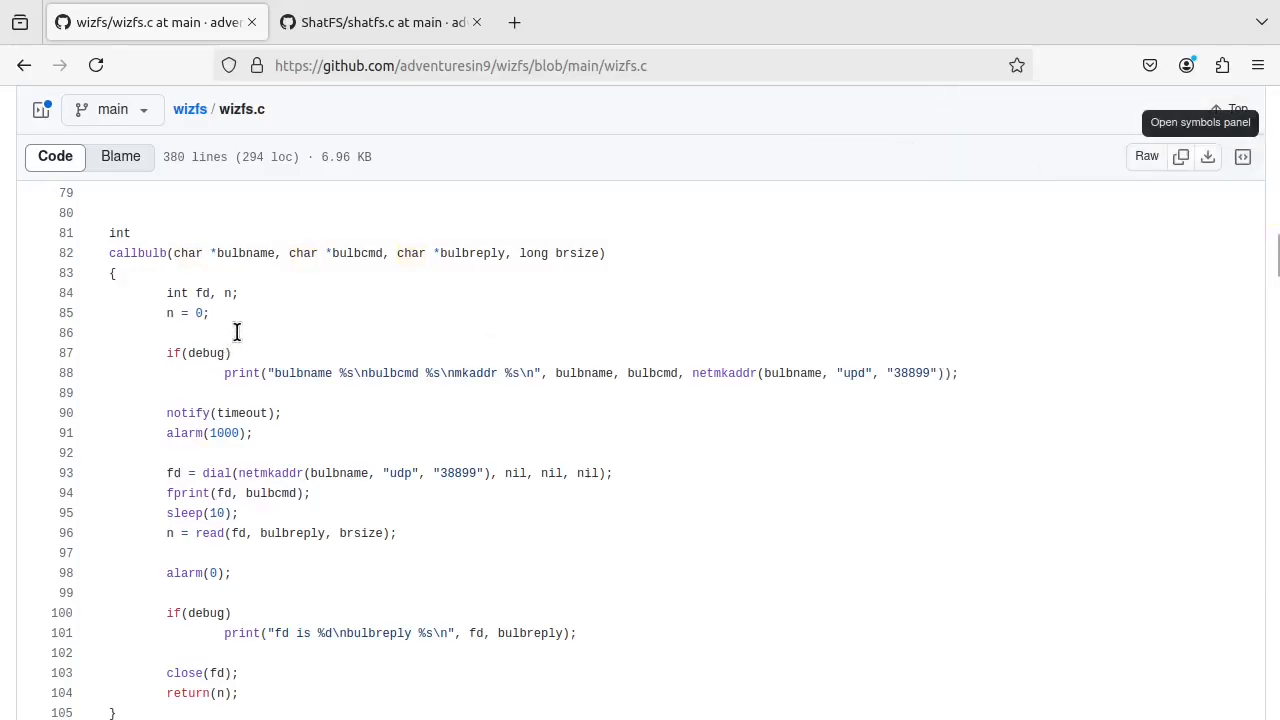
scroll("down", 3)
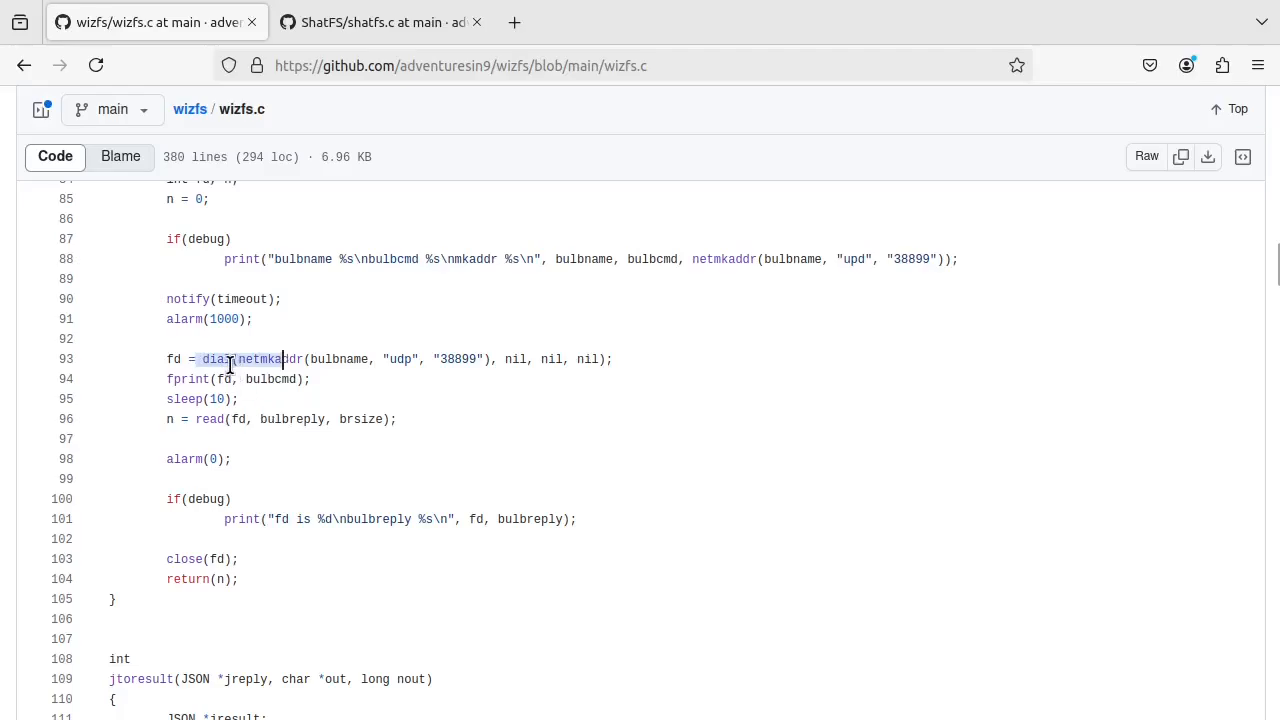
Step: Look up dial's references and read down through fsread and fswrite in wizfs.c
left_click(216, 360)
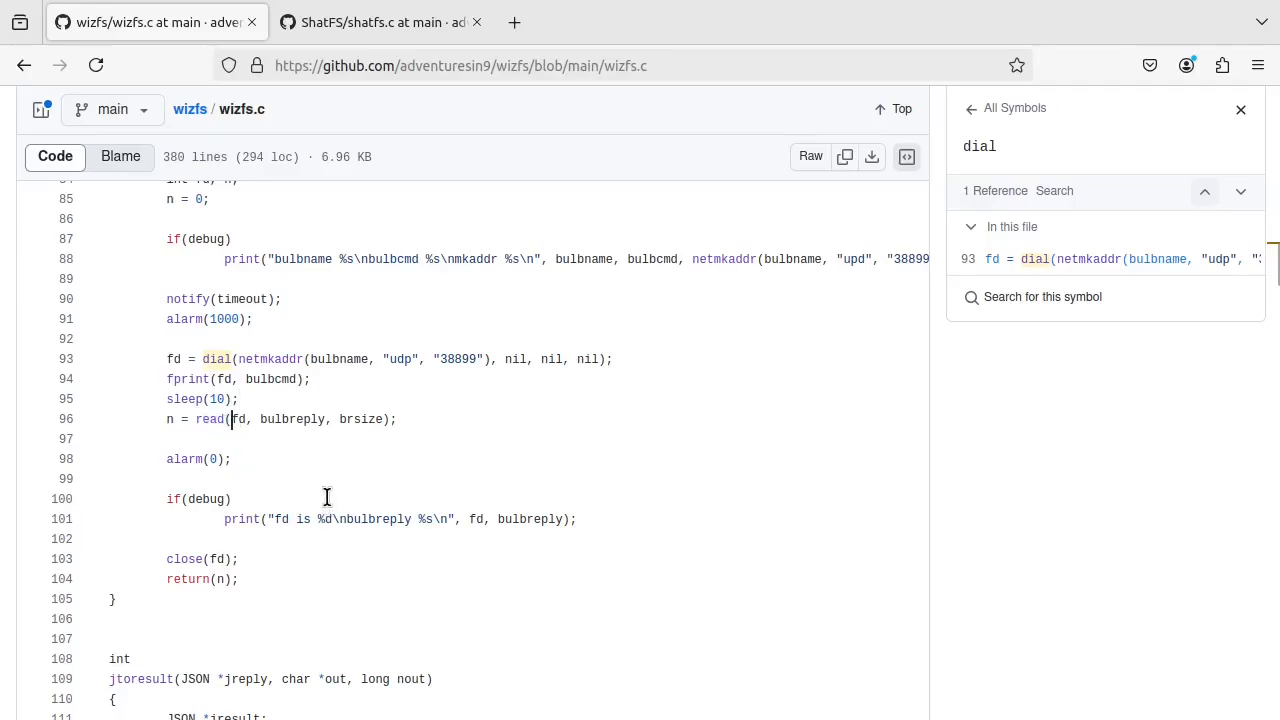
scroll("down", 3)
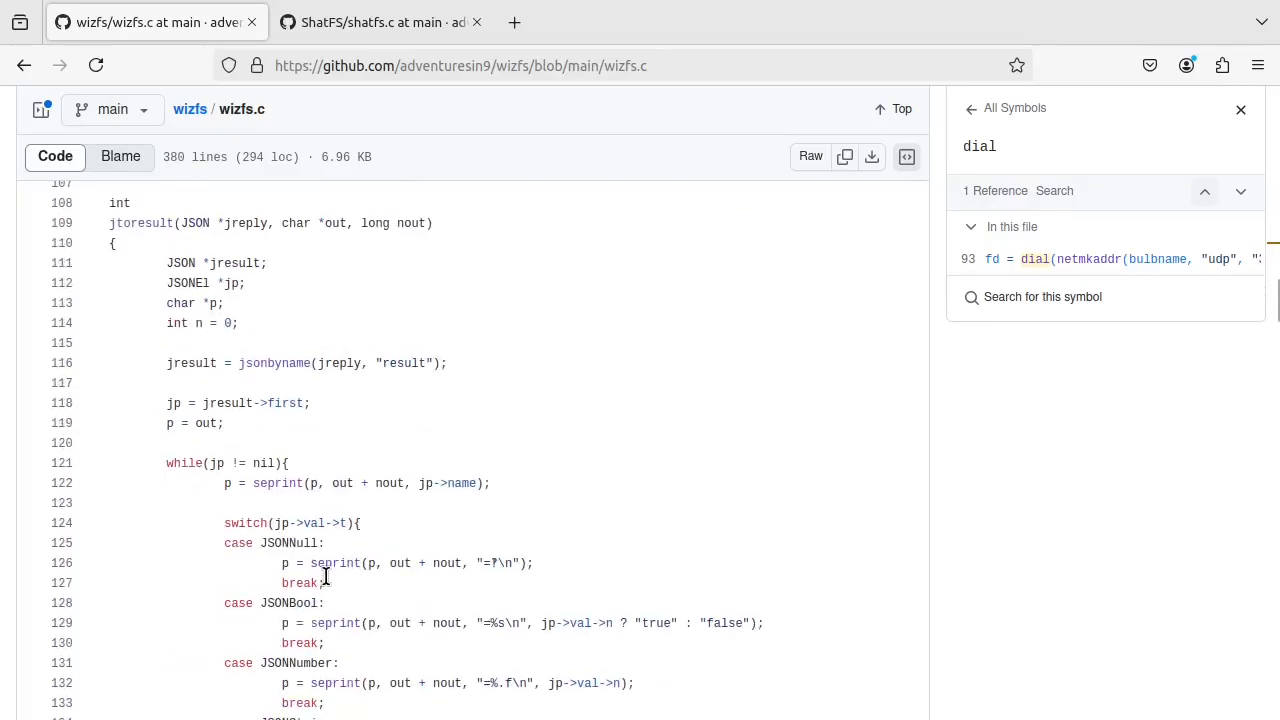
scroll("down", 3)
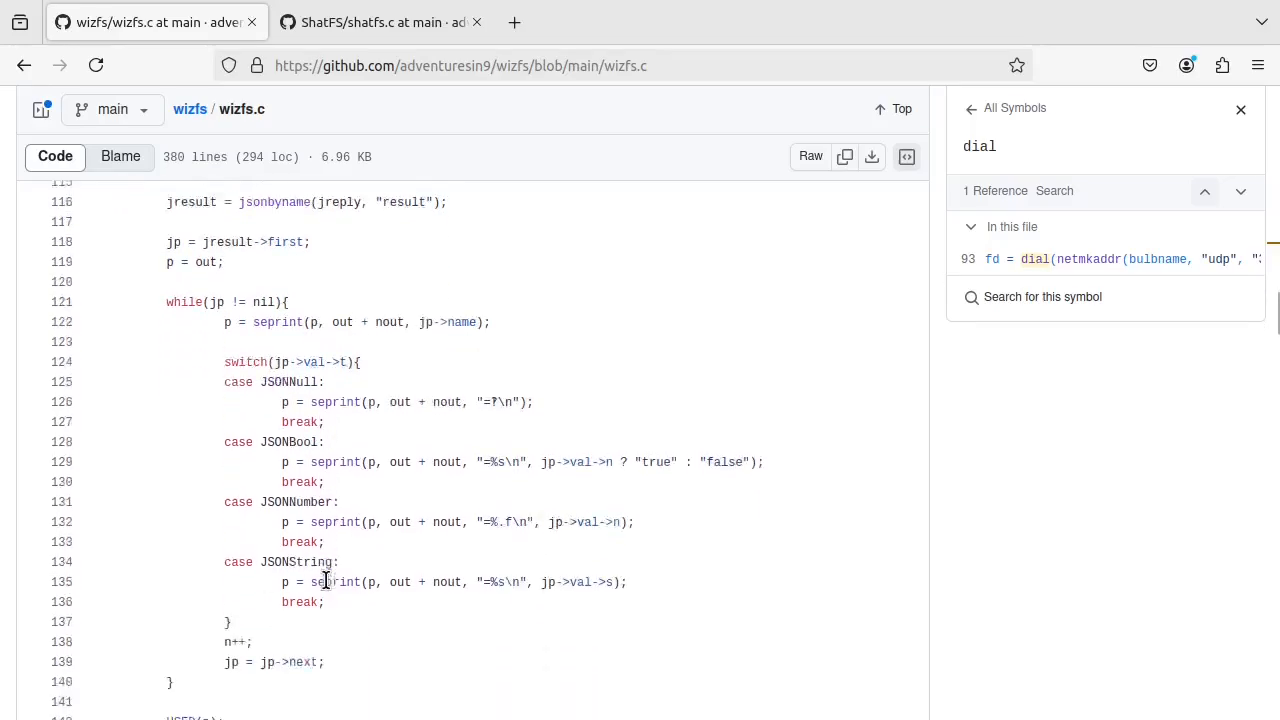
scroll("down", 3)
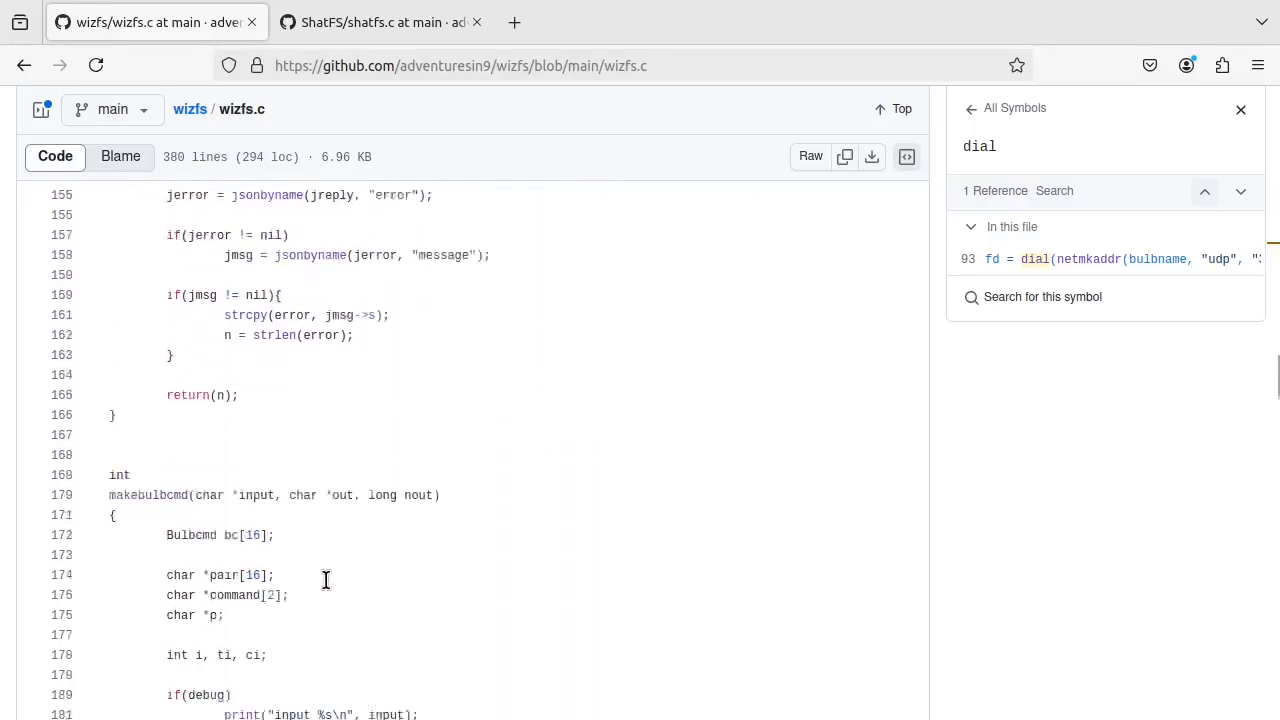
scroll("down", 3)
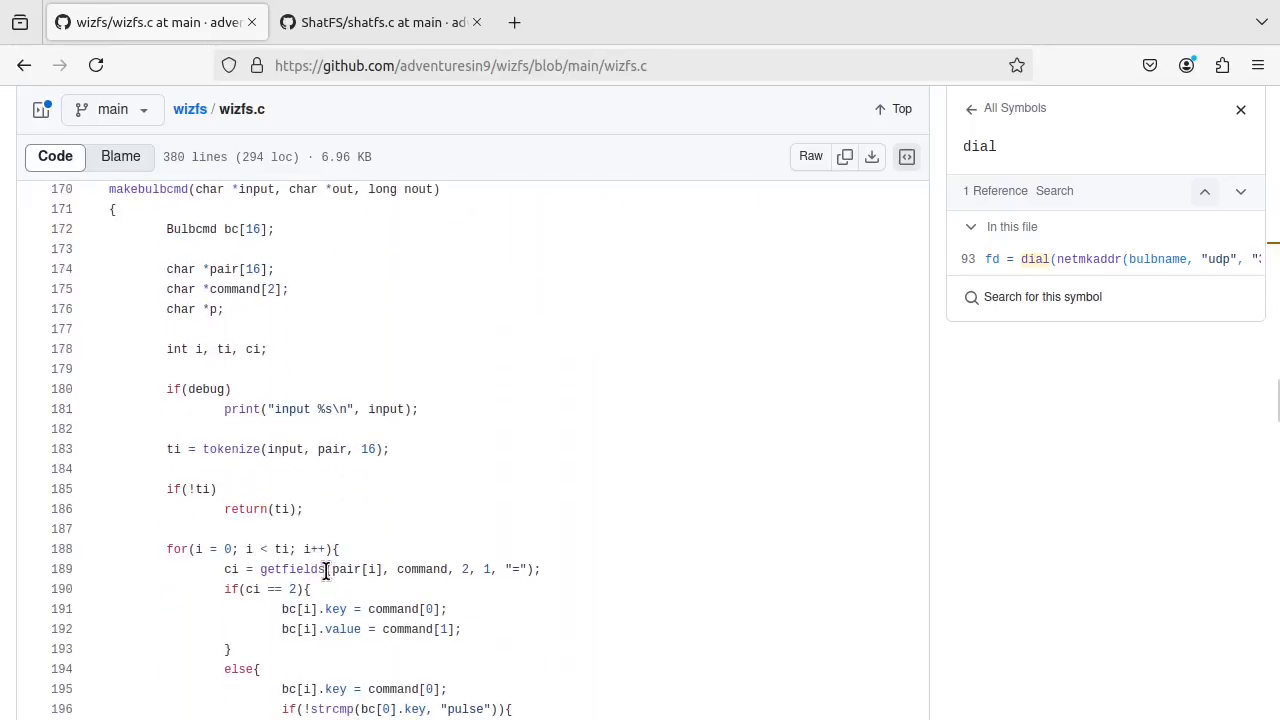
scroll("down", 3)
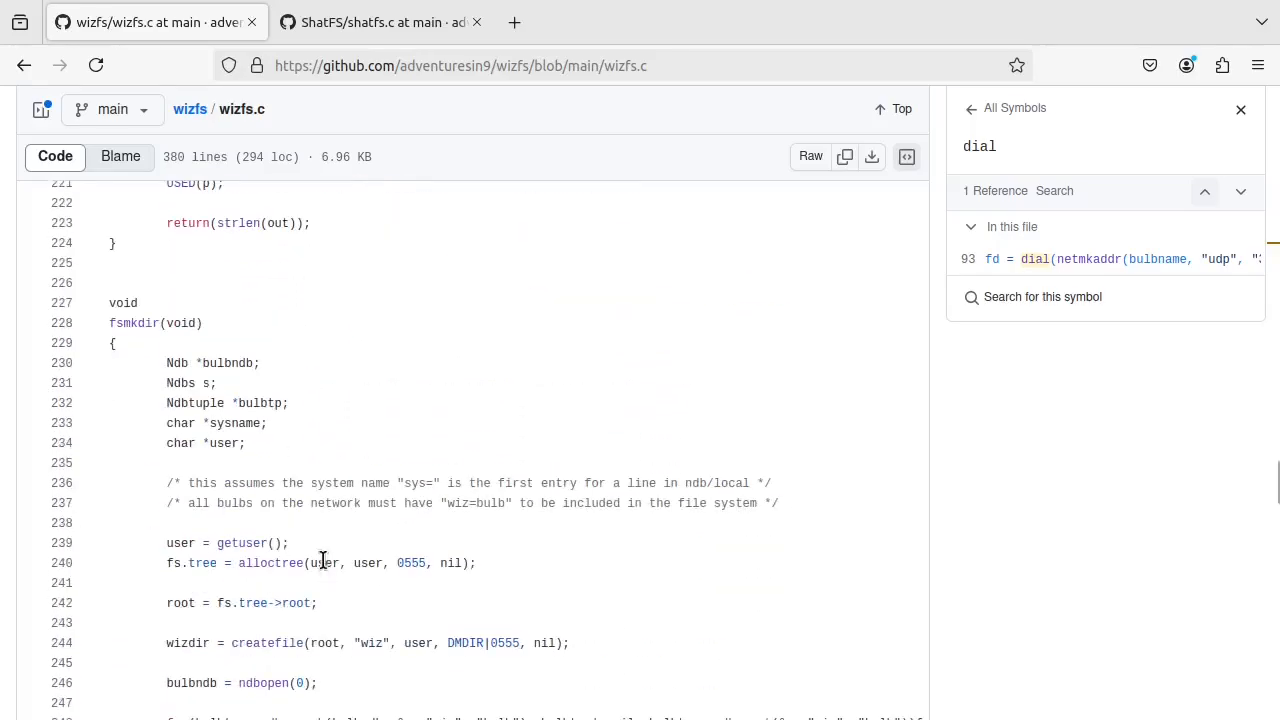
scroll("down", 3)
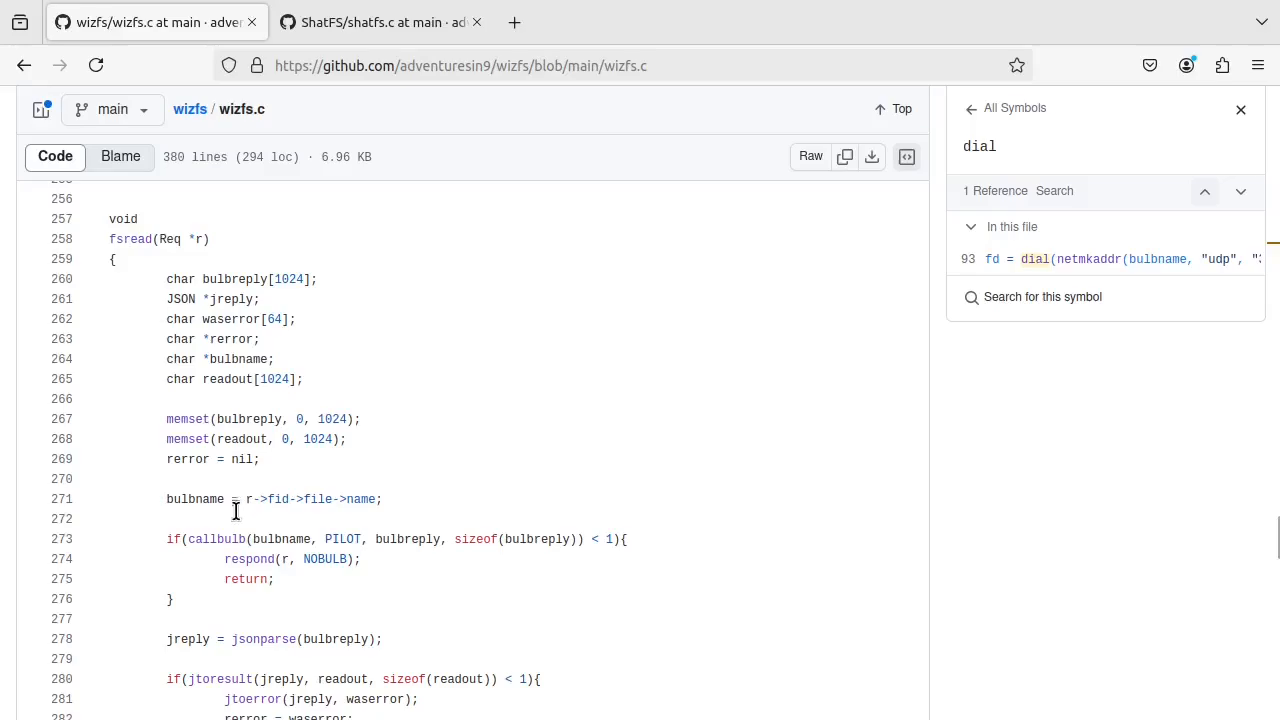
mouse_move(196, 540)
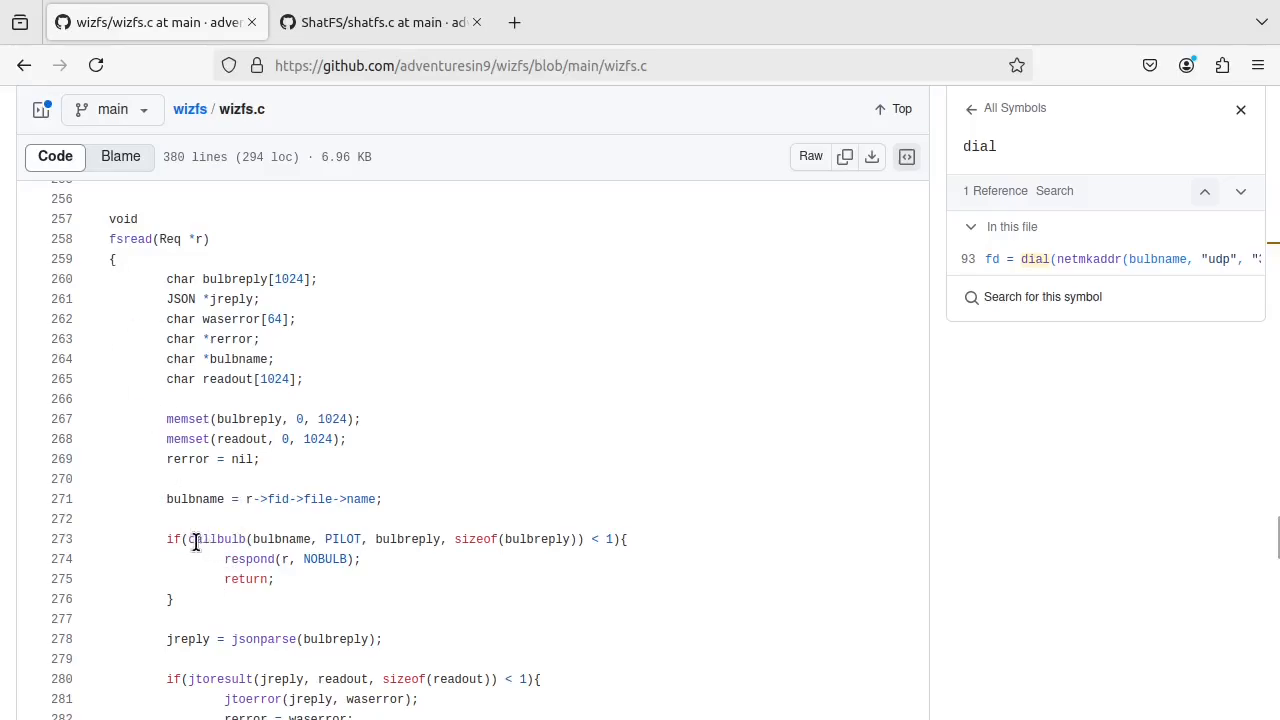
scroll("down", 3)
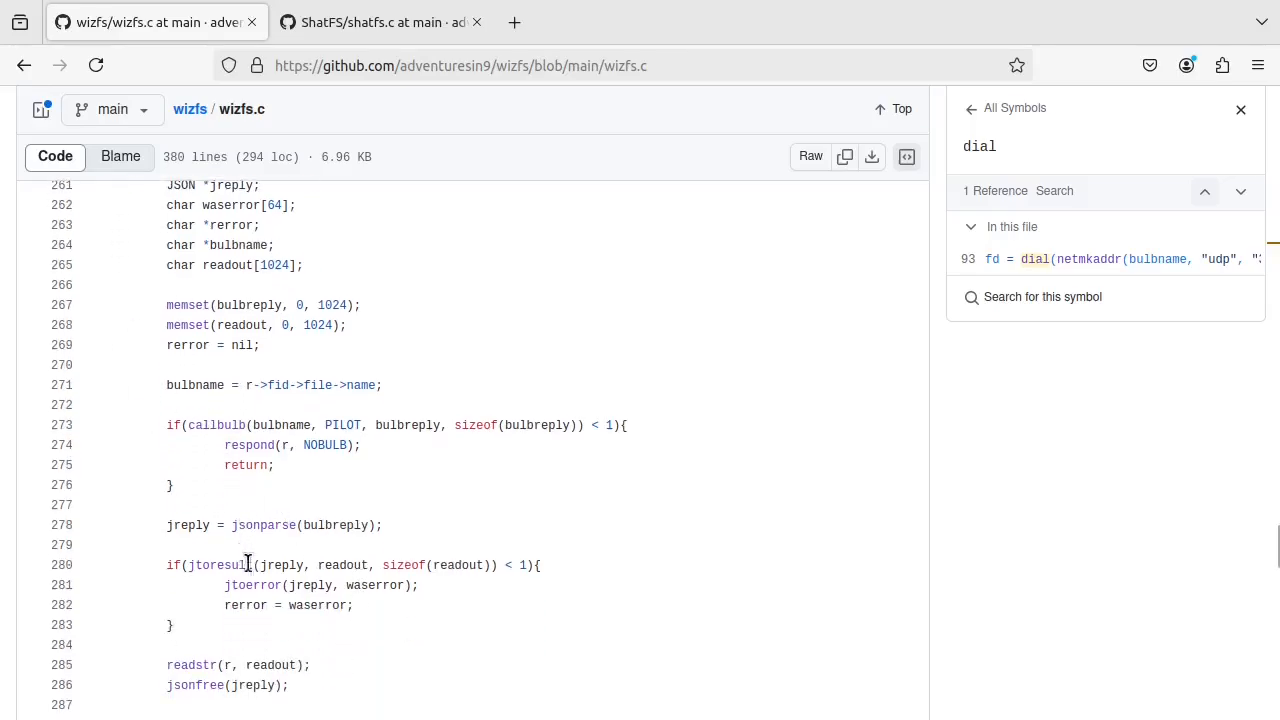
scroll("down", 3)
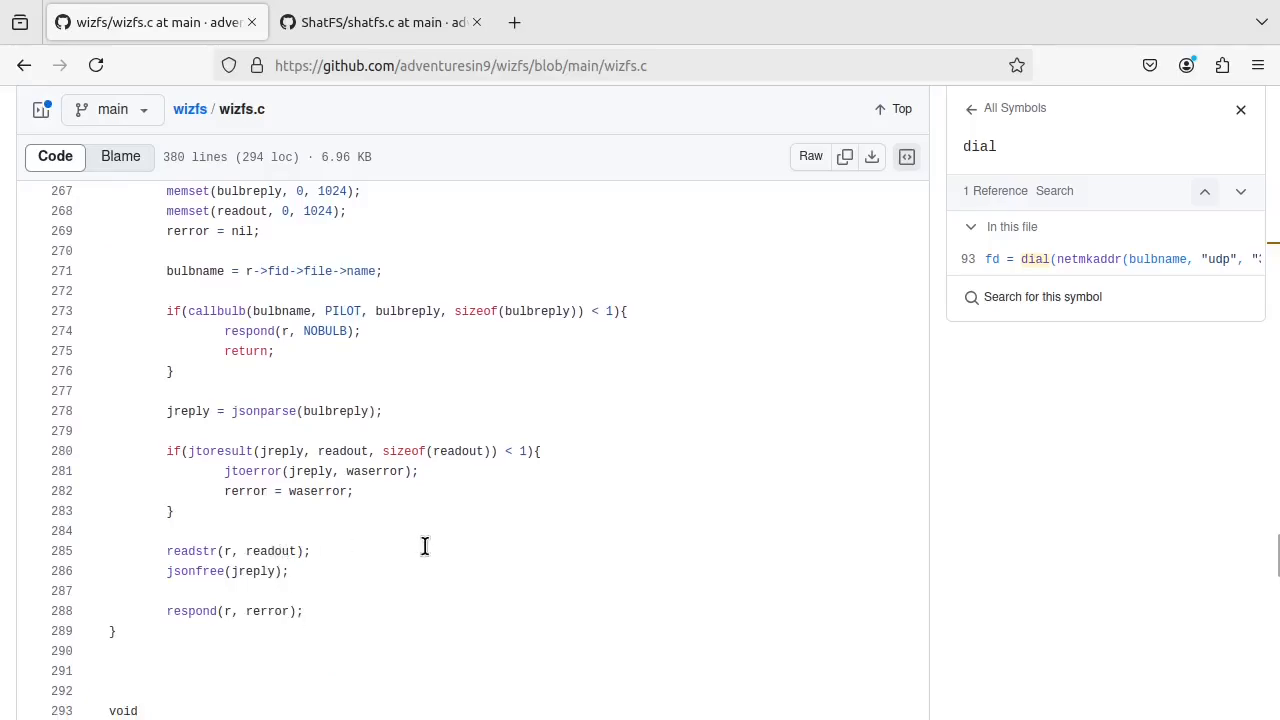
scroll("down", 3)
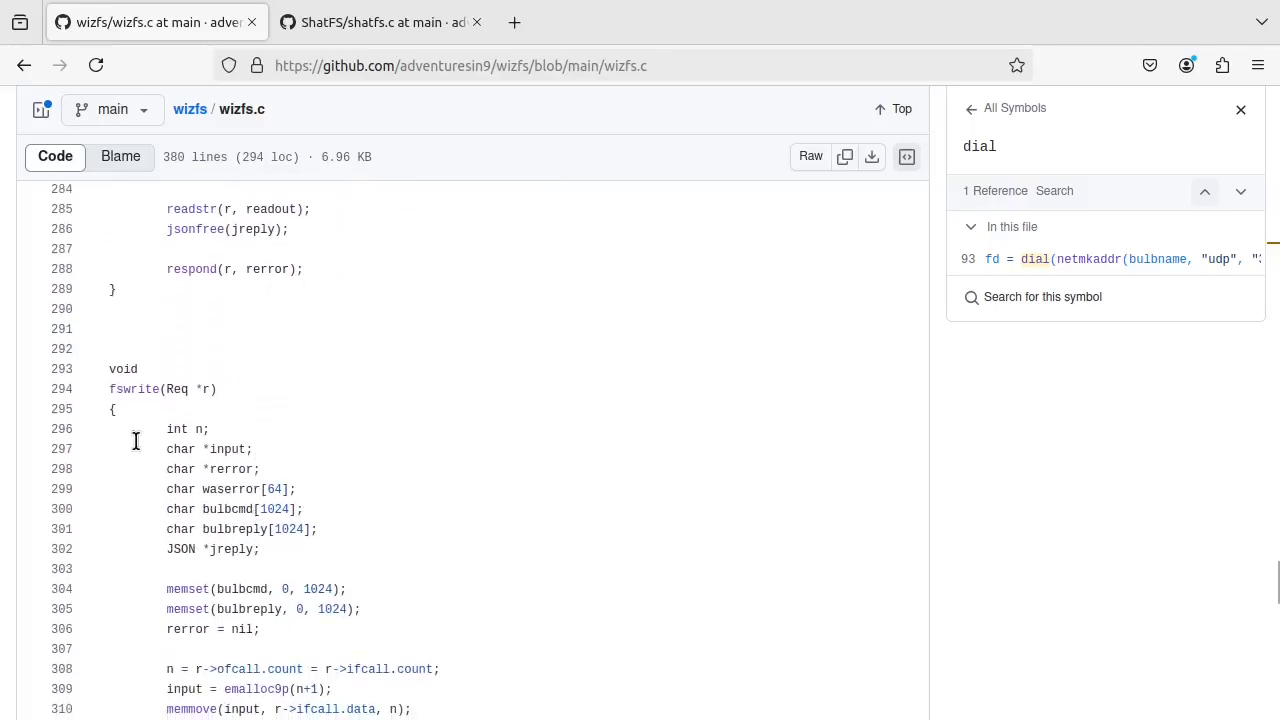
scroll("down", 3)
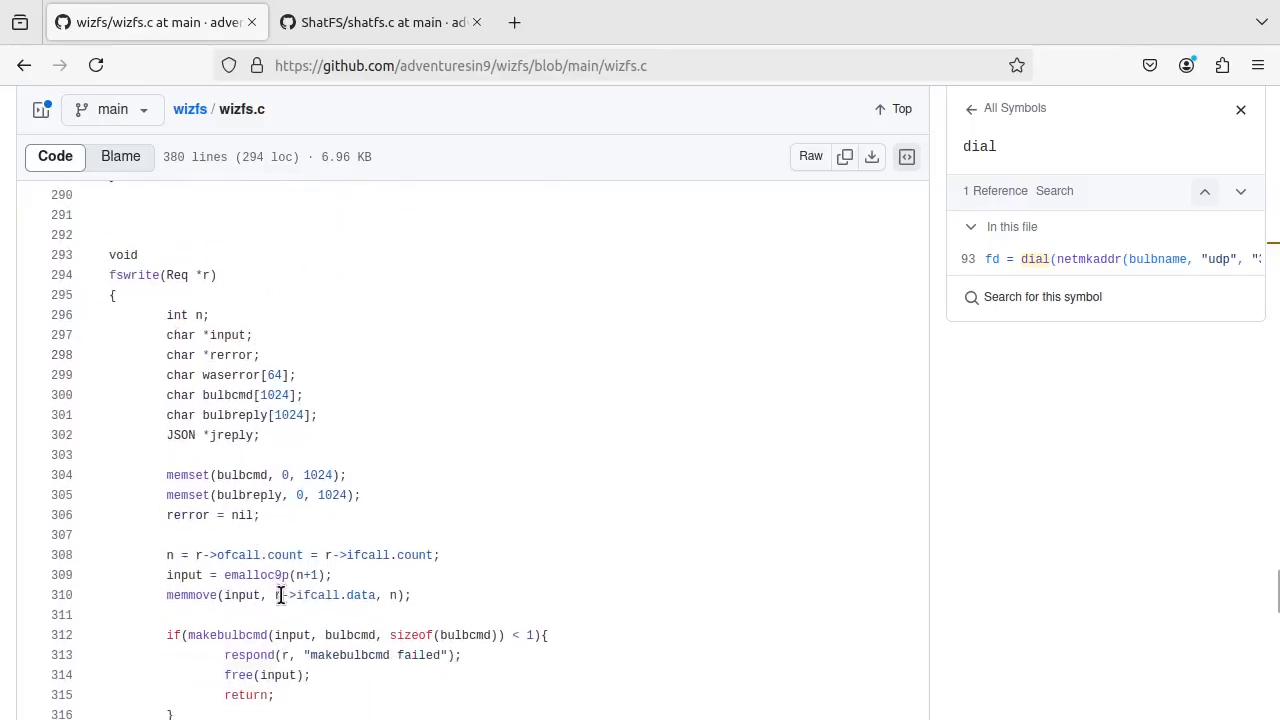
scroll("down", 3)
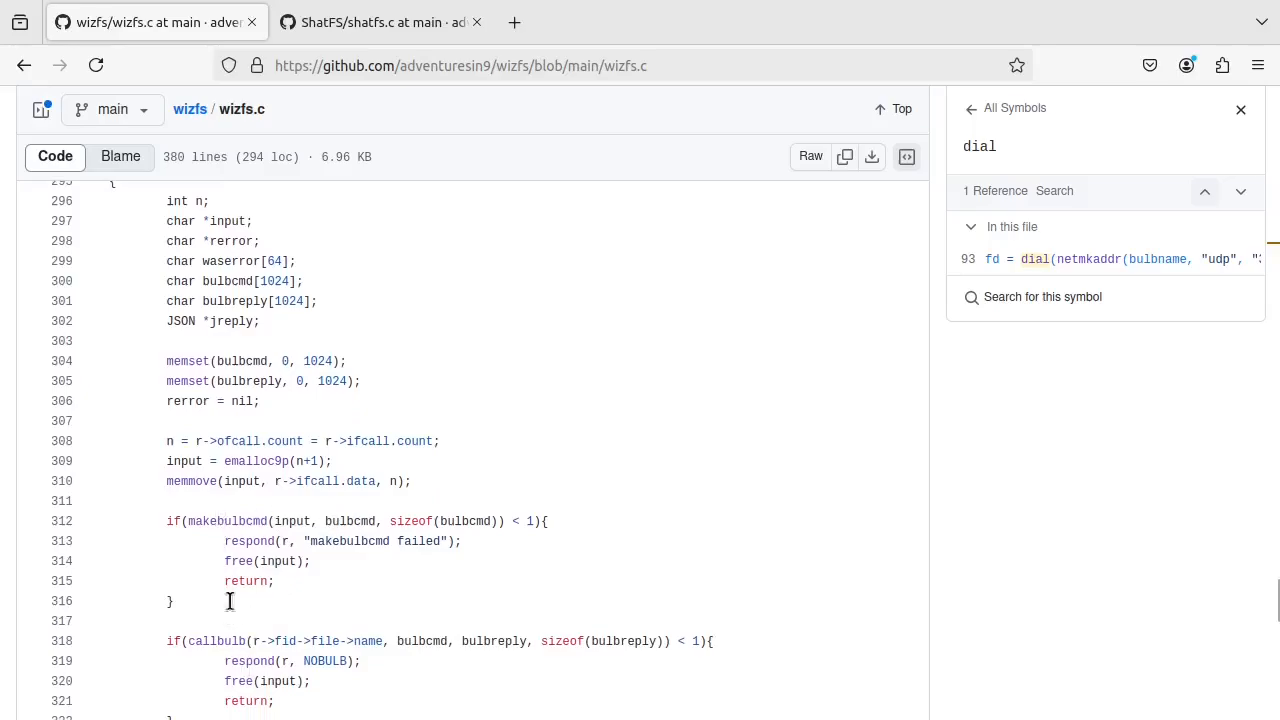
mouse_move(242, 648)
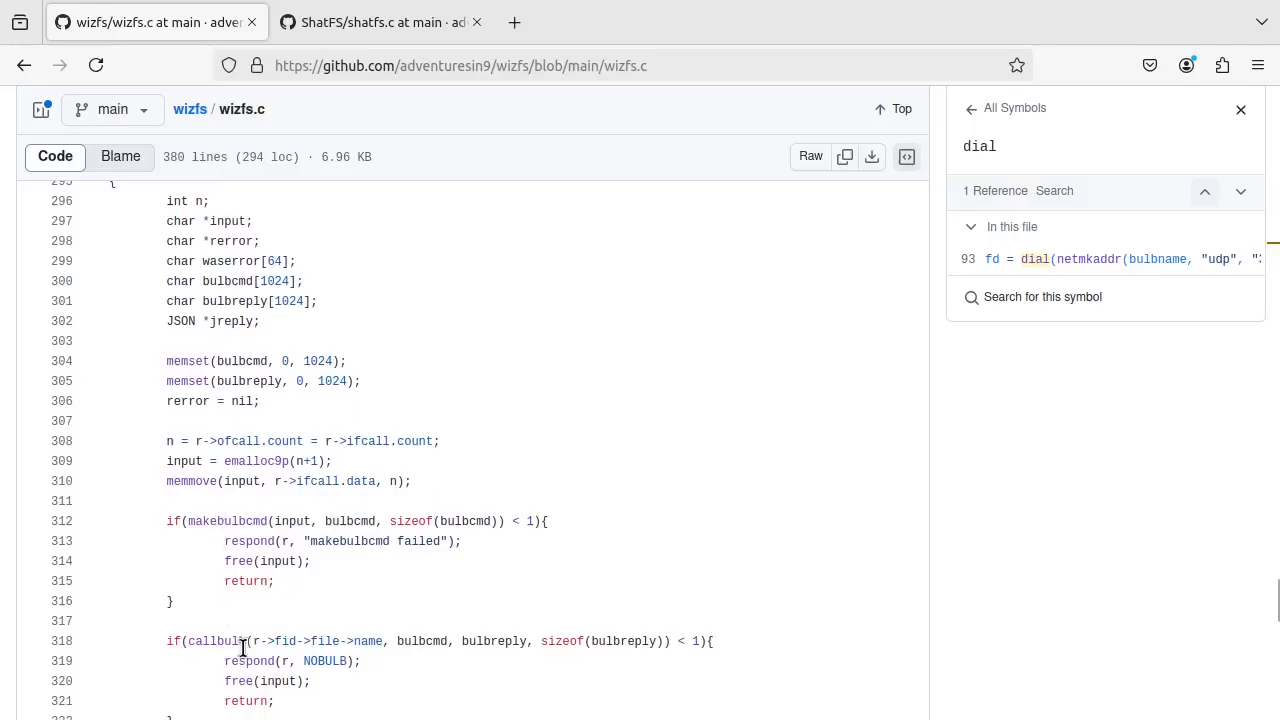
Step: Check where callbulb is used, then switch to shatfs.c in the ShatFS repository
left_click(216, 640)
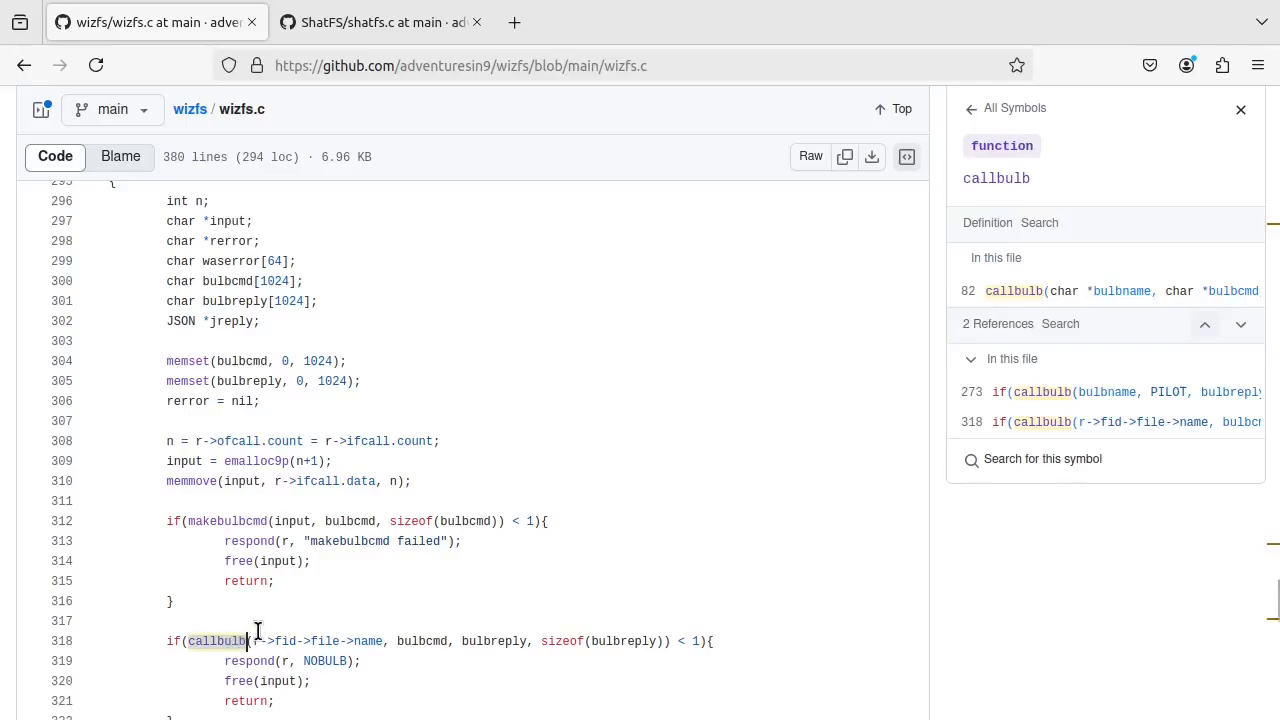
mouse_move(288, 592)
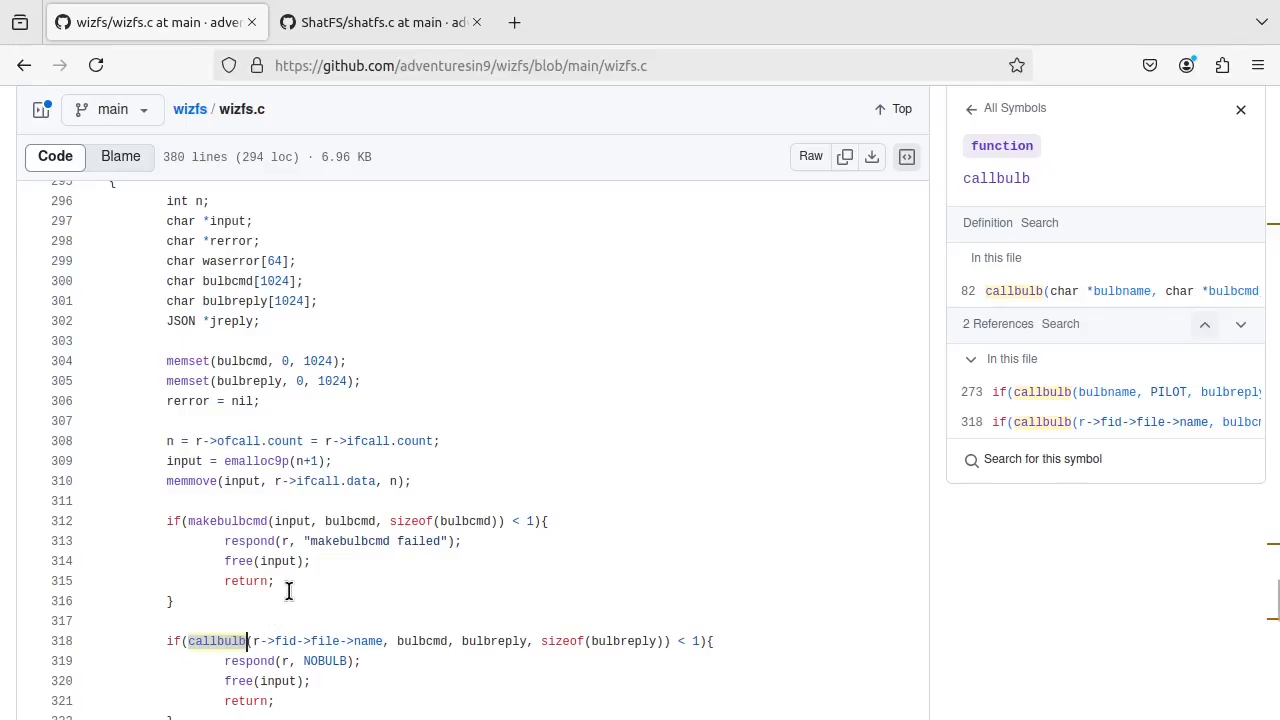
scroll("down", 3)
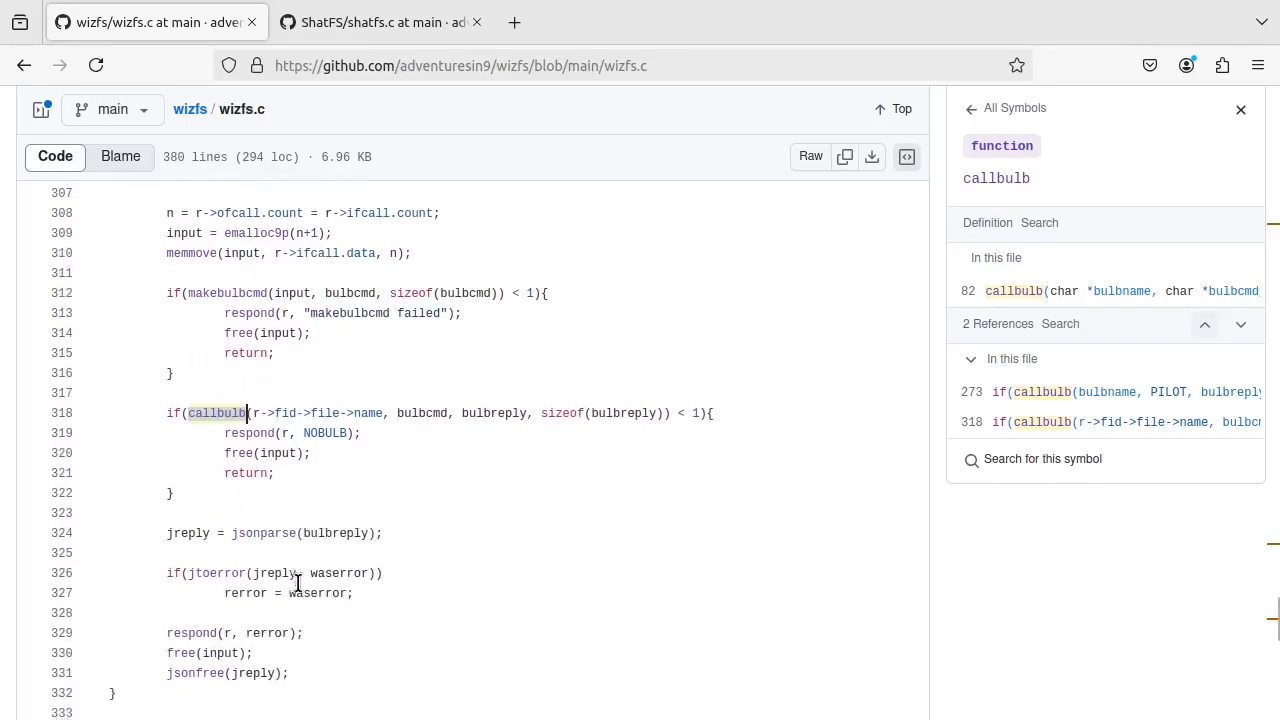
scroll("down", 3)
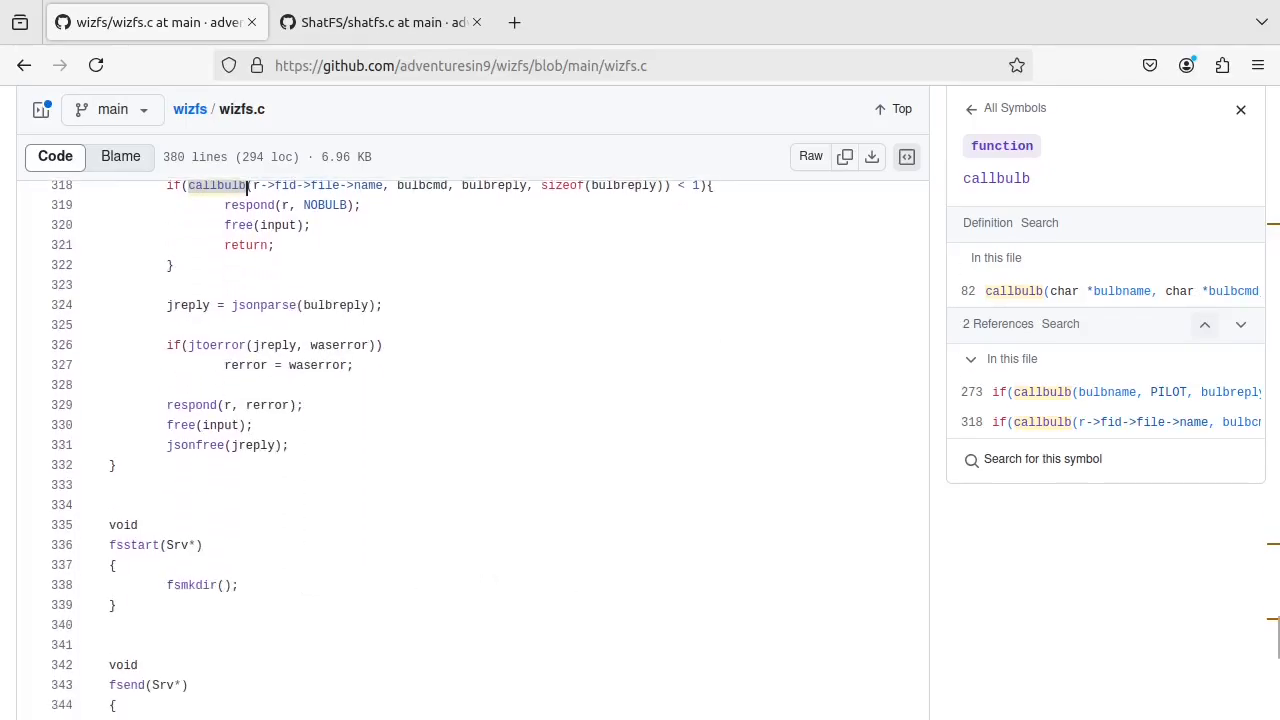
left_click(380, 22)
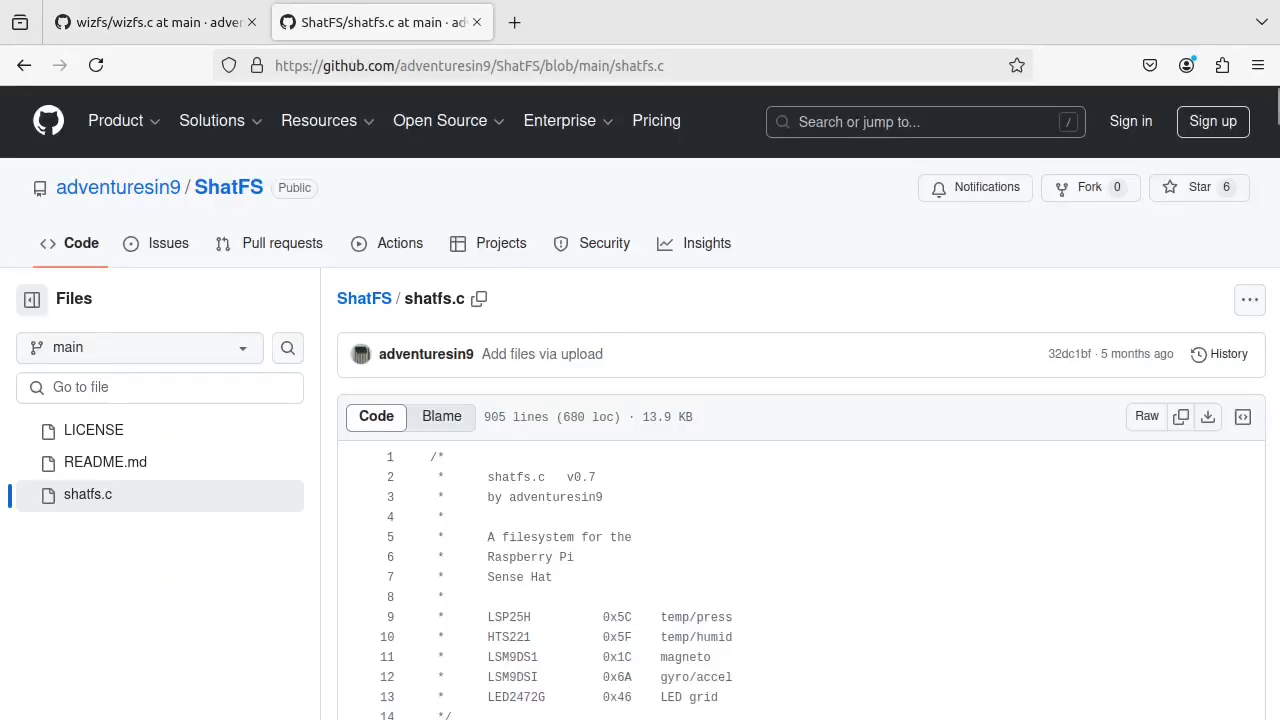
mouse_move(450, 482)
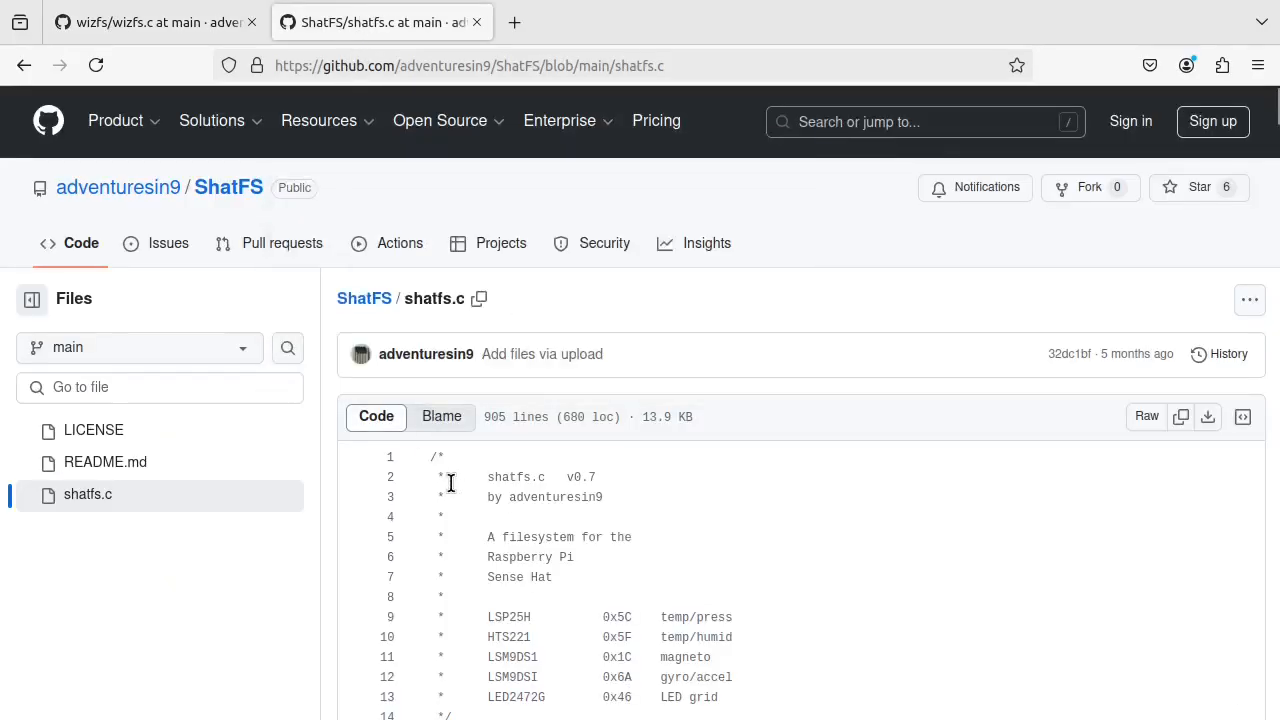
mouse_move(438, 496)
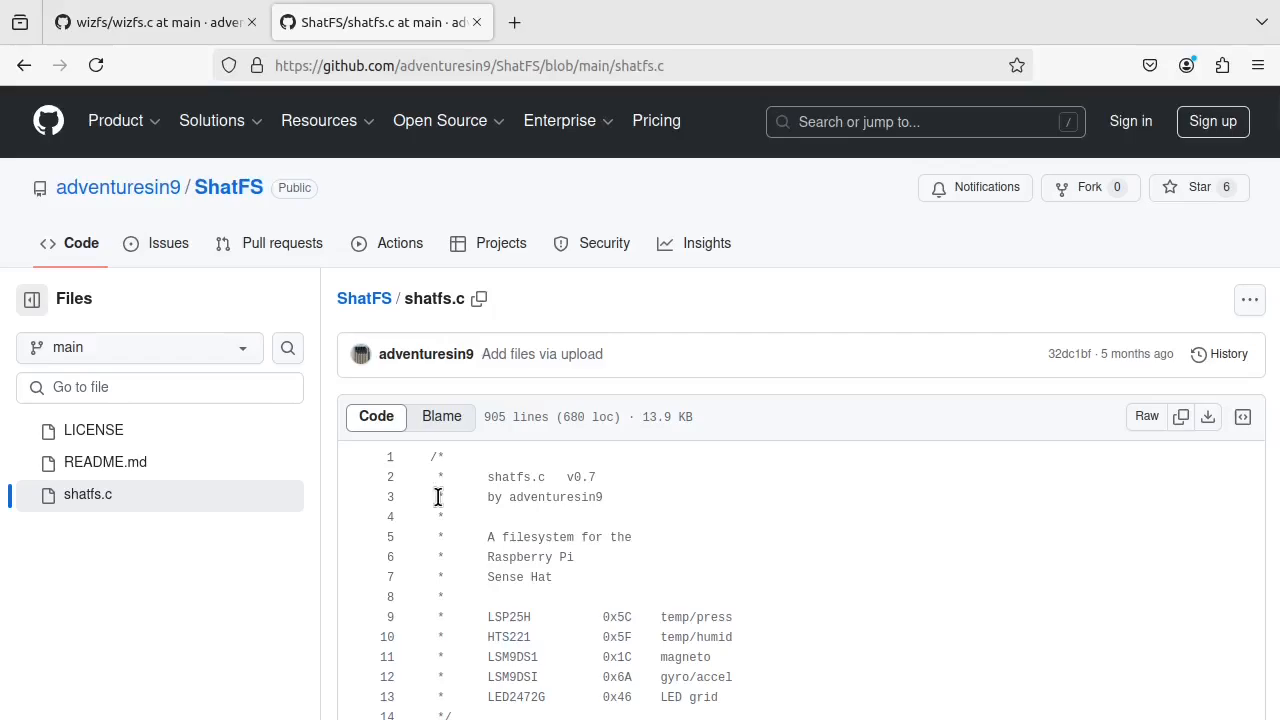
mouse_move(774, 540)
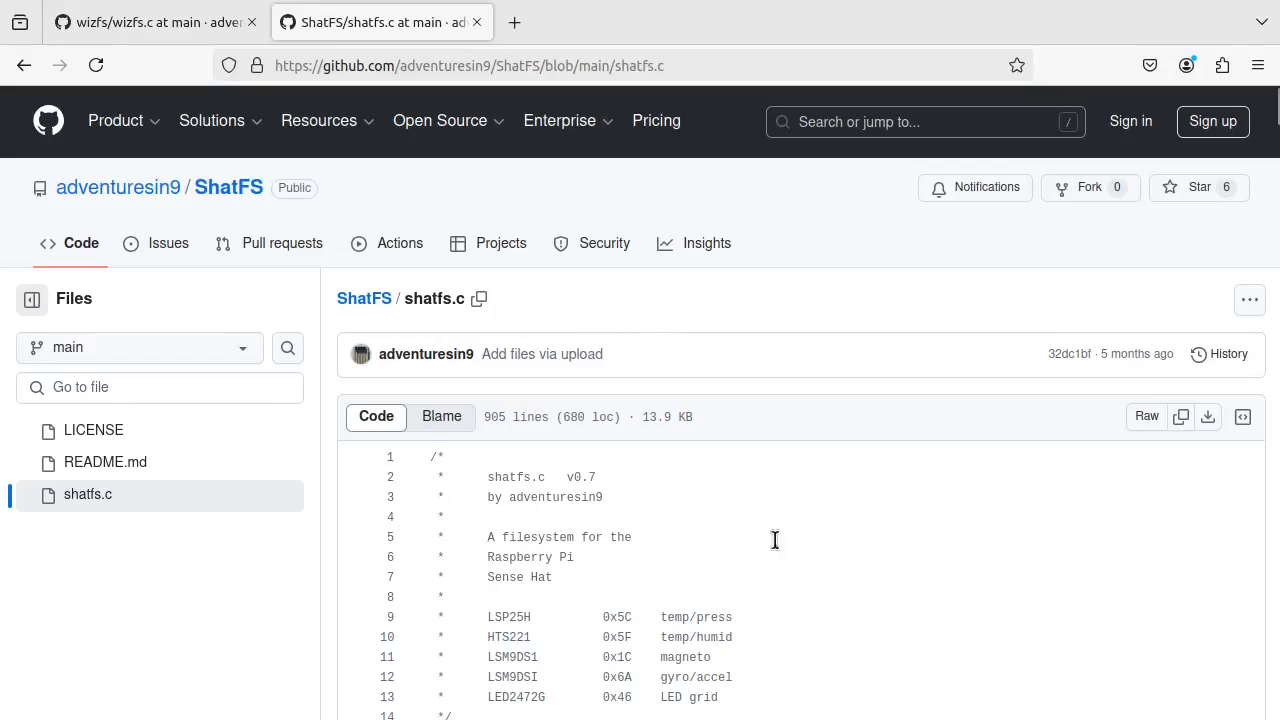
Step: Scroll shatfs.c past the sensor init routines to readtempp near line 437
scroll("down", 3)
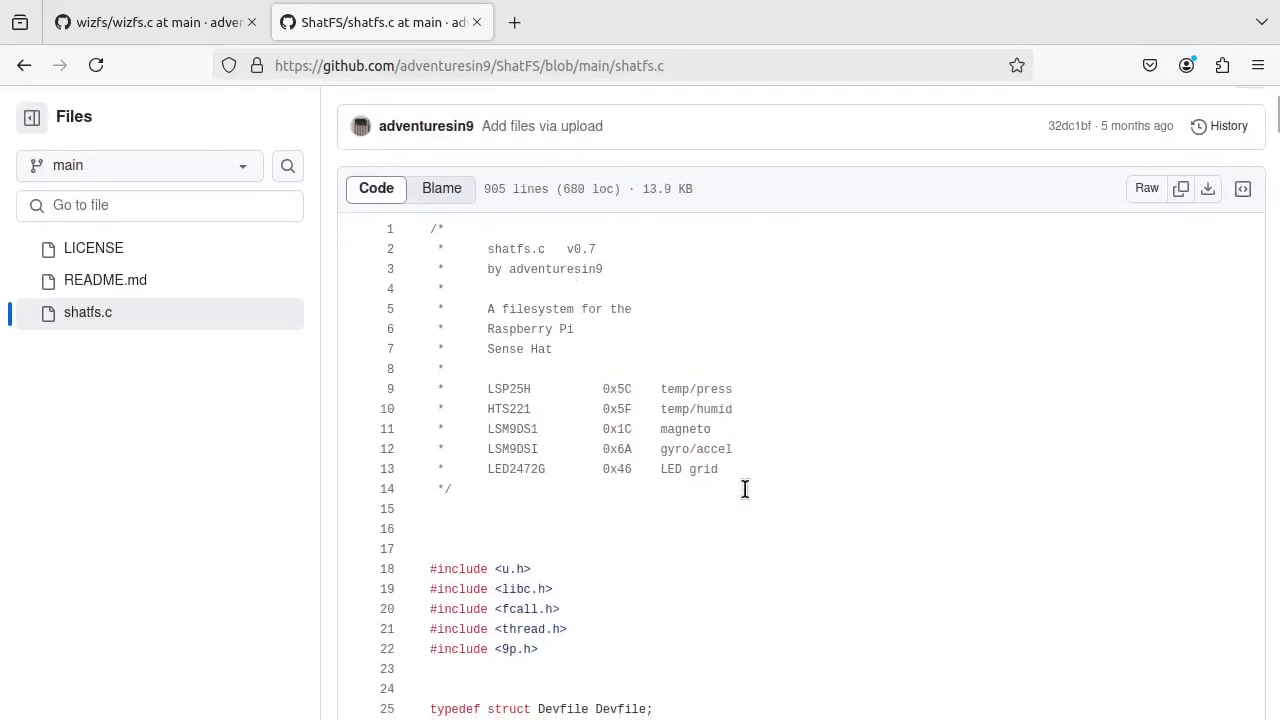
mouse_move(644, 468)
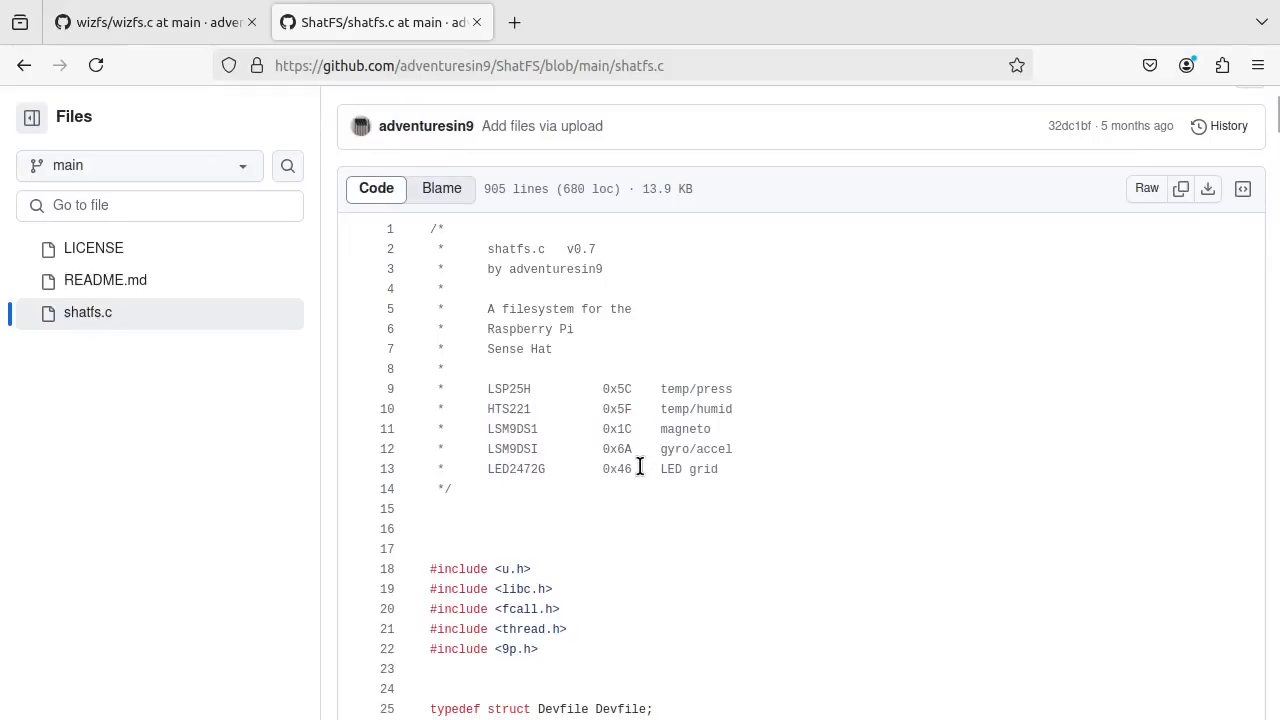
mouse_move(648, 428)
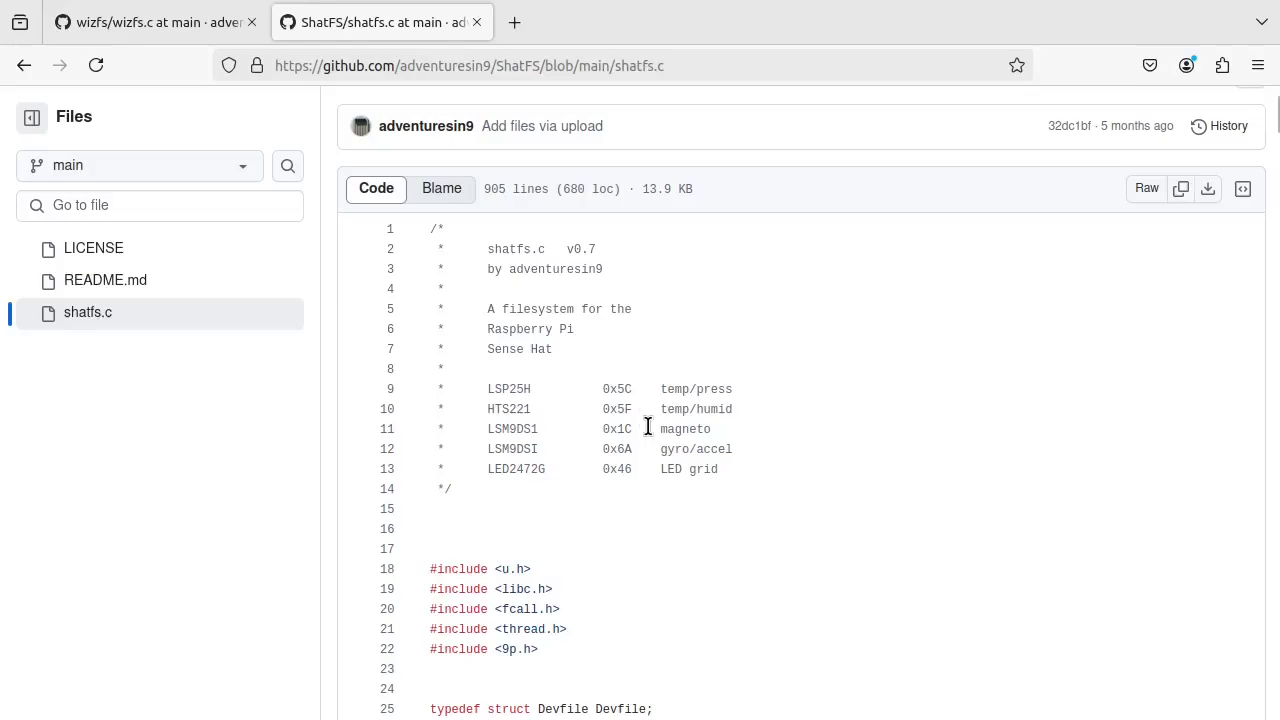
scroll("down", 3)
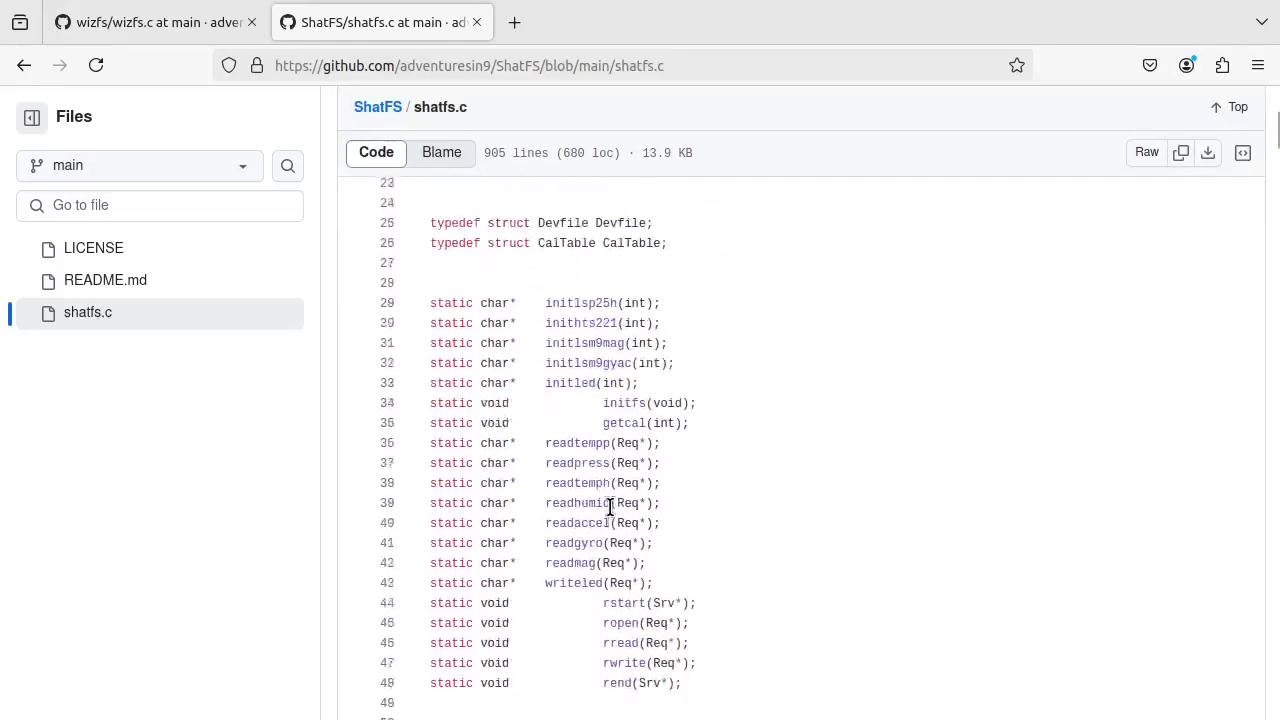
scroll("down", 3)
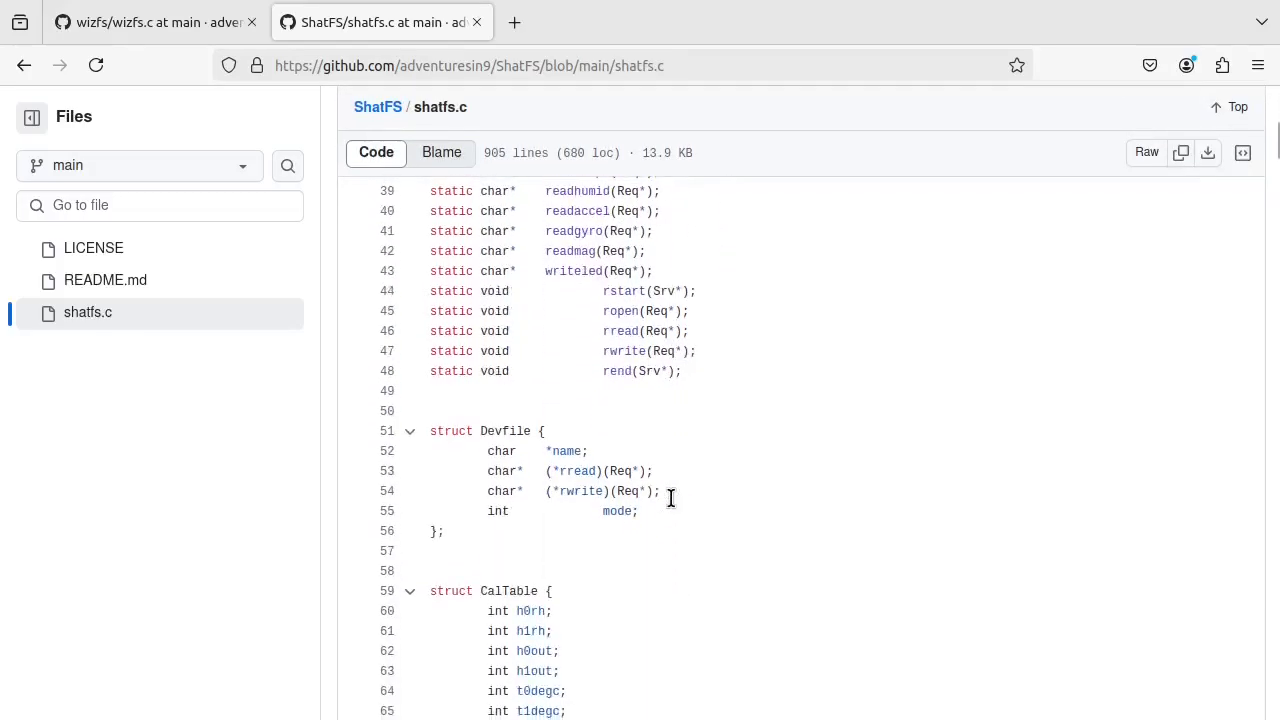
scroll("down", 3)
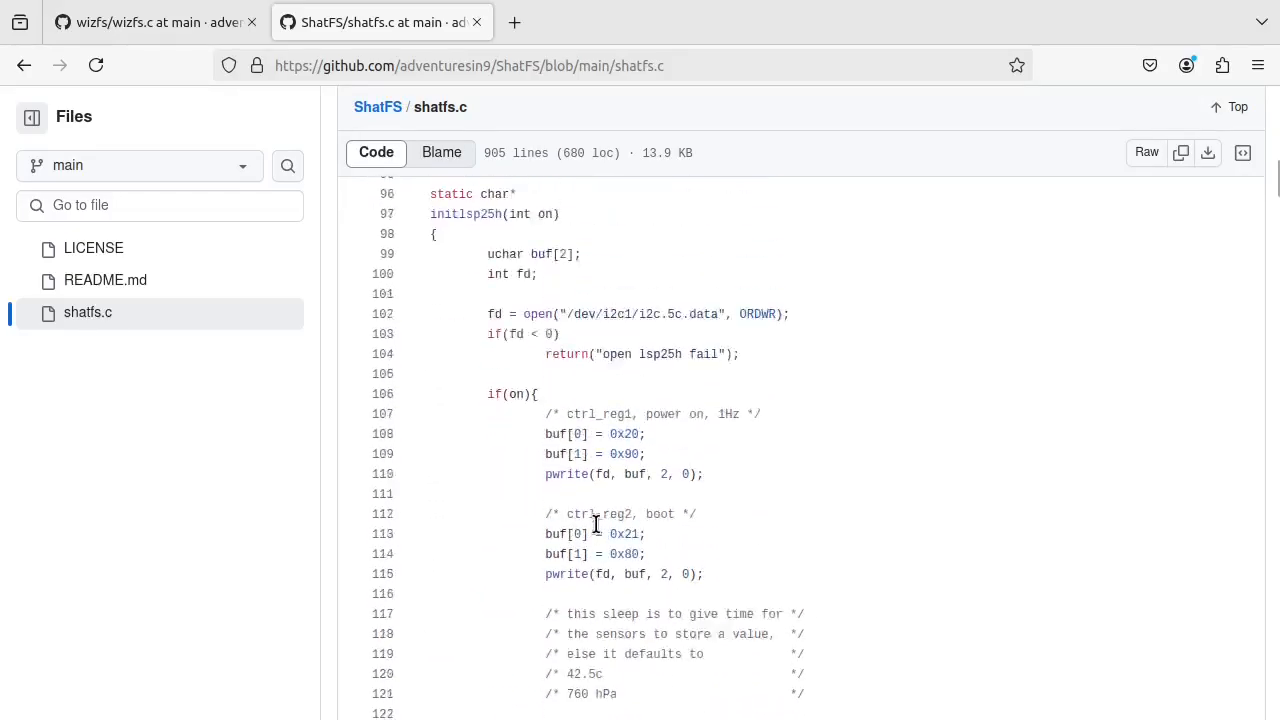
scroll("down", 3)
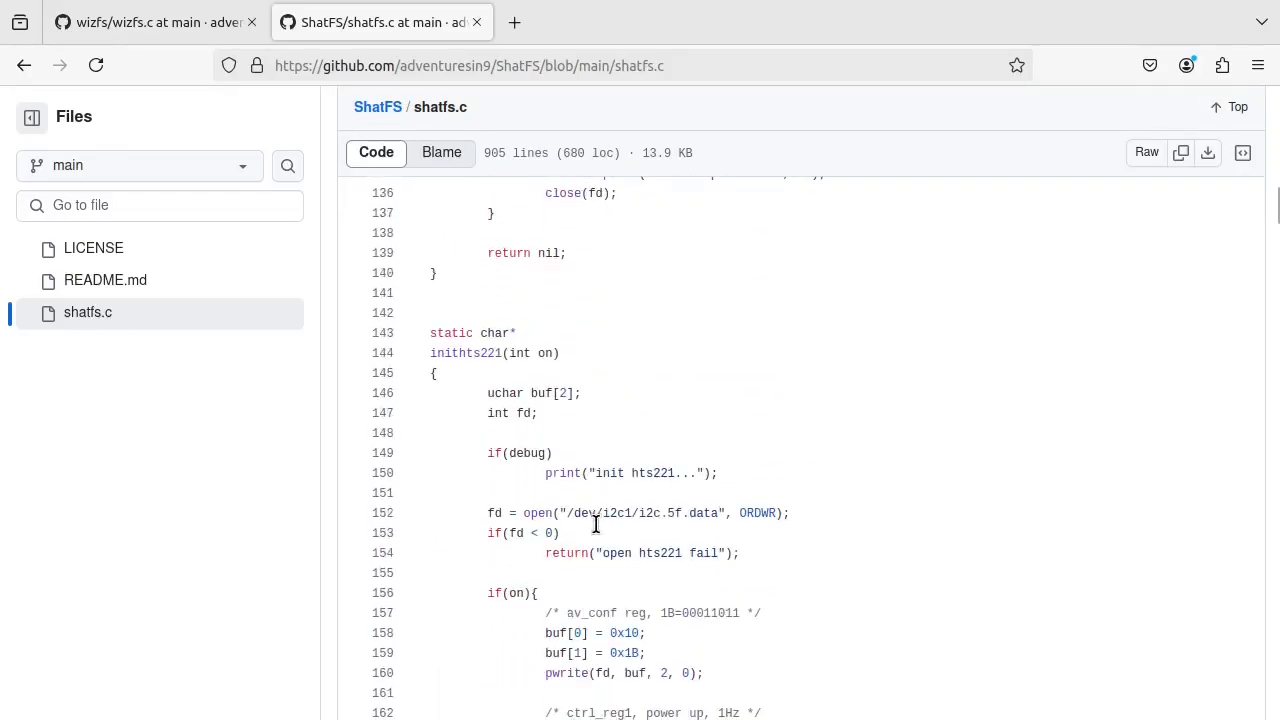
scroll("down", 3)
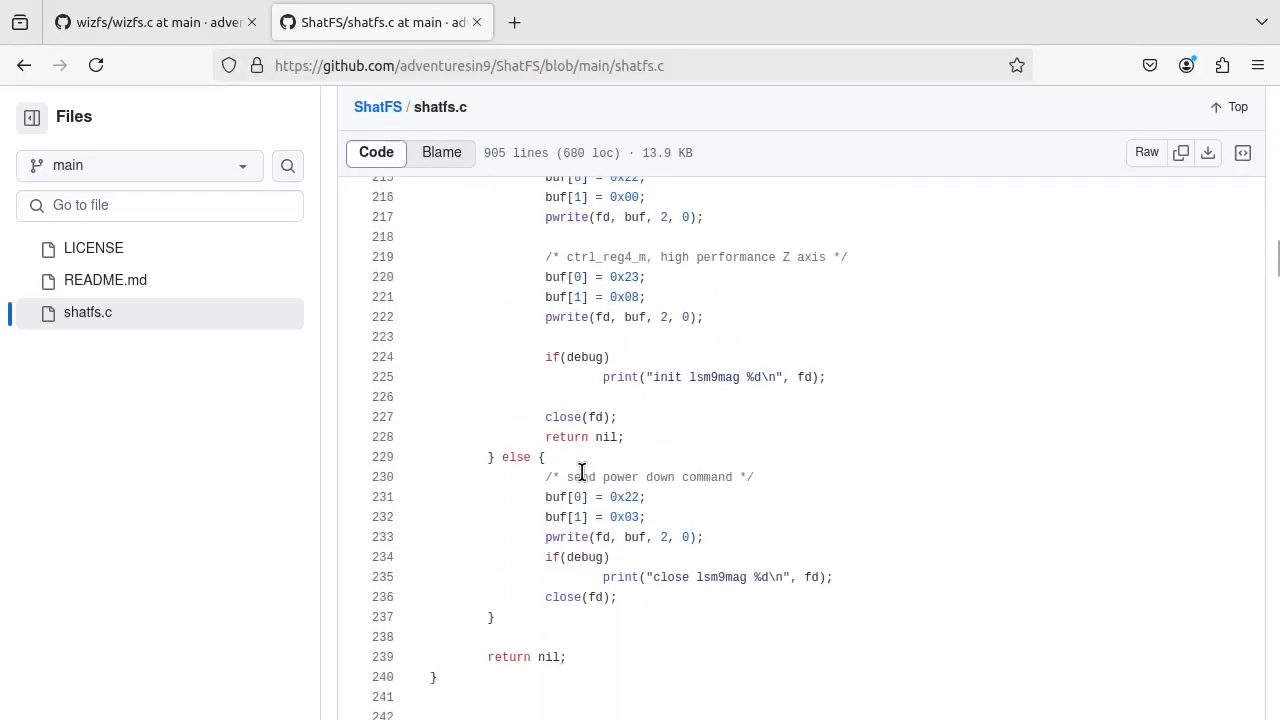
scroll("down", 3)
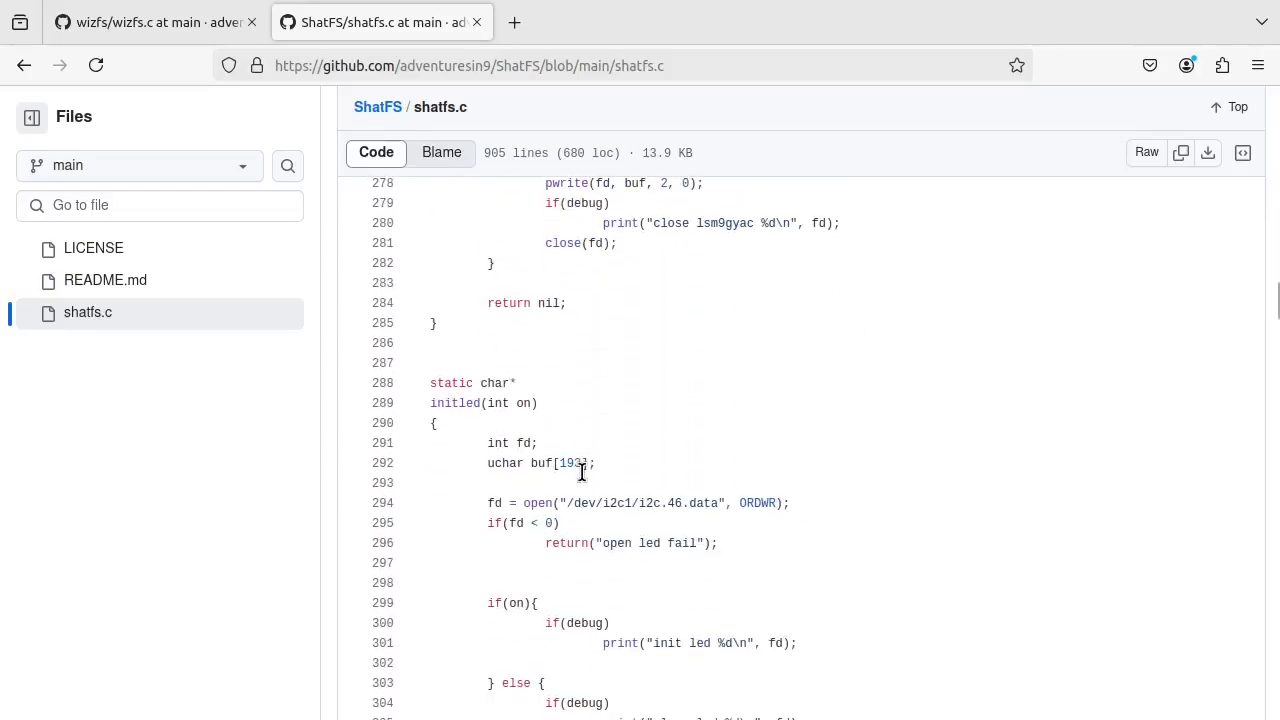
scroll("down", 3)
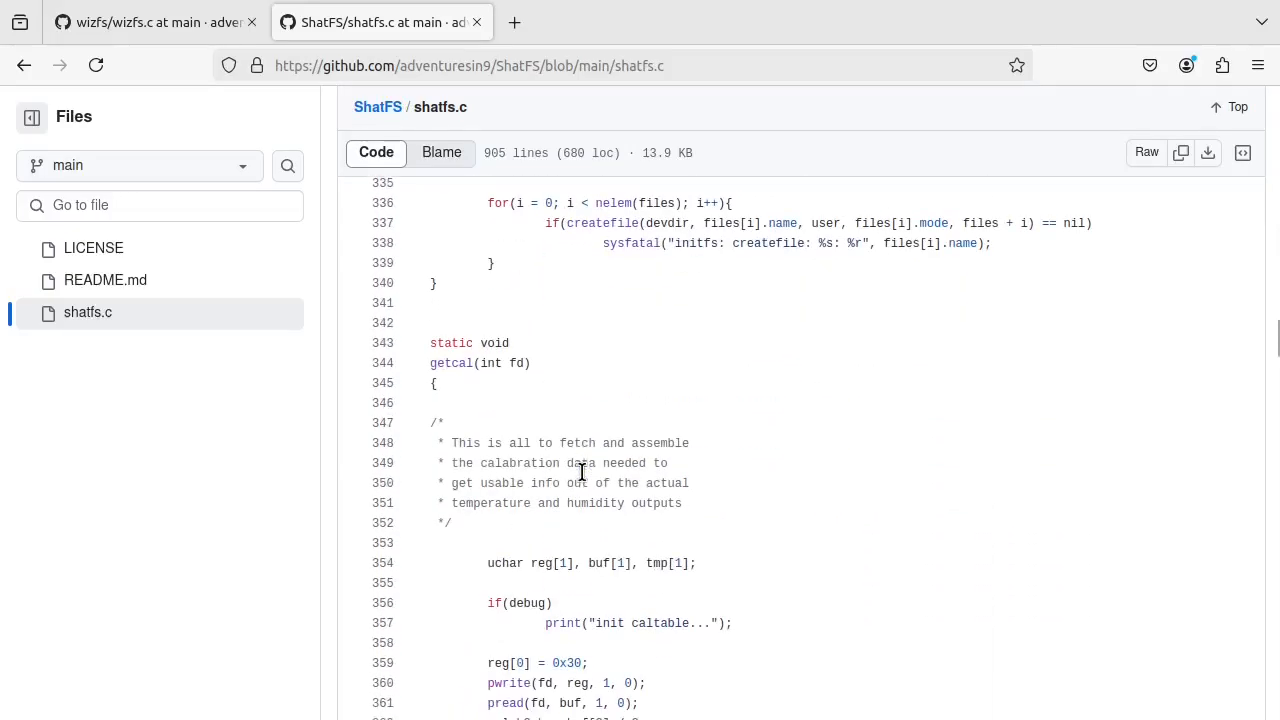
scroll("down", 3)
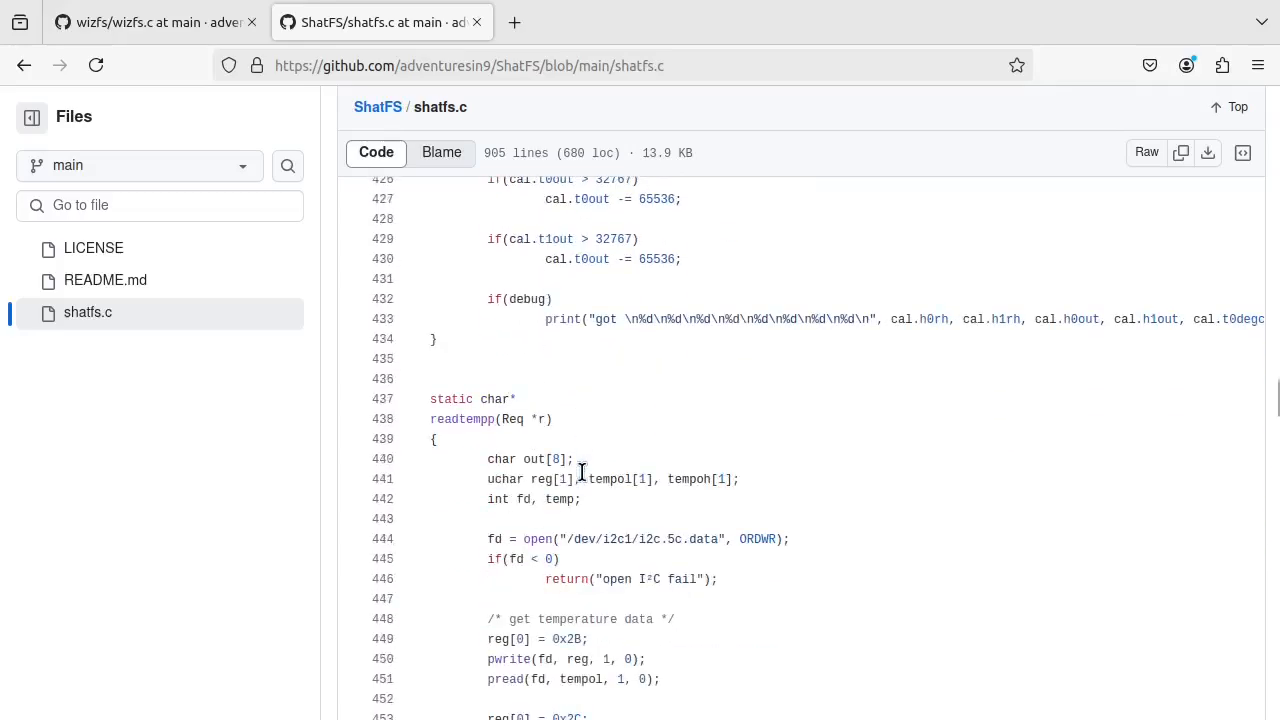
Step: Show readtempp's lines 449–475 with the temperature math, sprint and readstr calls
scroll("down", 3)
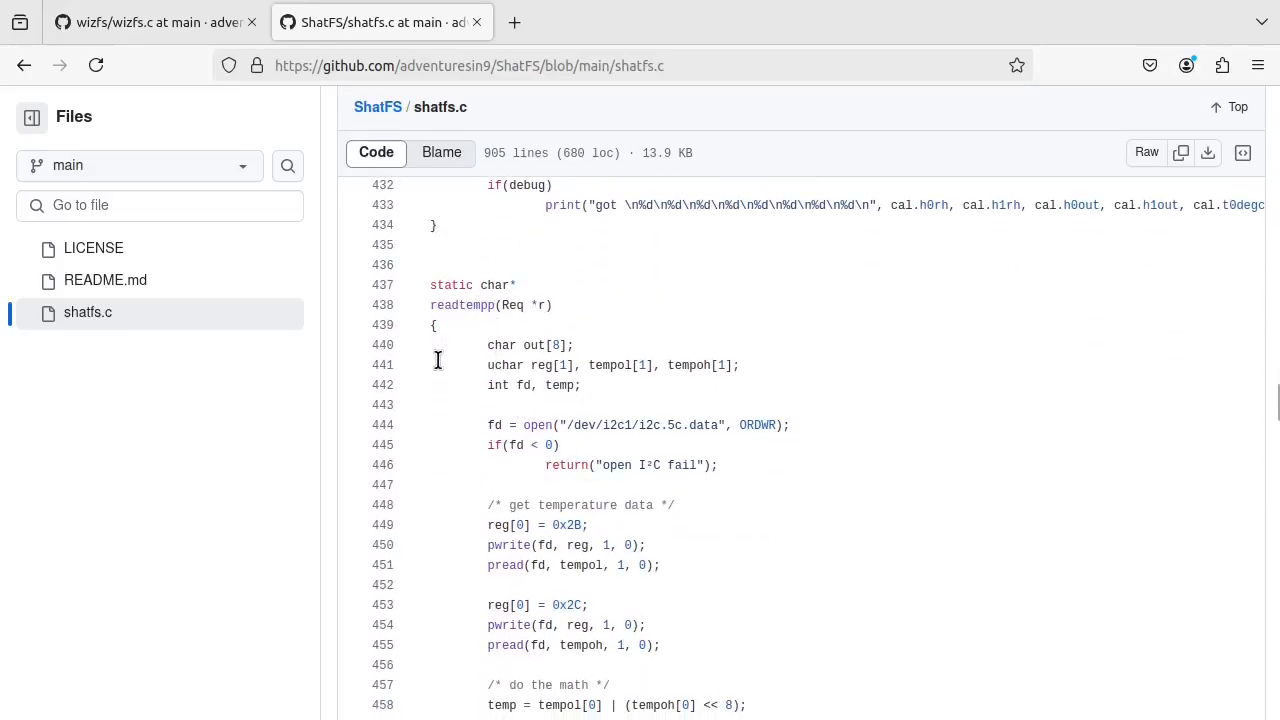
mouse_move(500, 308)
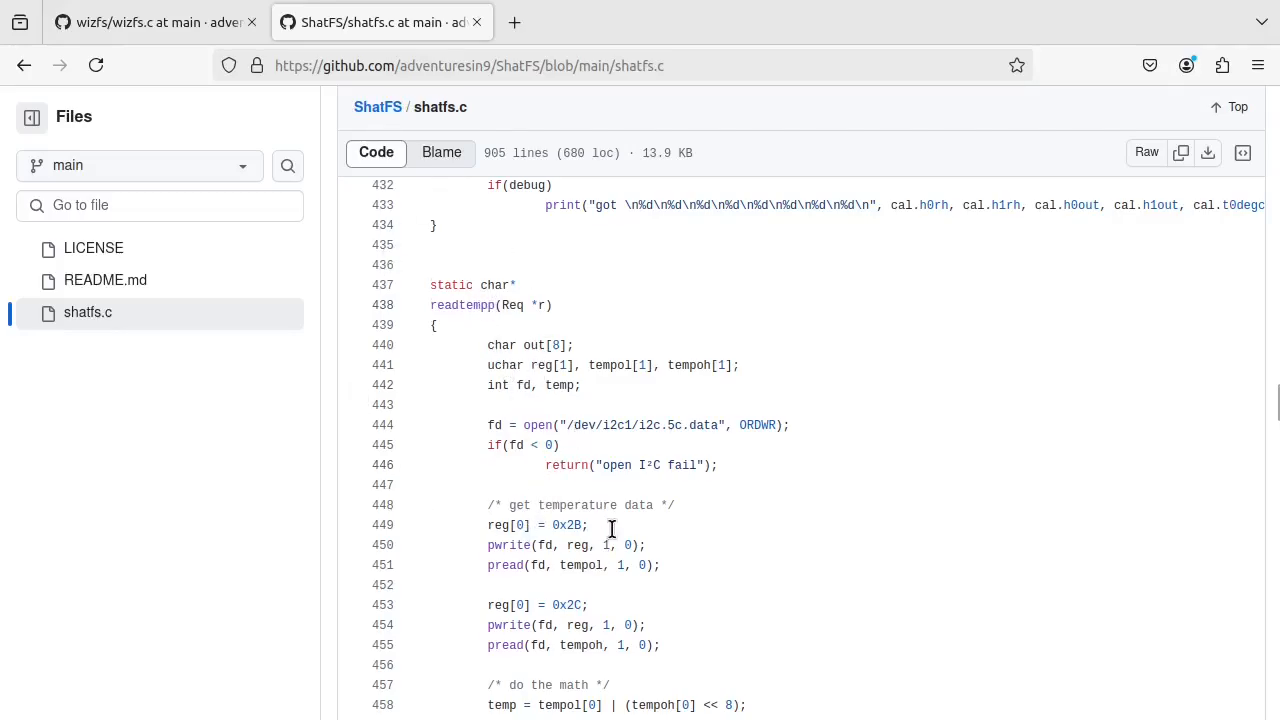
scroll("down", 3)
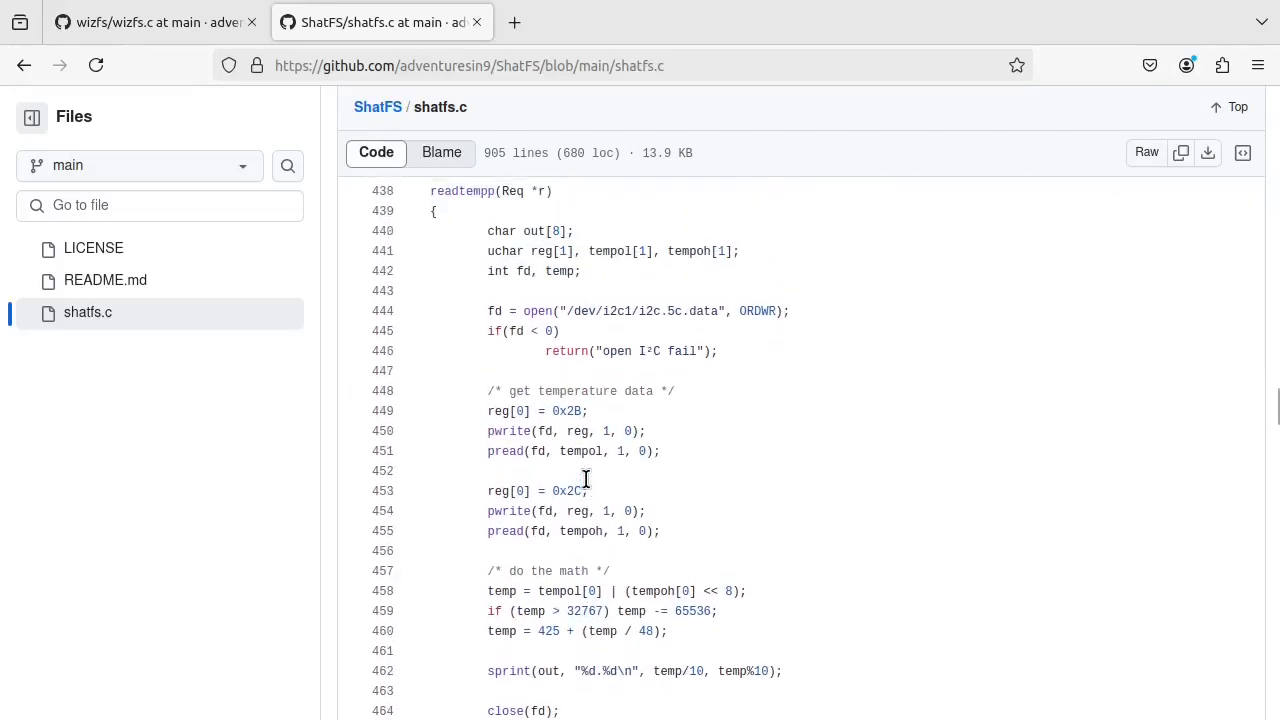
scroll("up", 3)
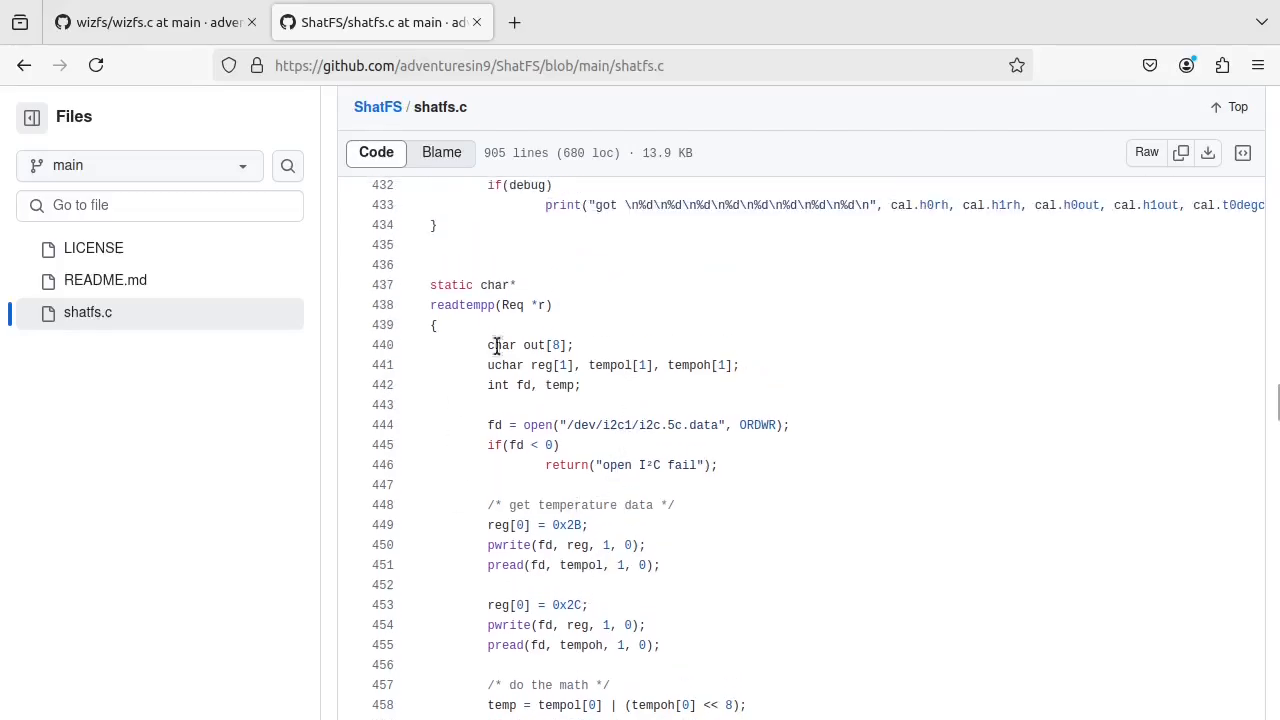
mouse_move(586, 460)
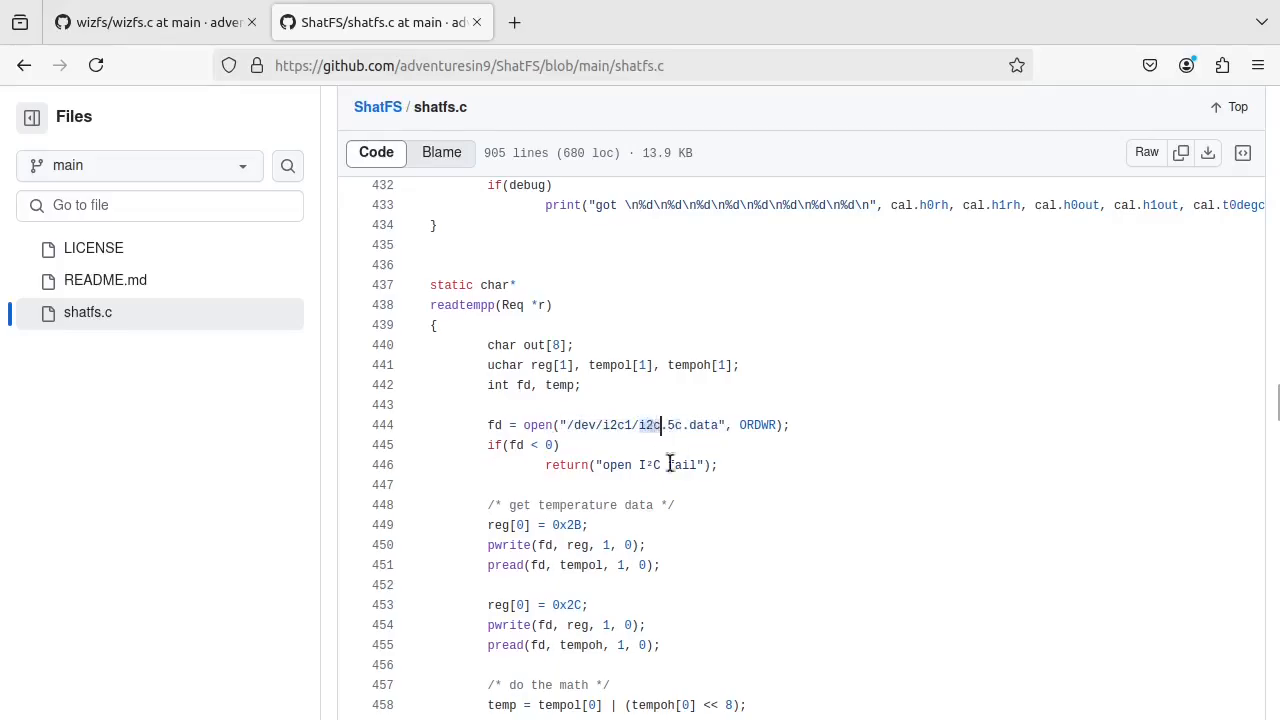
mouse_move(504, 440)
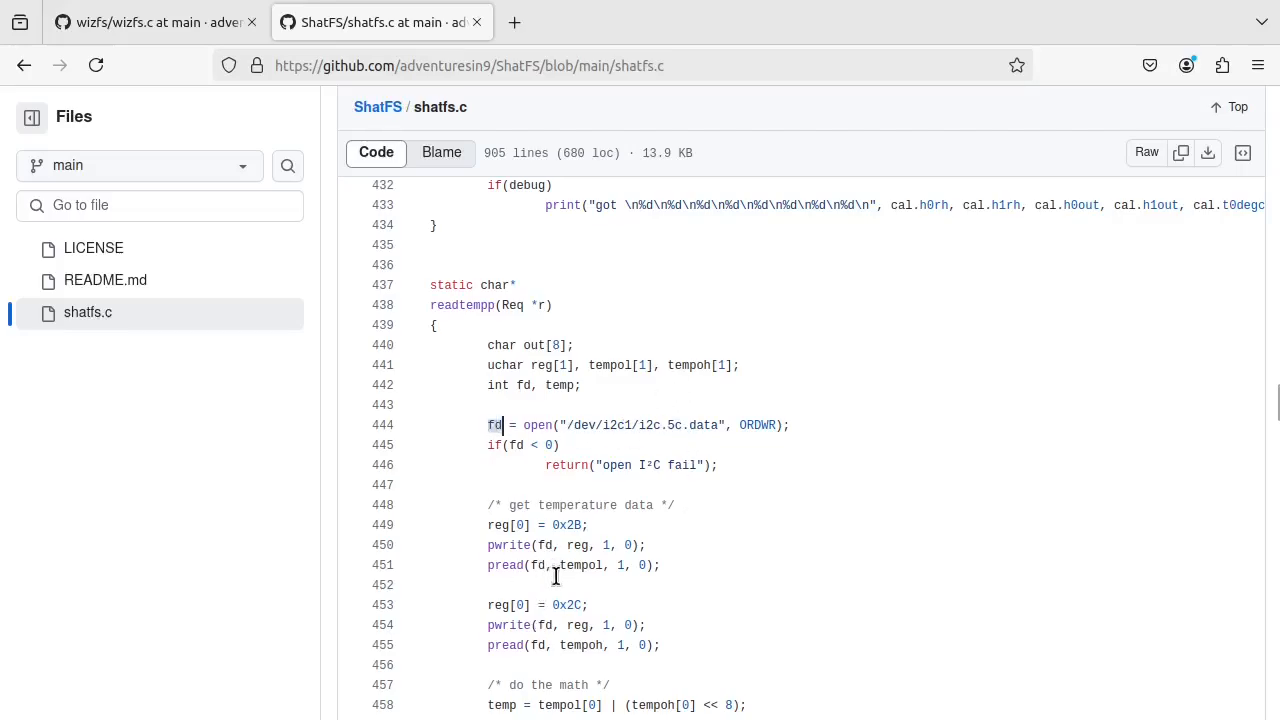
mouse_move(502, 538)
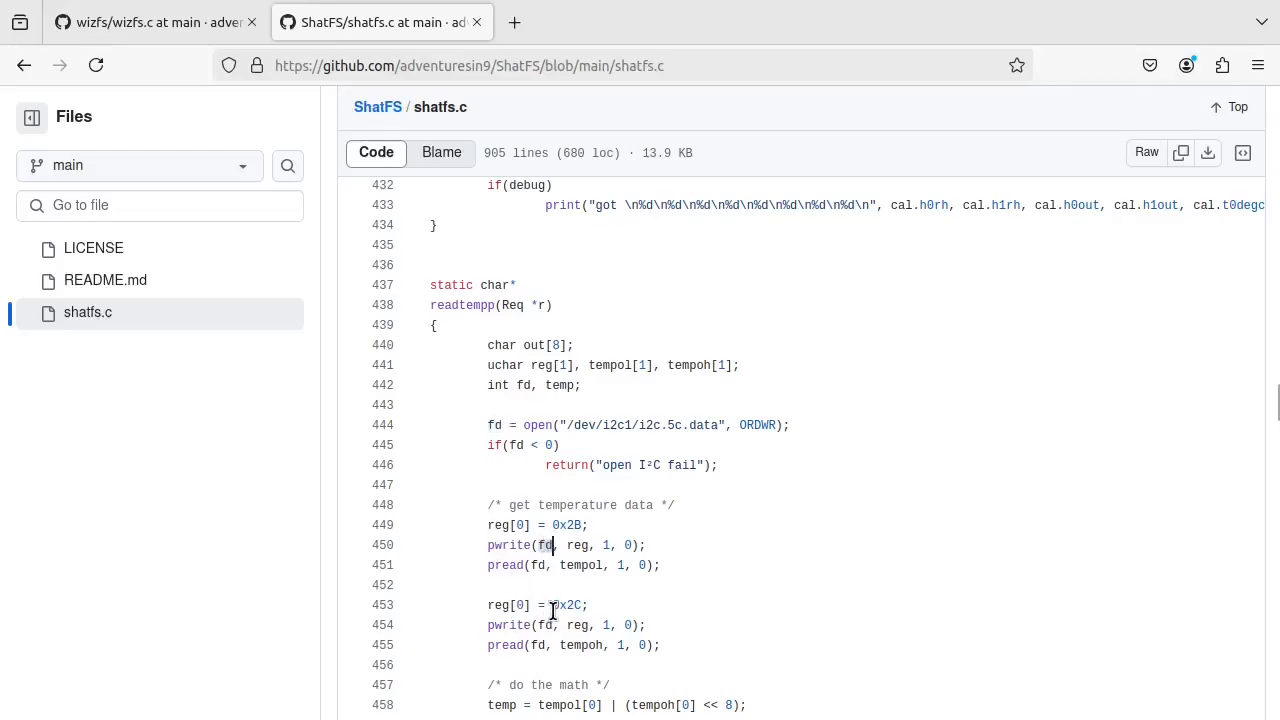
mouse_move(630, 568)
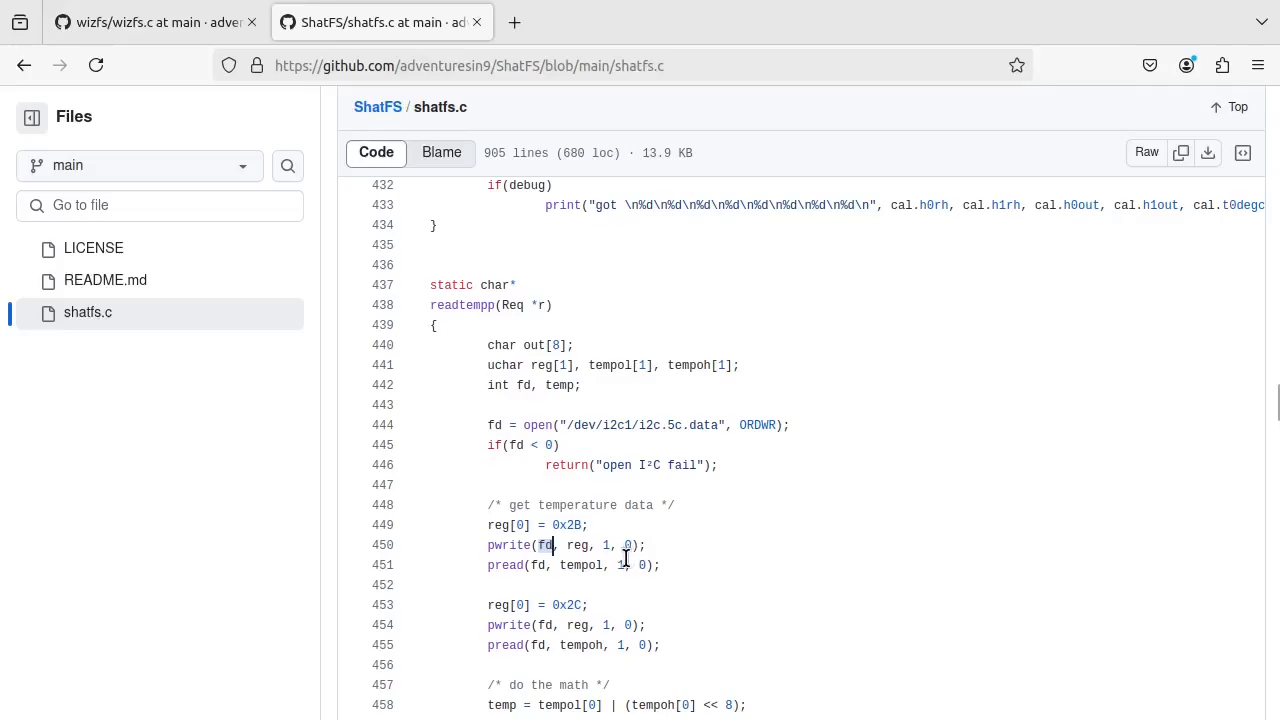
scroll("down", 3)
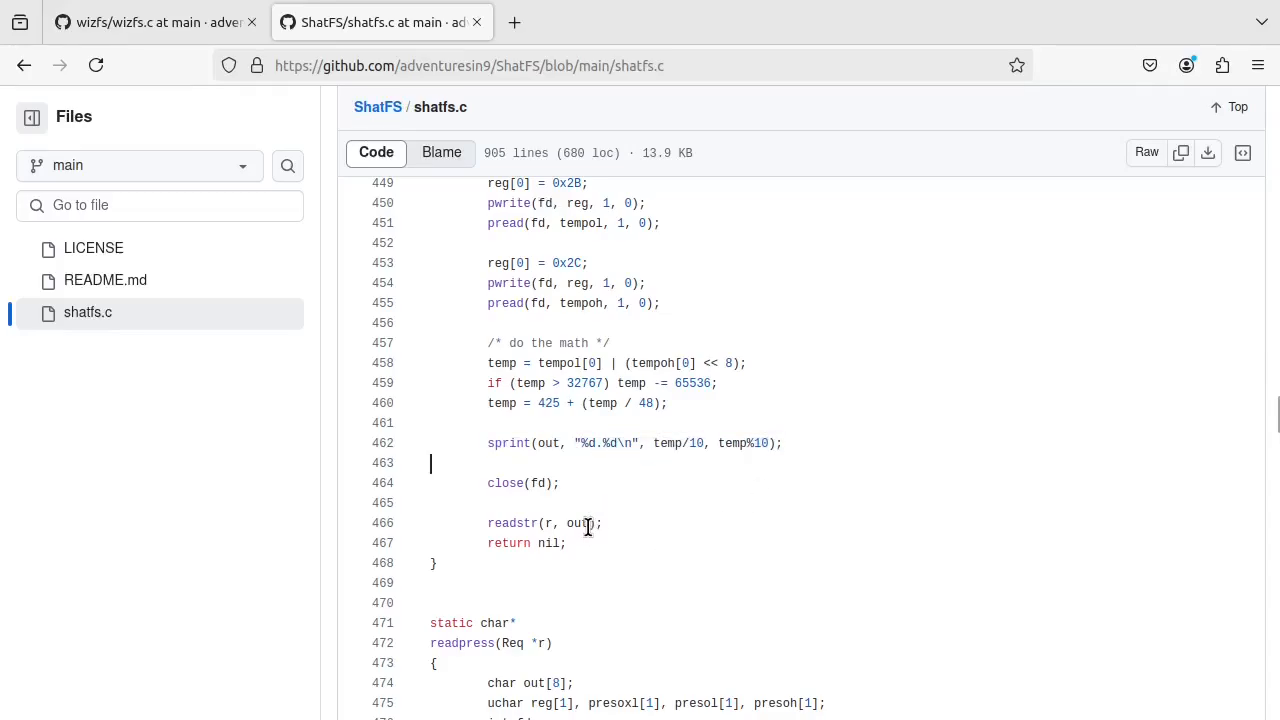
mouse_move(640, 528)
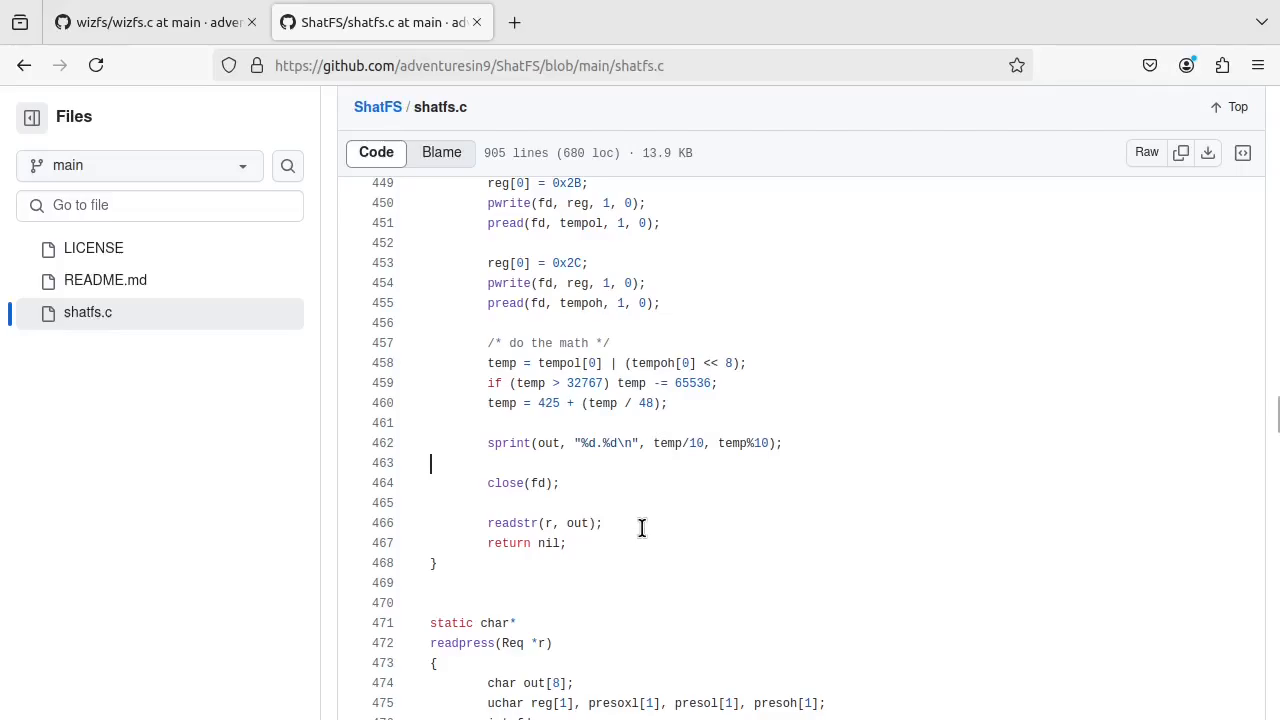
mouse_move(896, 560)
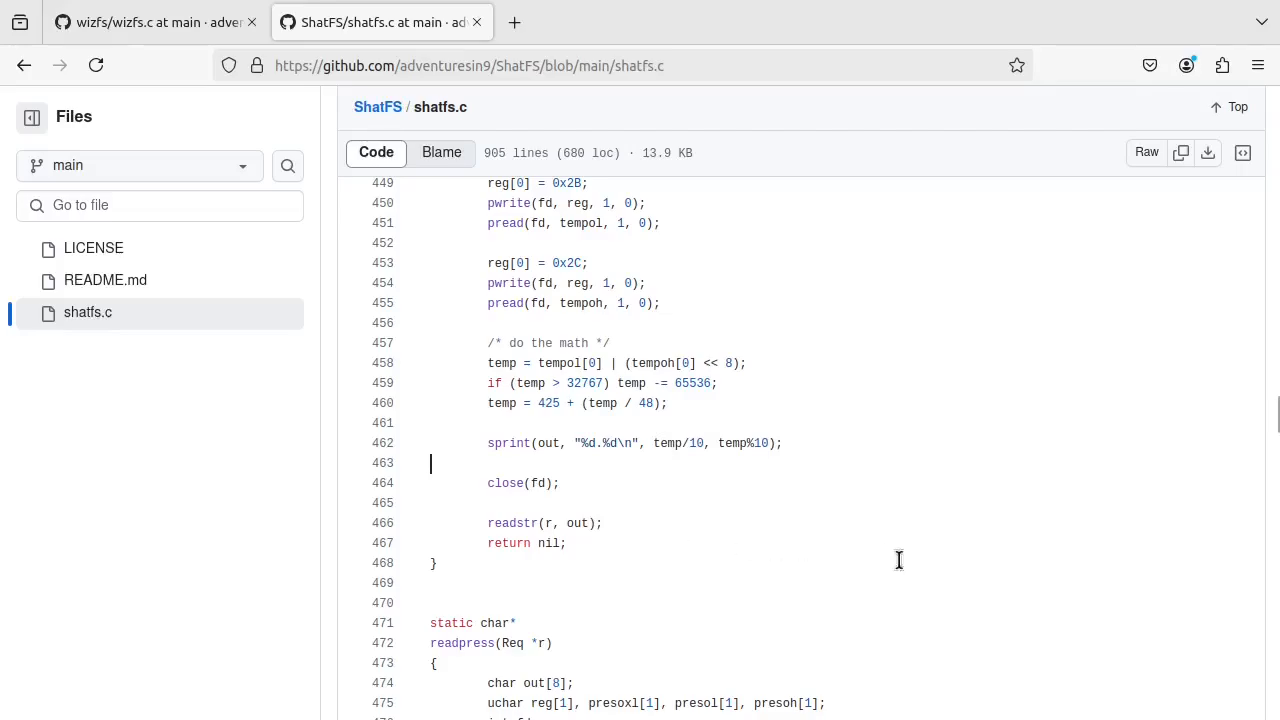
mouse_move(616, 358)
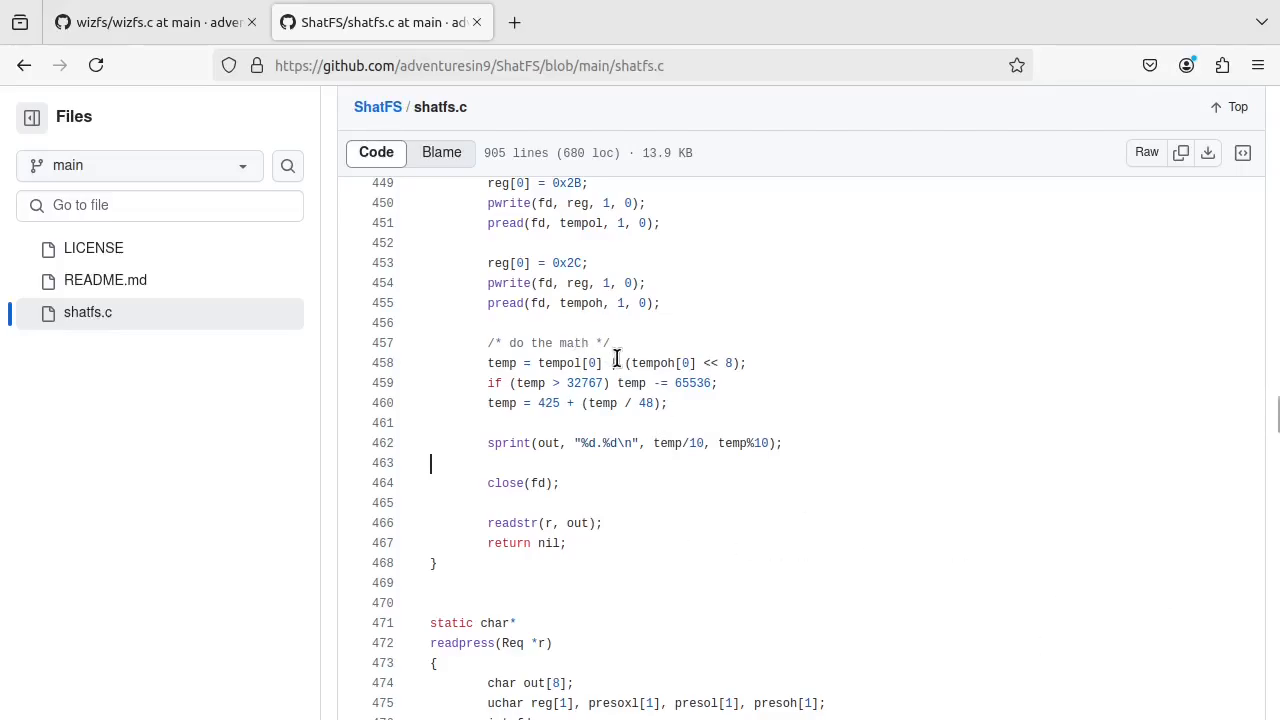
mouse_move(704, 400)
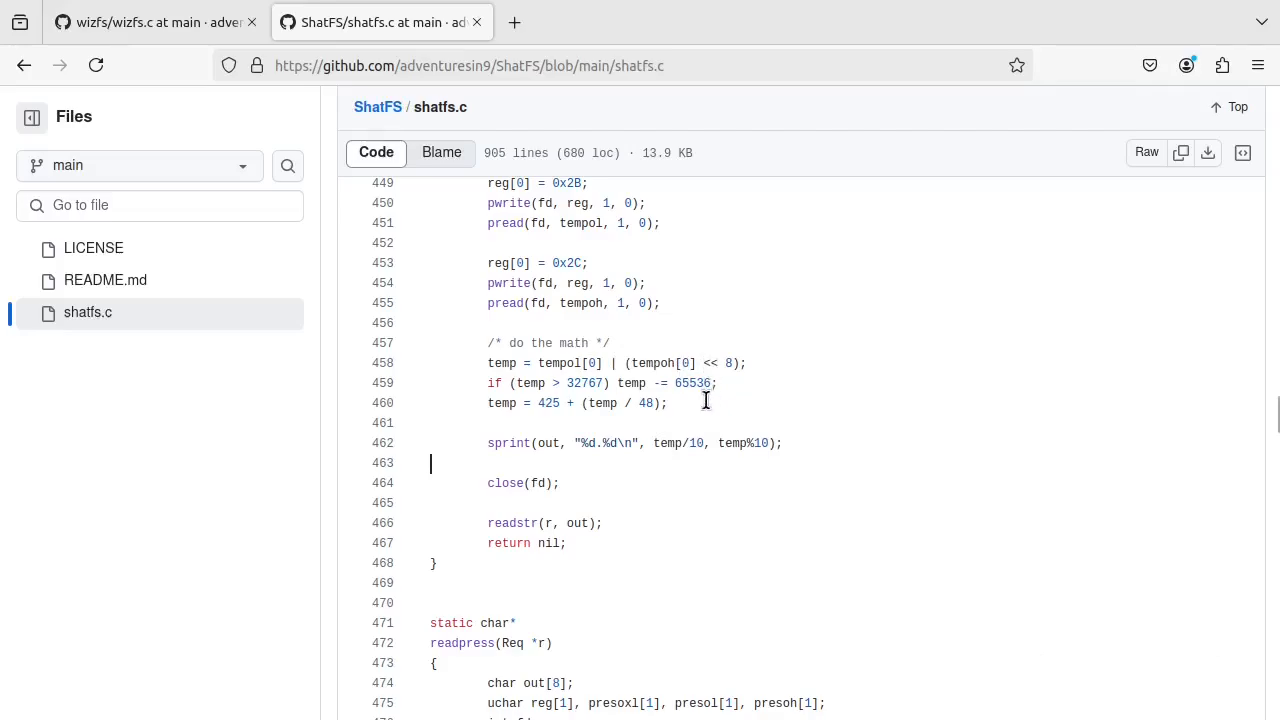
mouse_move(696, 444)
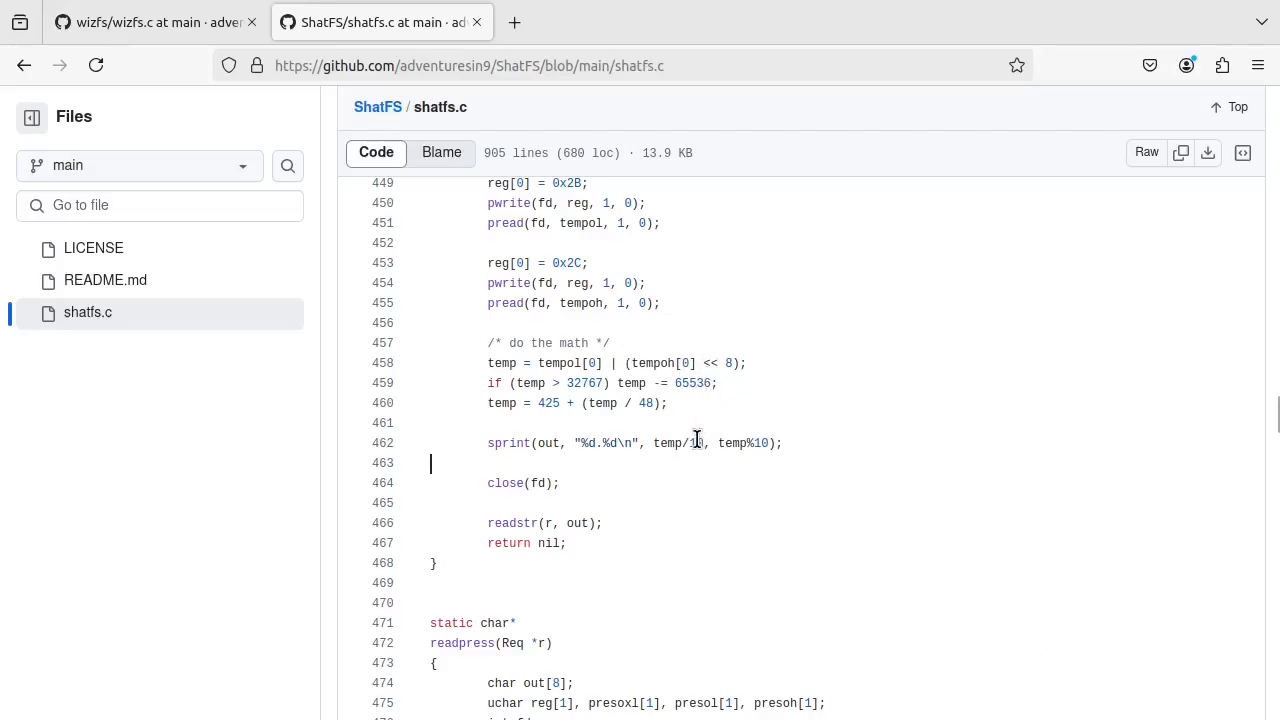
mouse_move(624, 418)
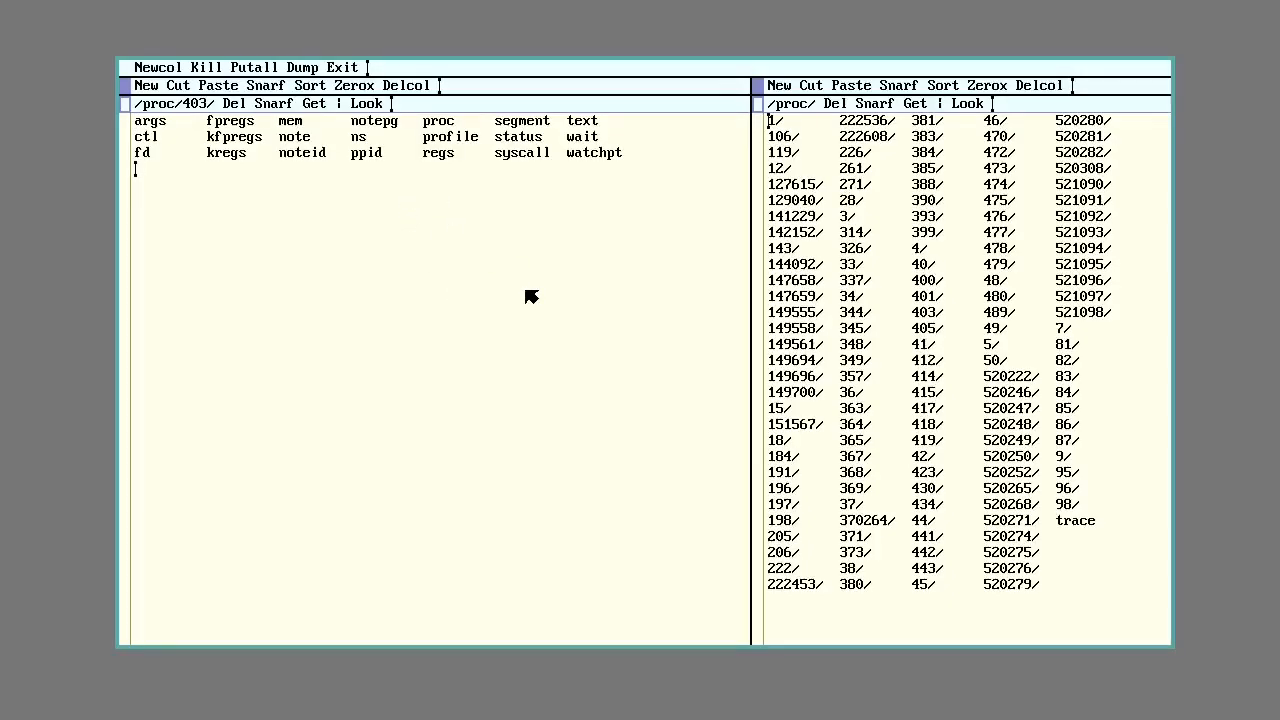
mouse_move(782, 112)
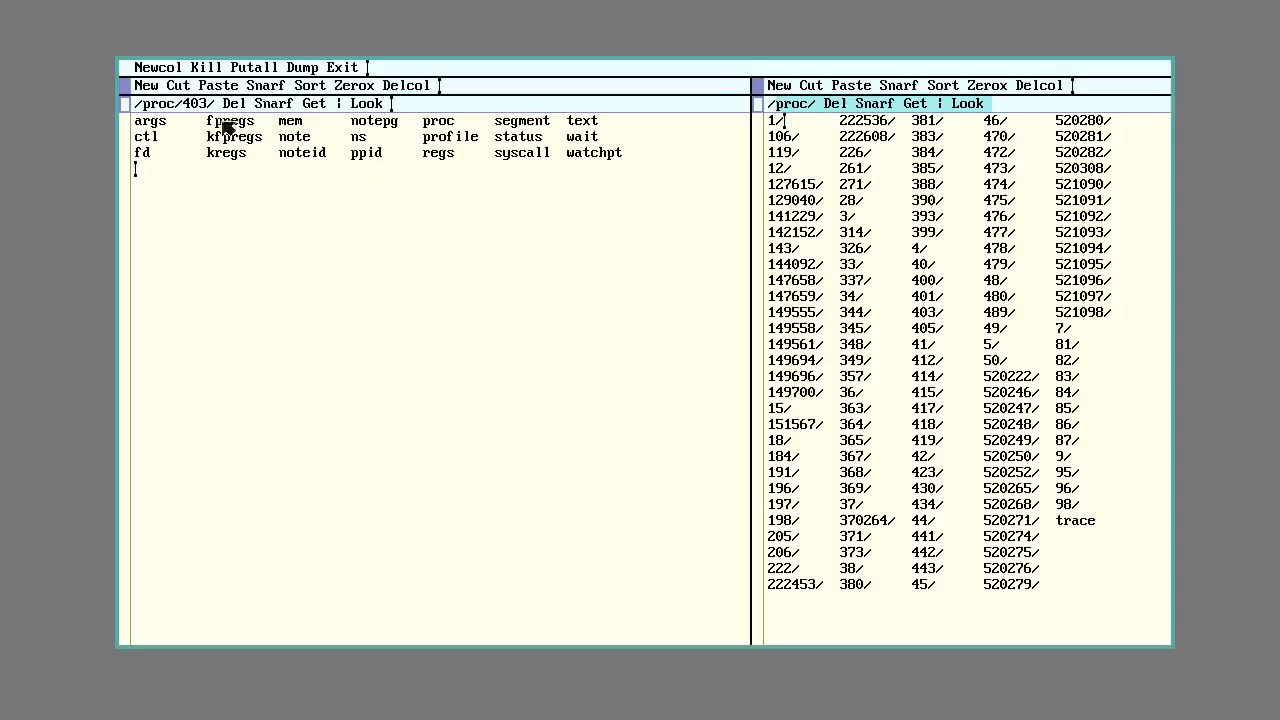
mouse_move(340, 156)
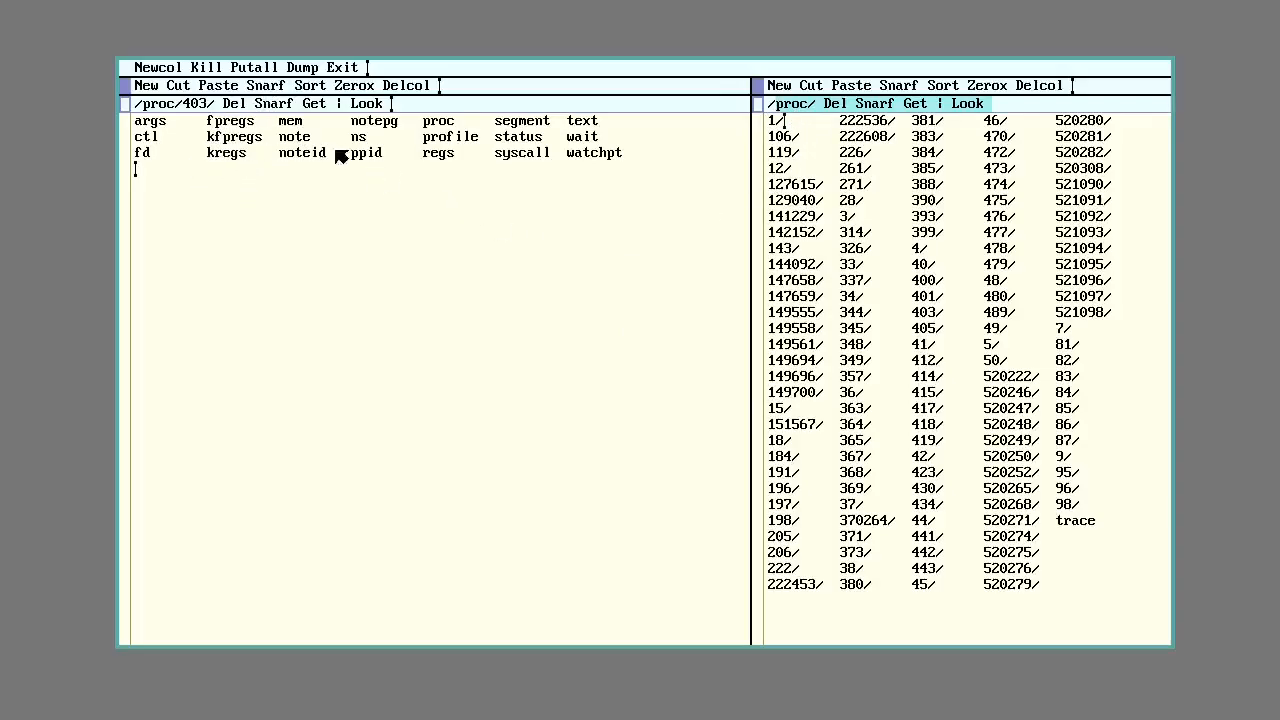
mouse_move(236, 164)
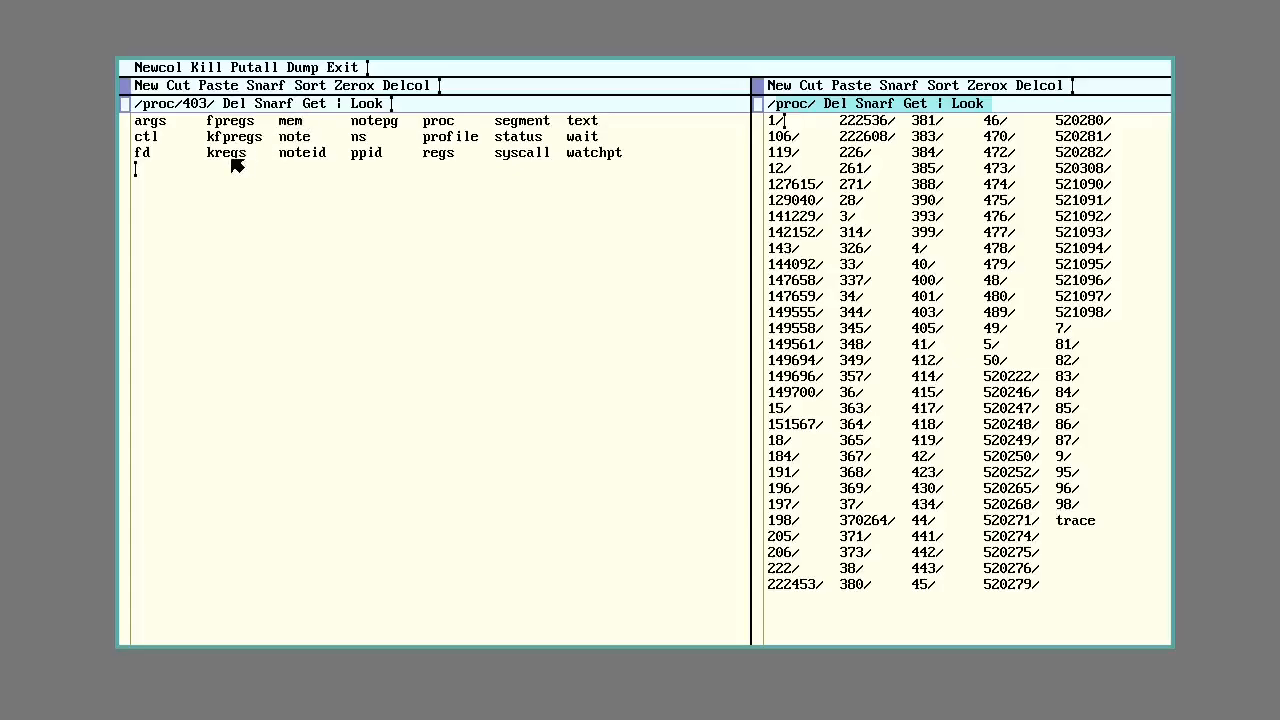
mouse_move(364, 308)
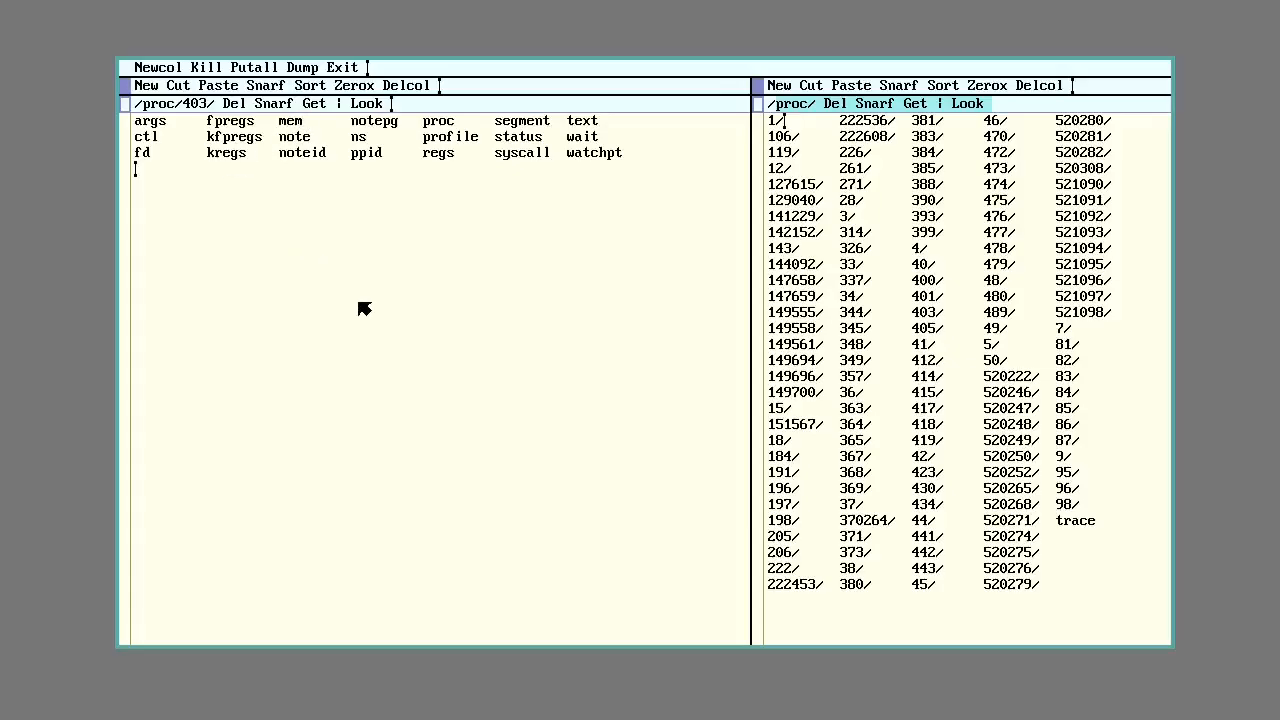
mouse_move(350, 276)
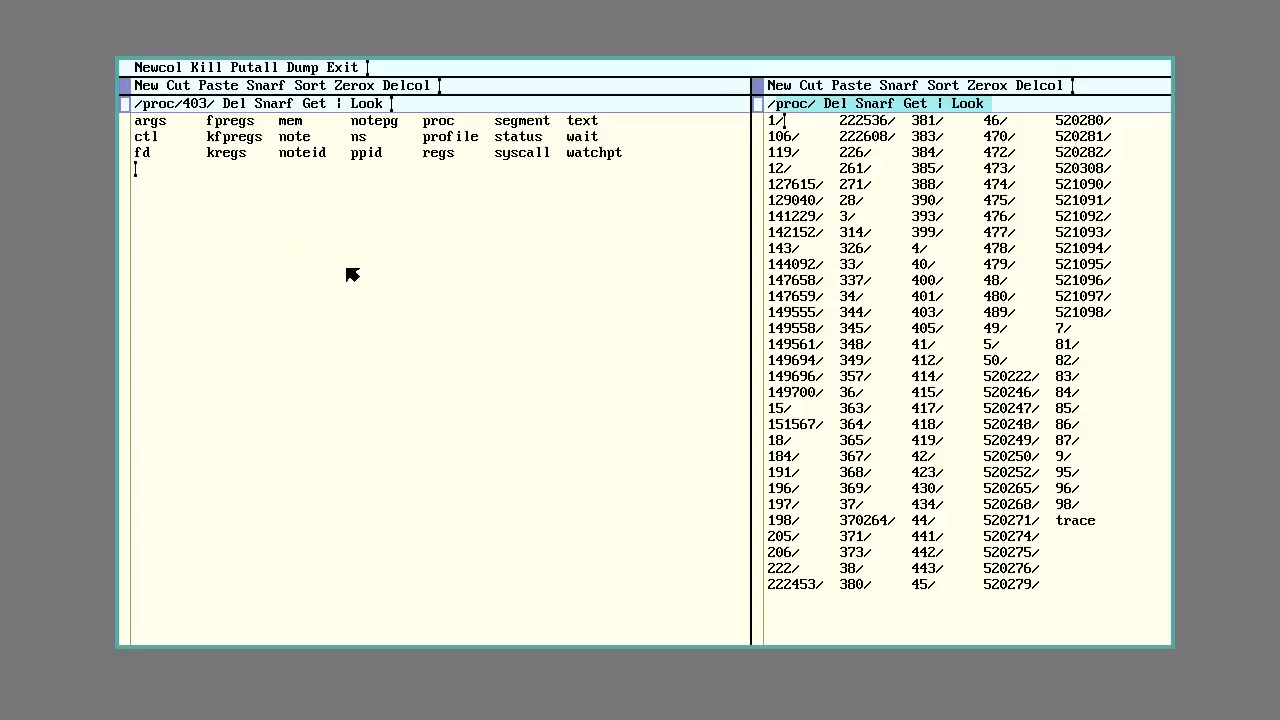